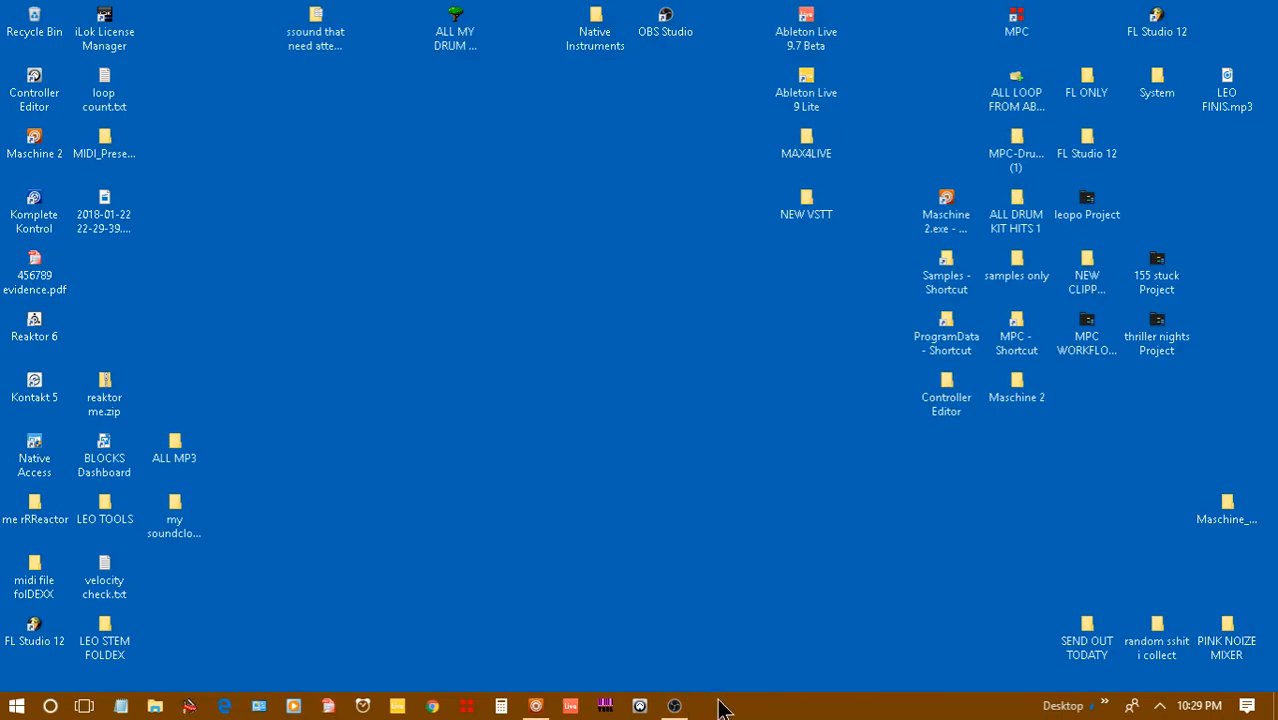
- Bring up the Maschine project and delete the empty Group B1, keeping the Down Below Kit group
click(568, 706)
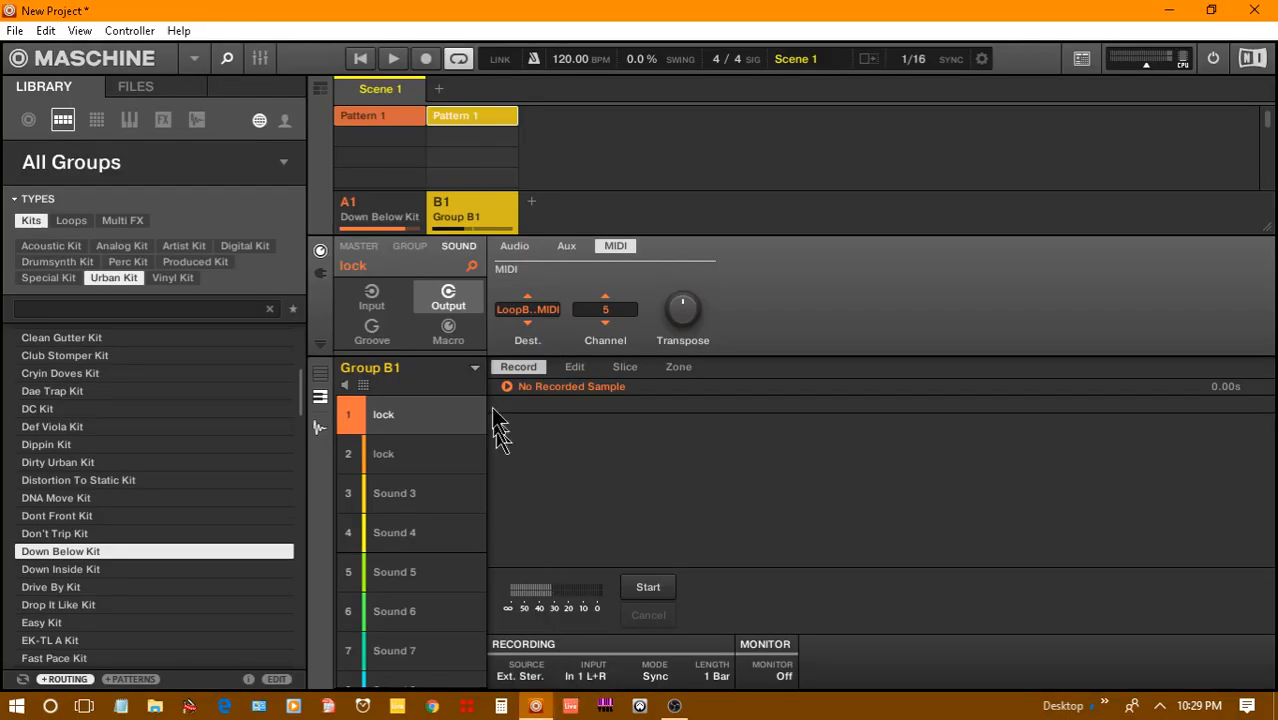
right_click(472, 210)
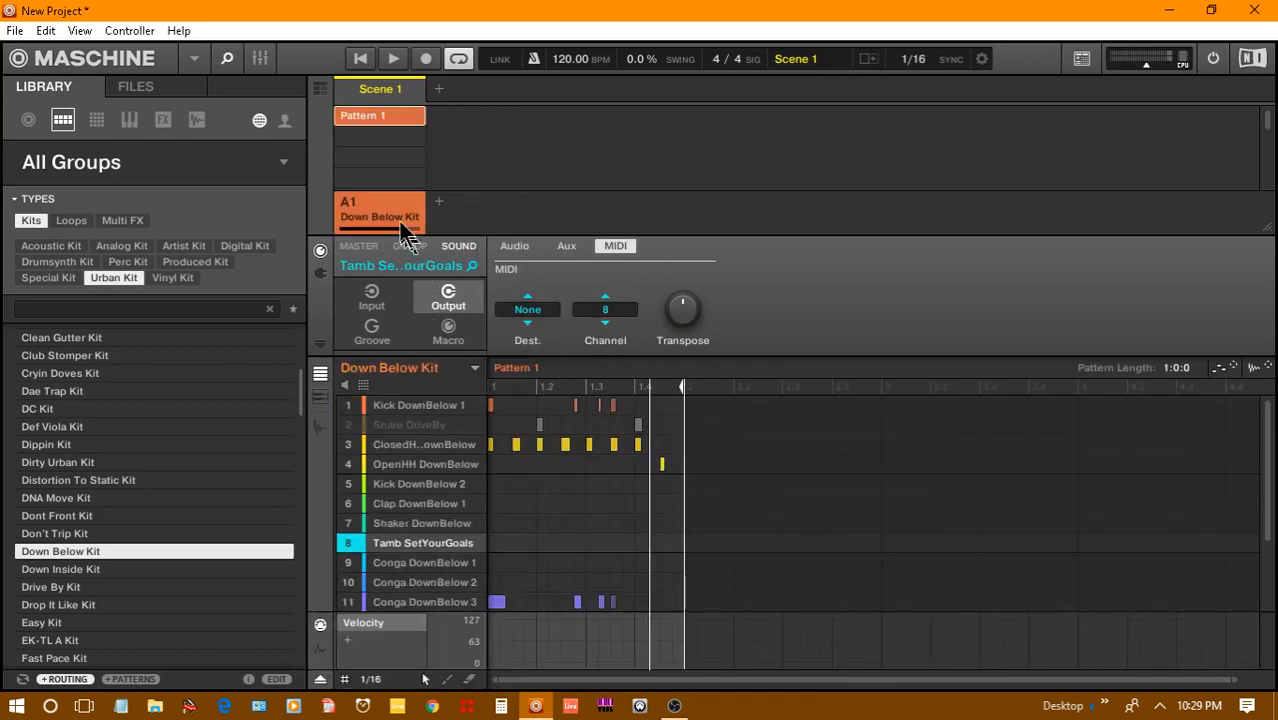
right_click(408, 216)
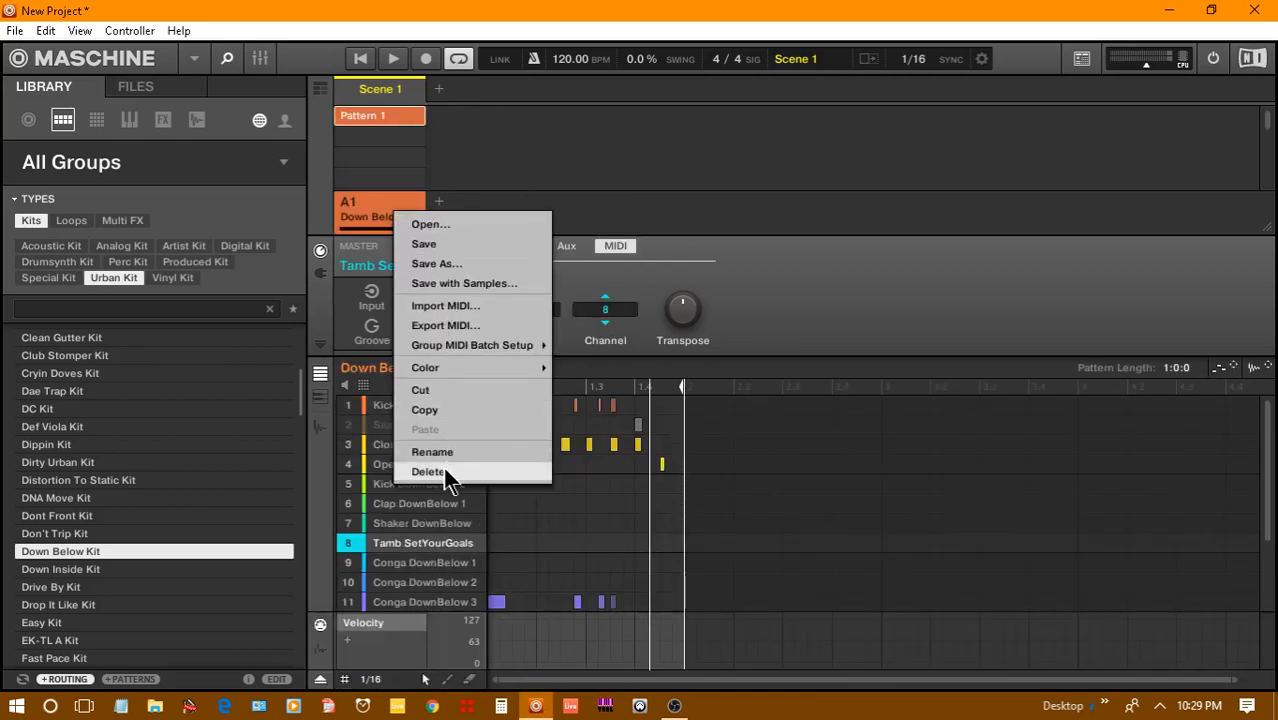
- Delete the Down Below Kit group and load Dont Front Kit from the Library
click(428, 471)
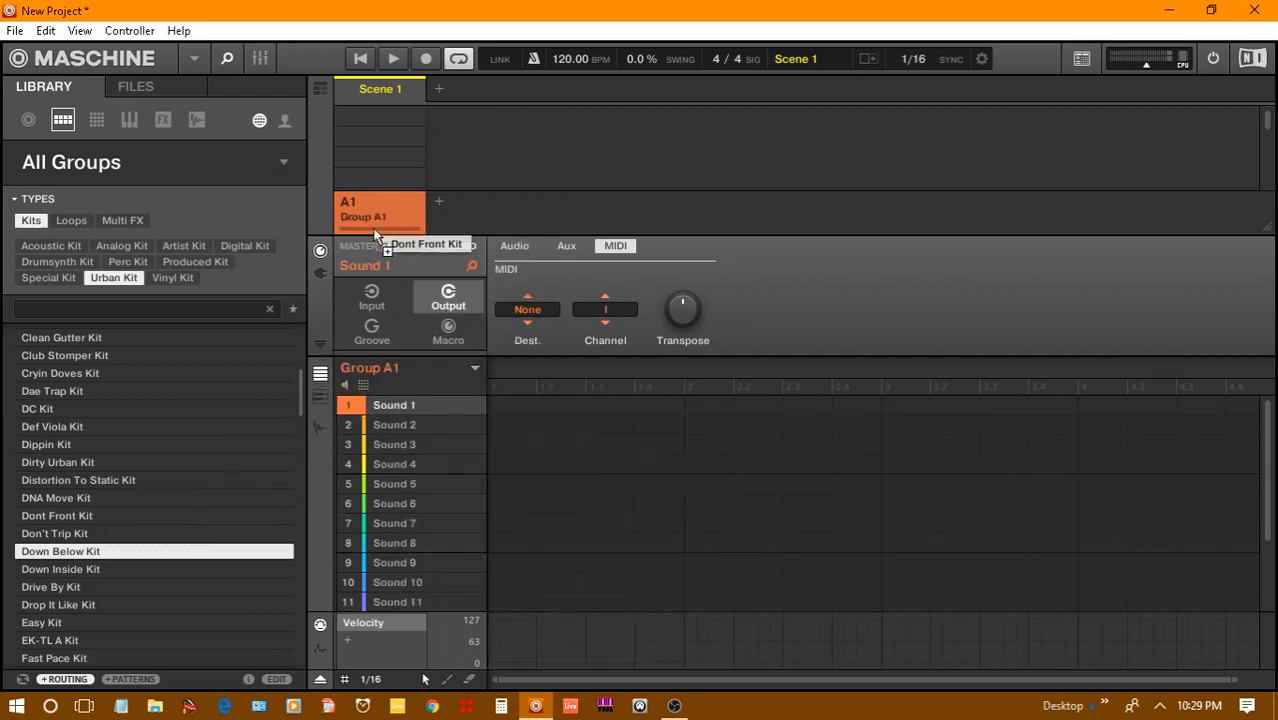
double_click(57, 515)
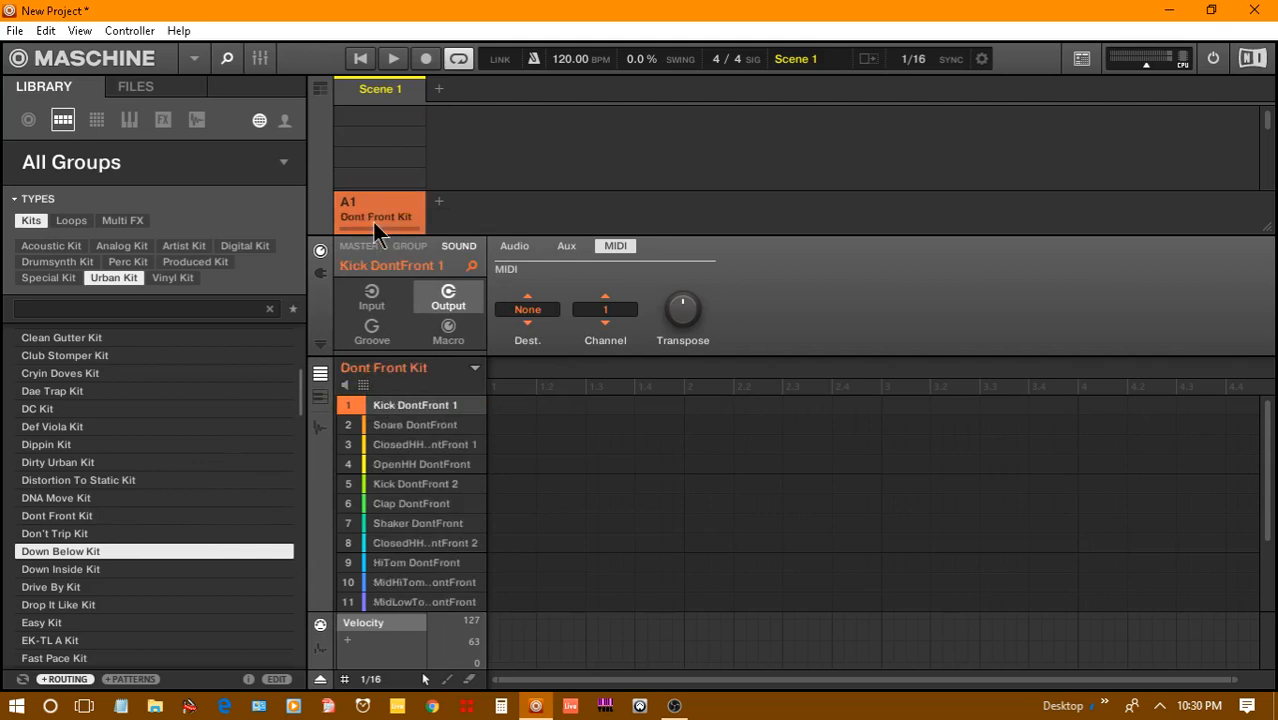
mouse_move(375, 255)
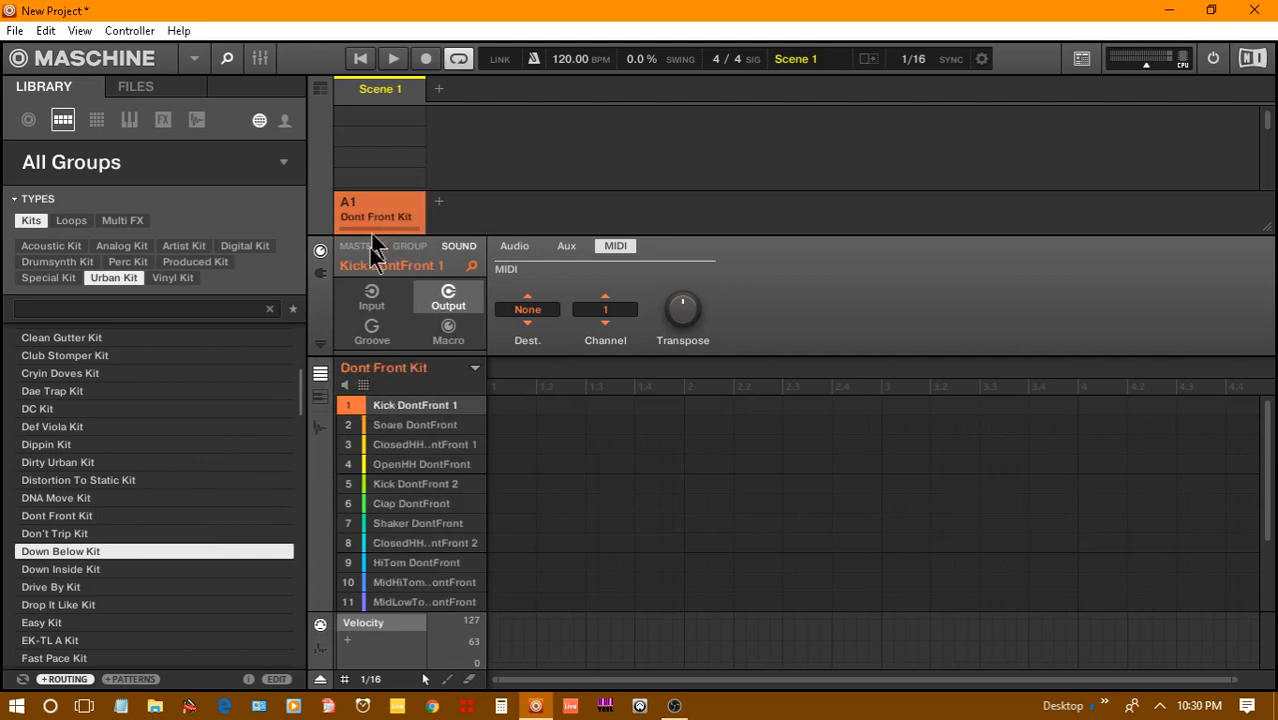
mouse_move(535, 45)
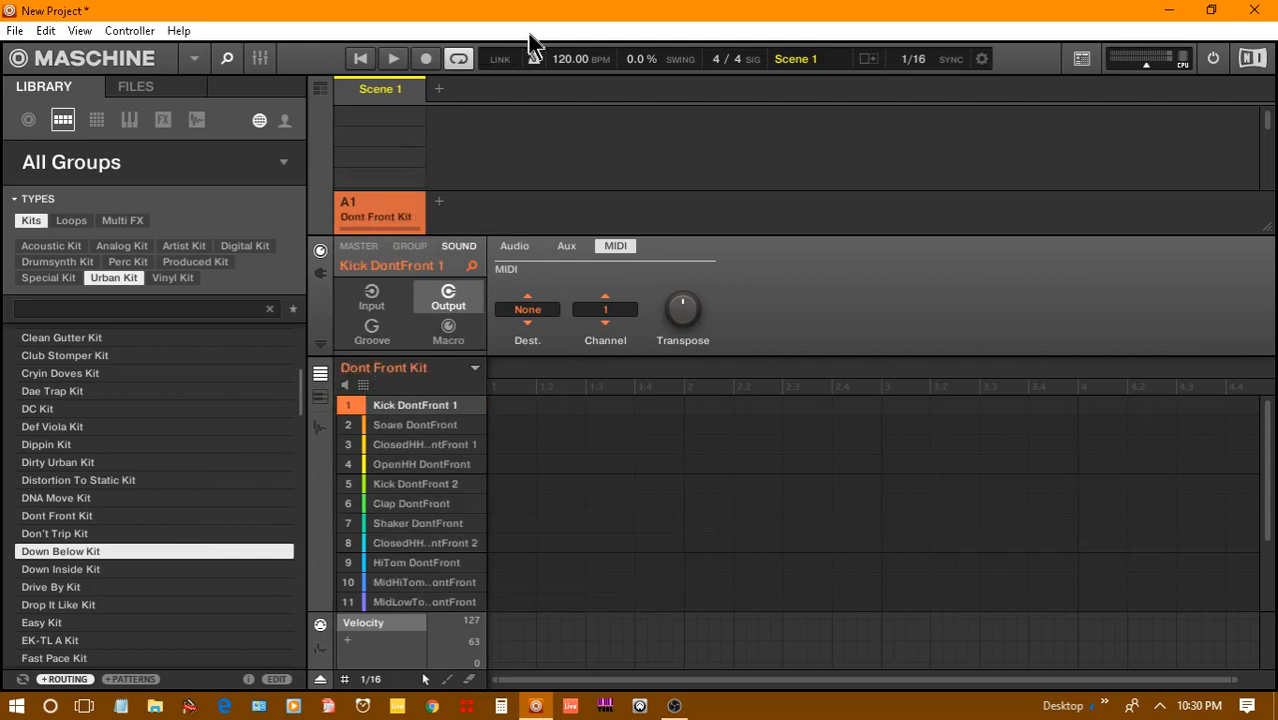
mouse_move(555, 75)
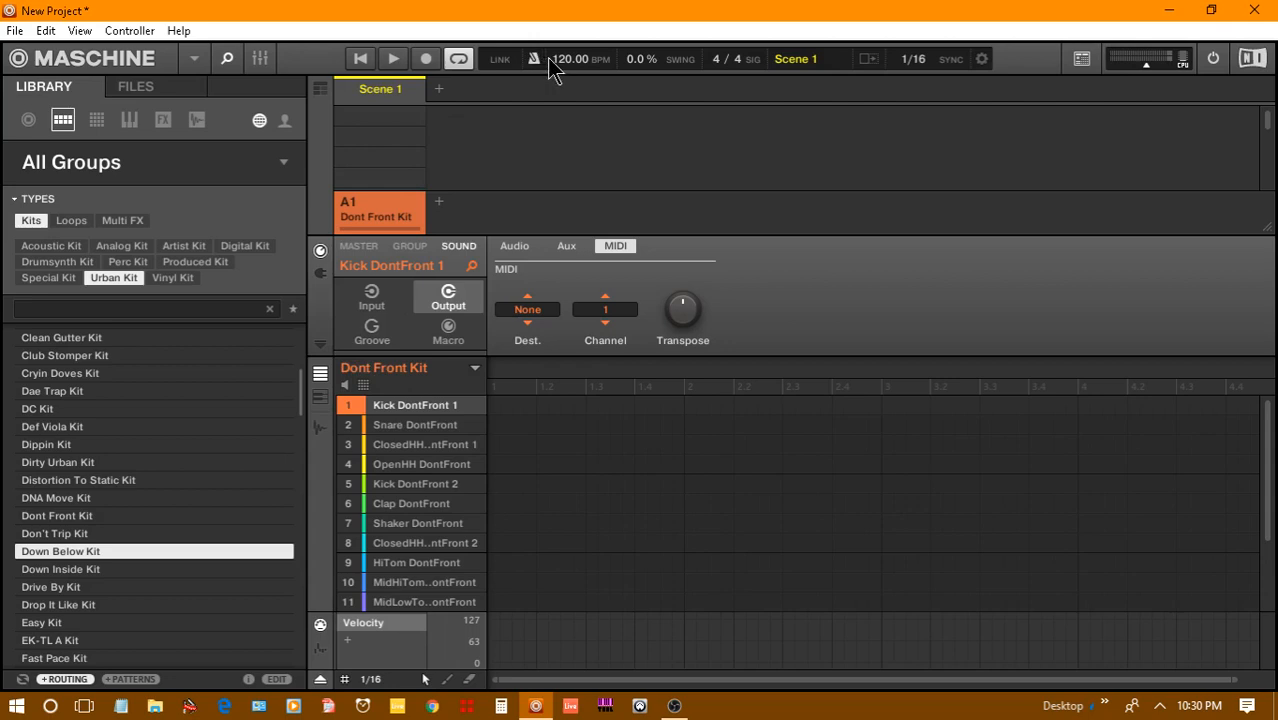
mouse_move(1140, 70)
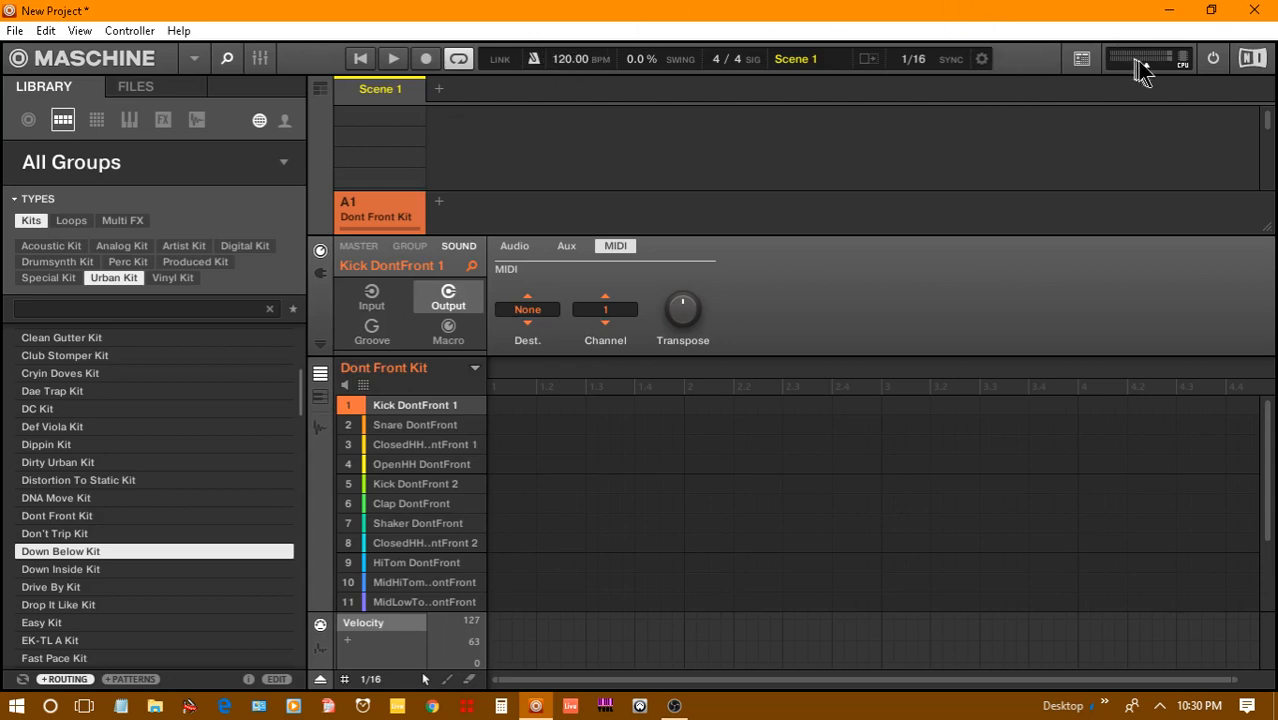
mouse_move(1145, 82)
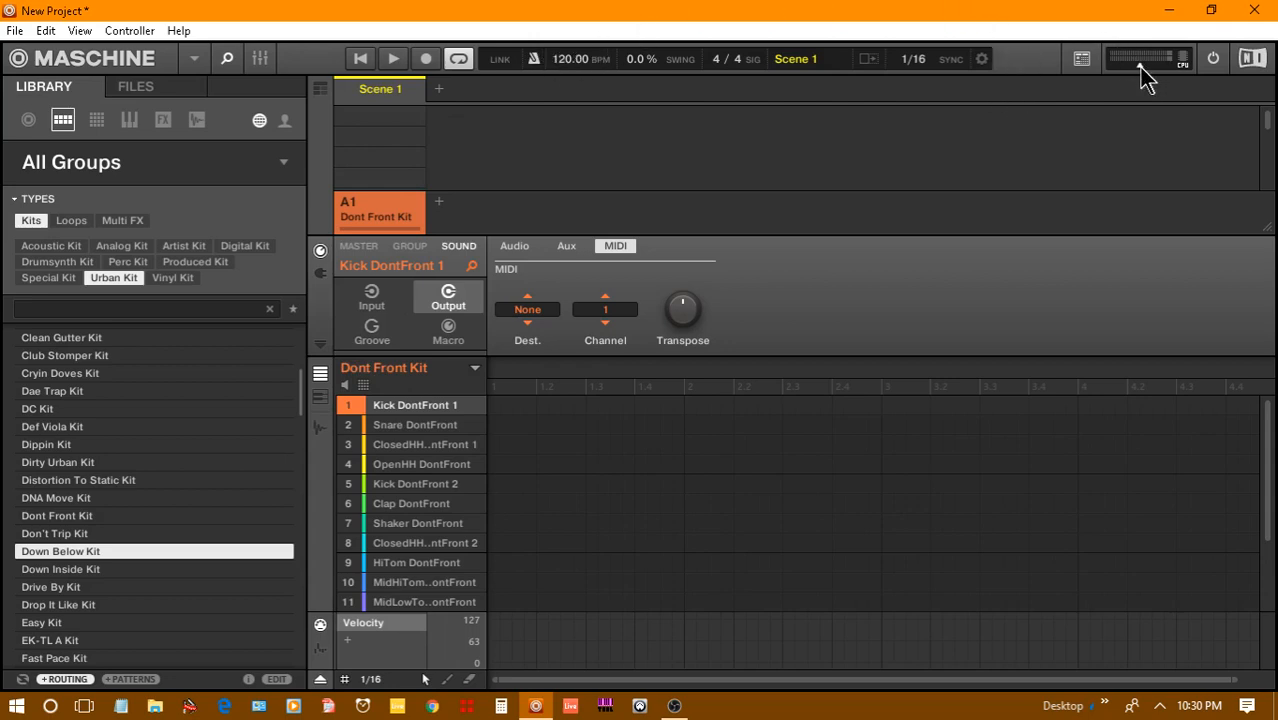
mouse_move(1135, 105)
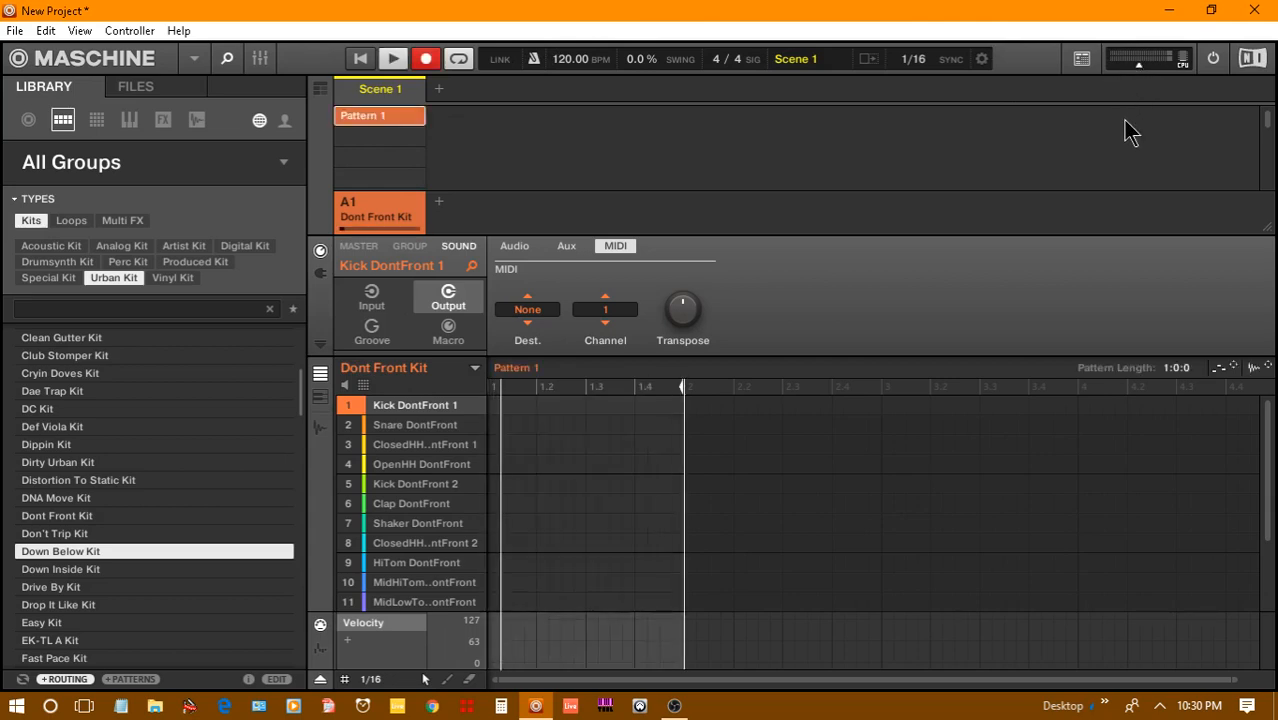
- Record kick, snare, closed and open hi-hat, shaker and clap hits into Pattern 1
click(660, 405)
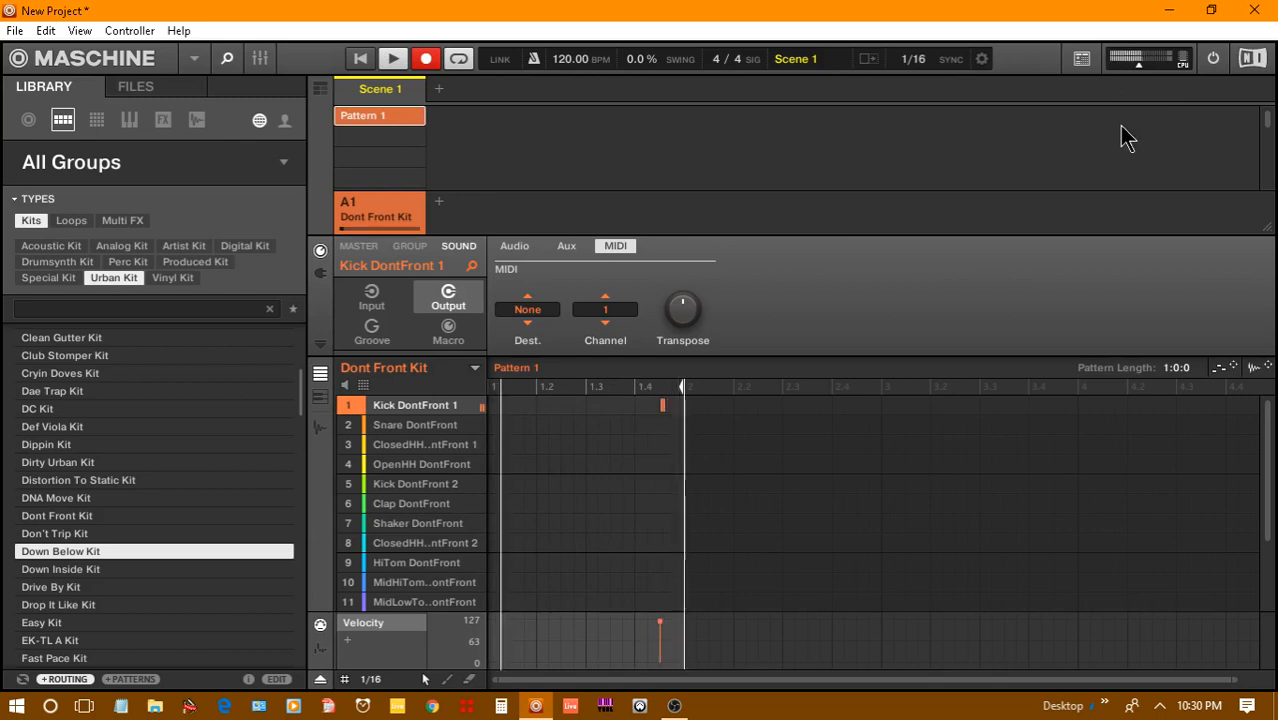
click(424, 444)
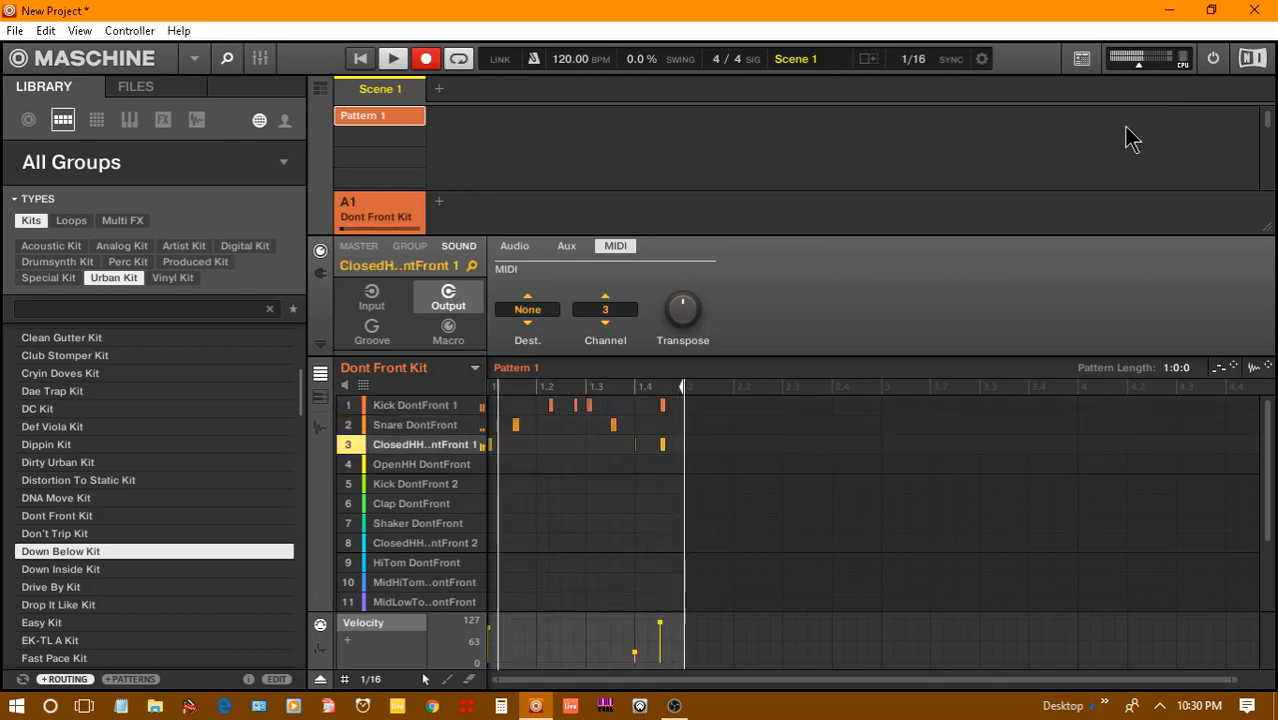
click(421, 463)
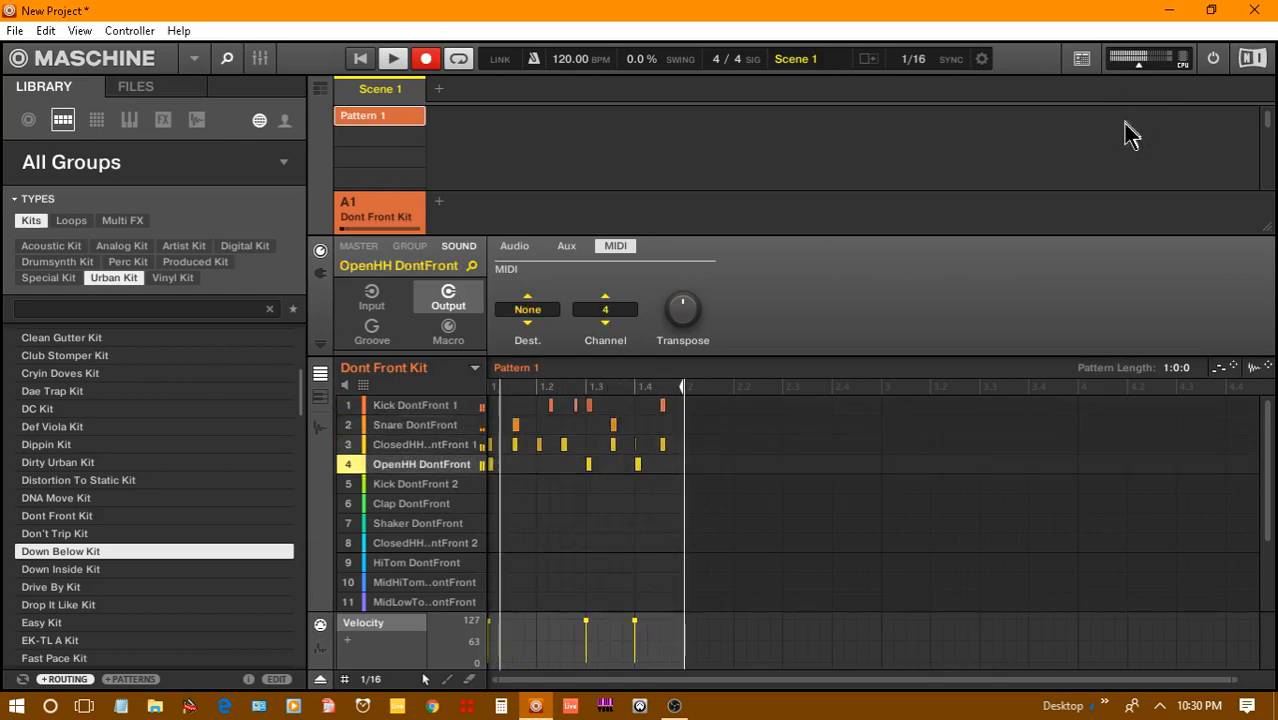
click(418, 523)
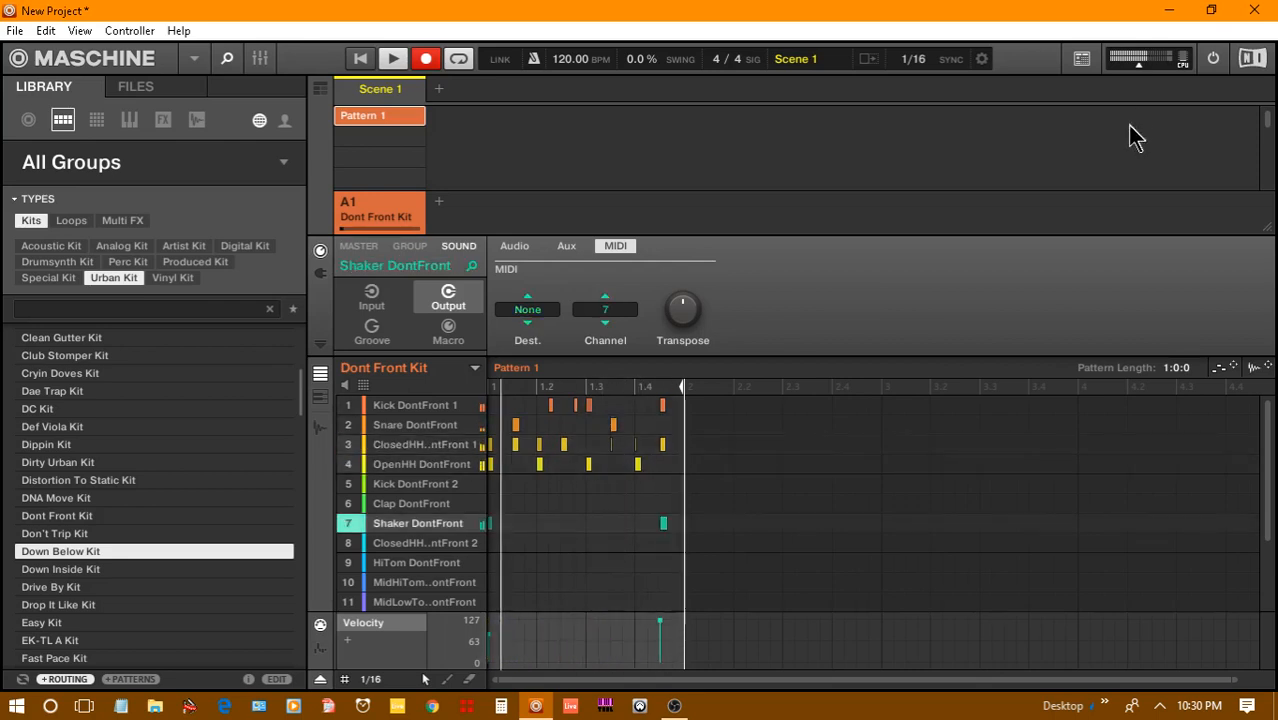
click(411, 503)
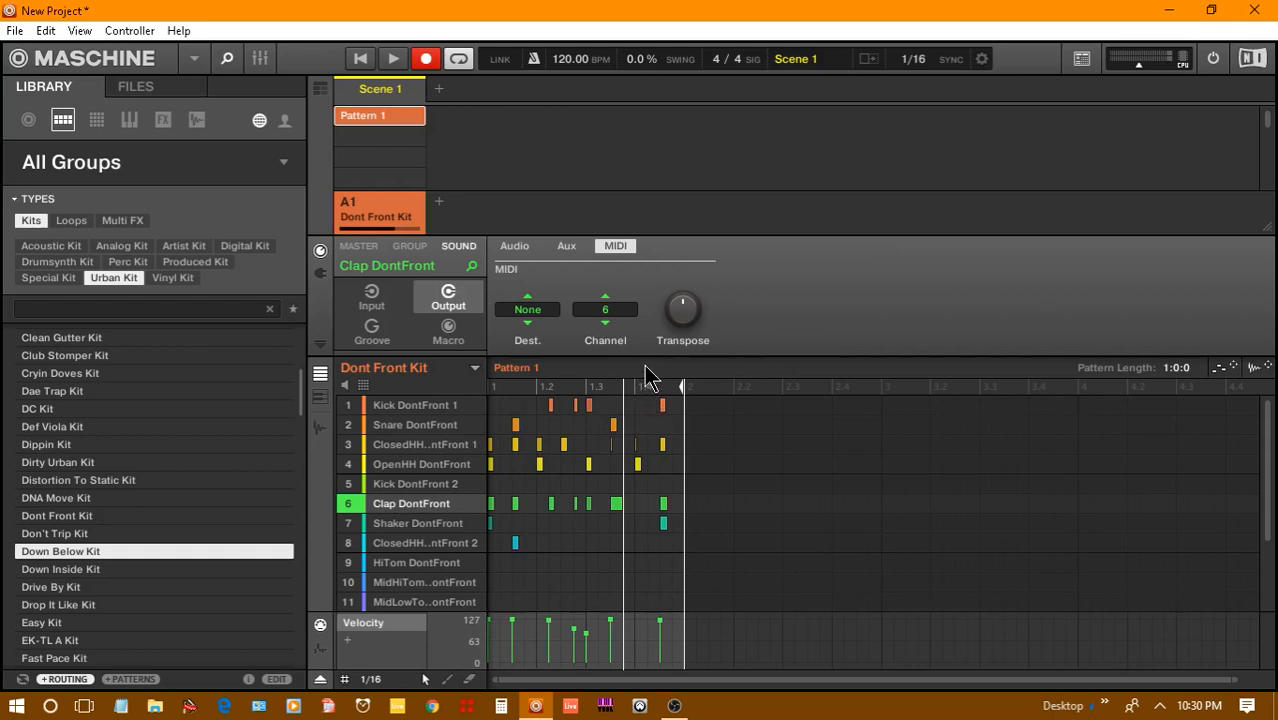
mouse_move(660, 375)
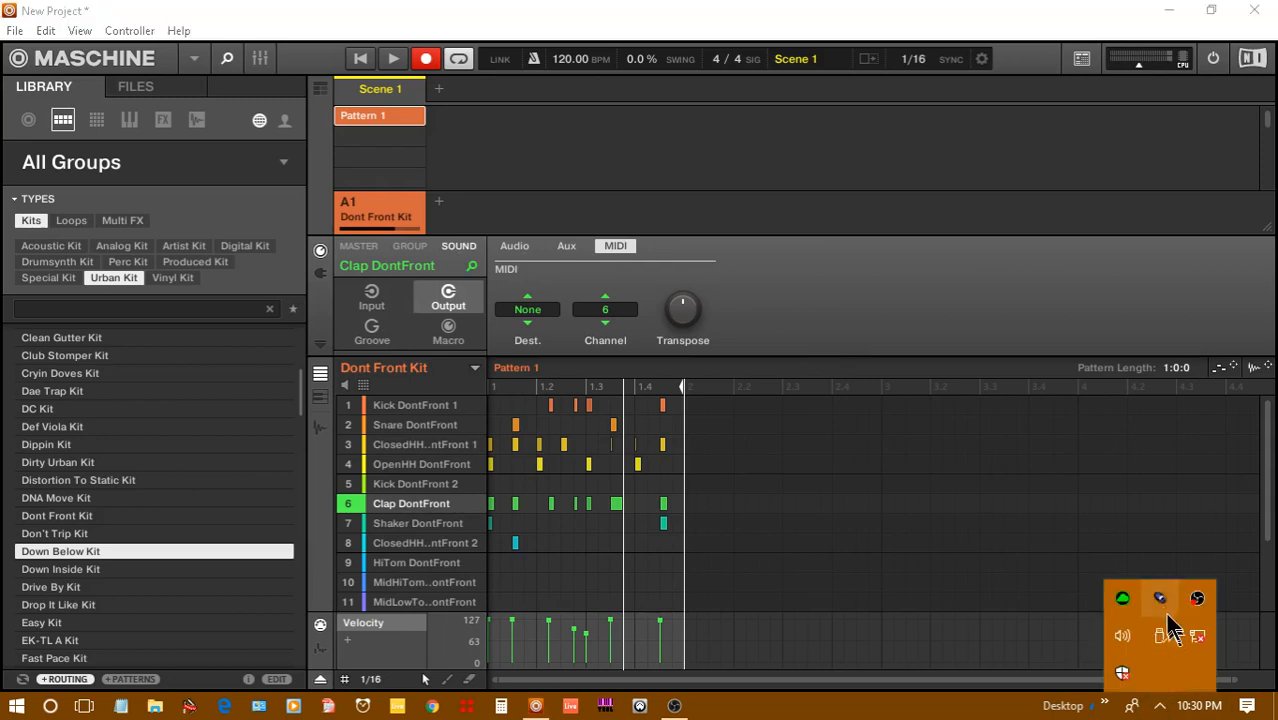
mouse_move(1160, 600)
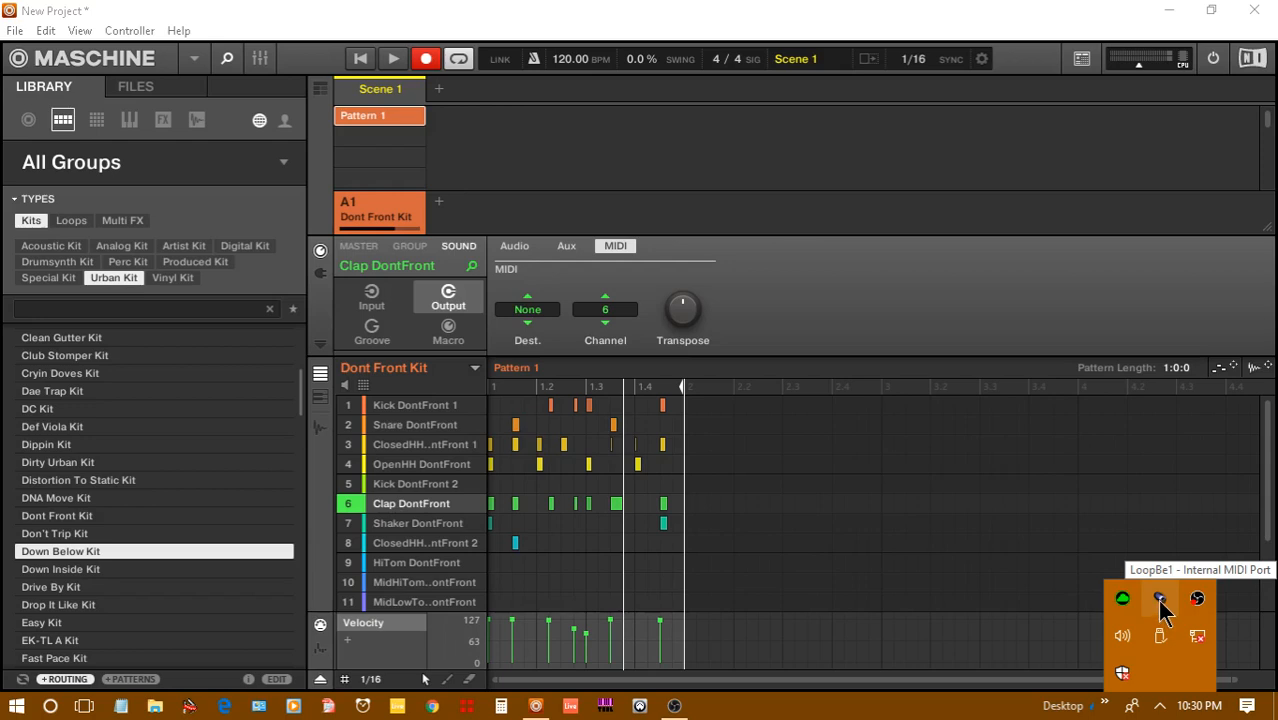
mouse_move(1247, 501)
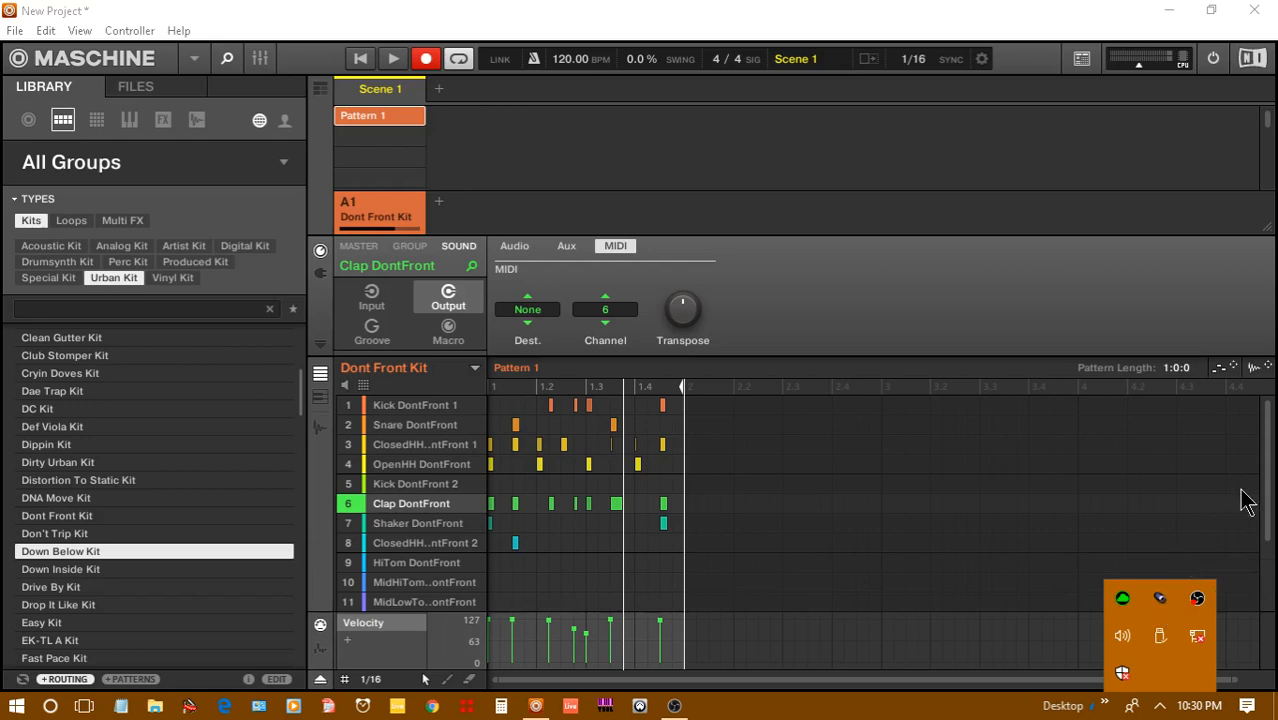
mouse_move(1160, 598)
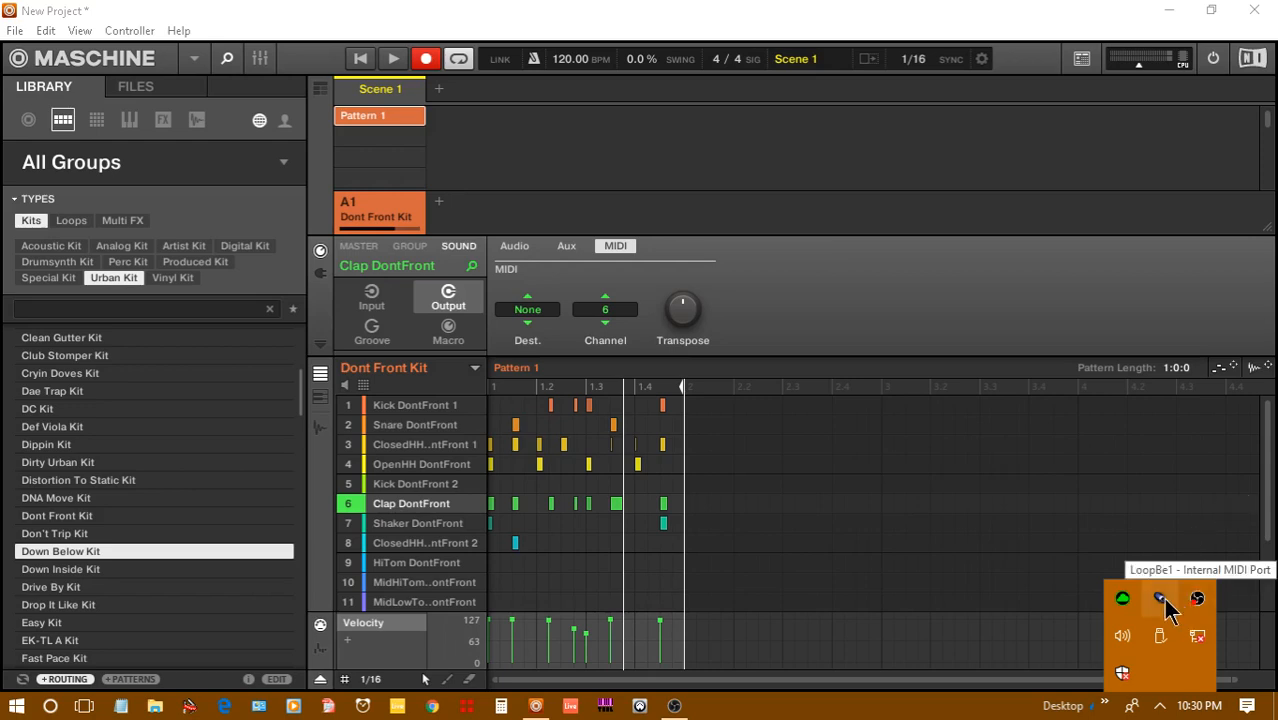
mouse_move(1170, 605)
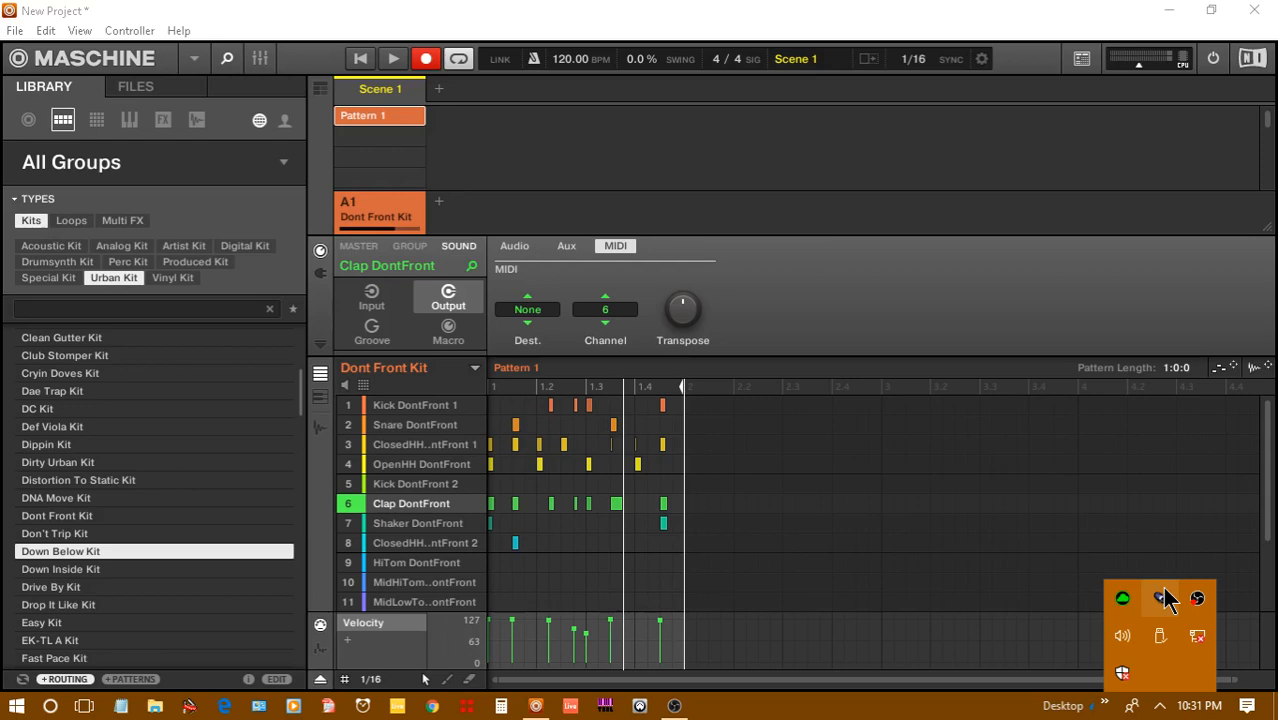
mouse_move(765, 513)
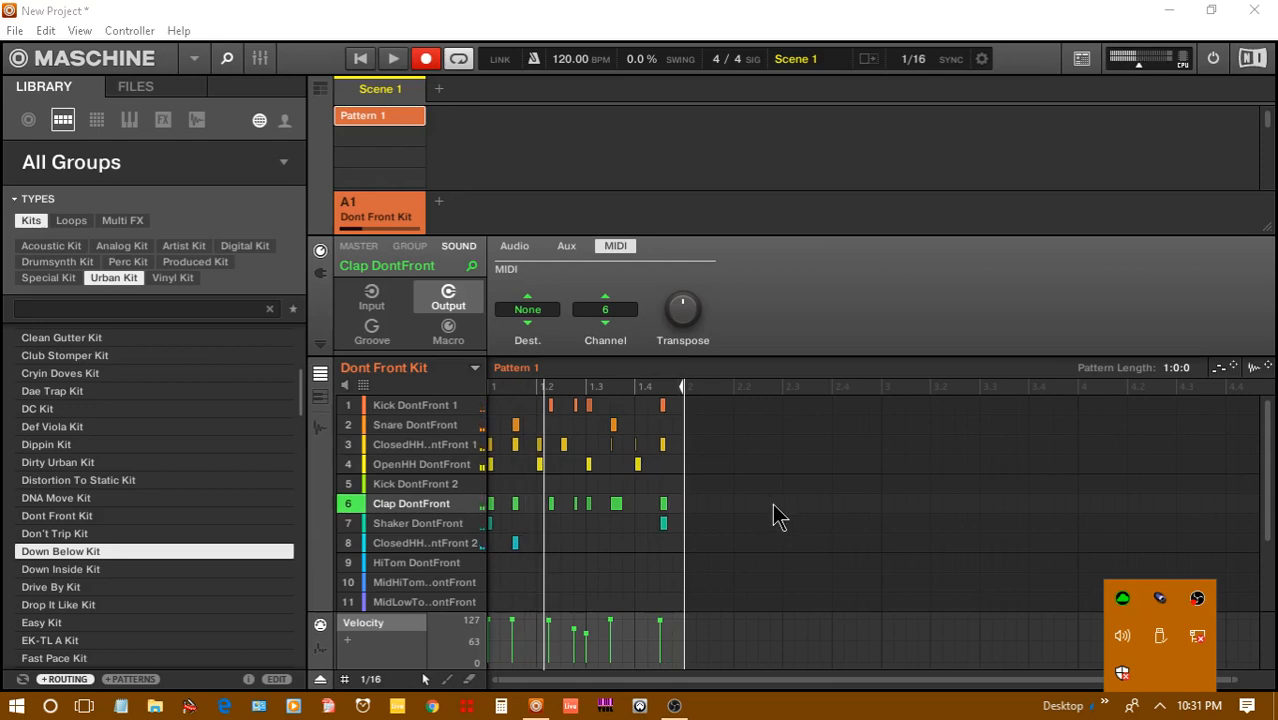
mouse_move(840, 498)
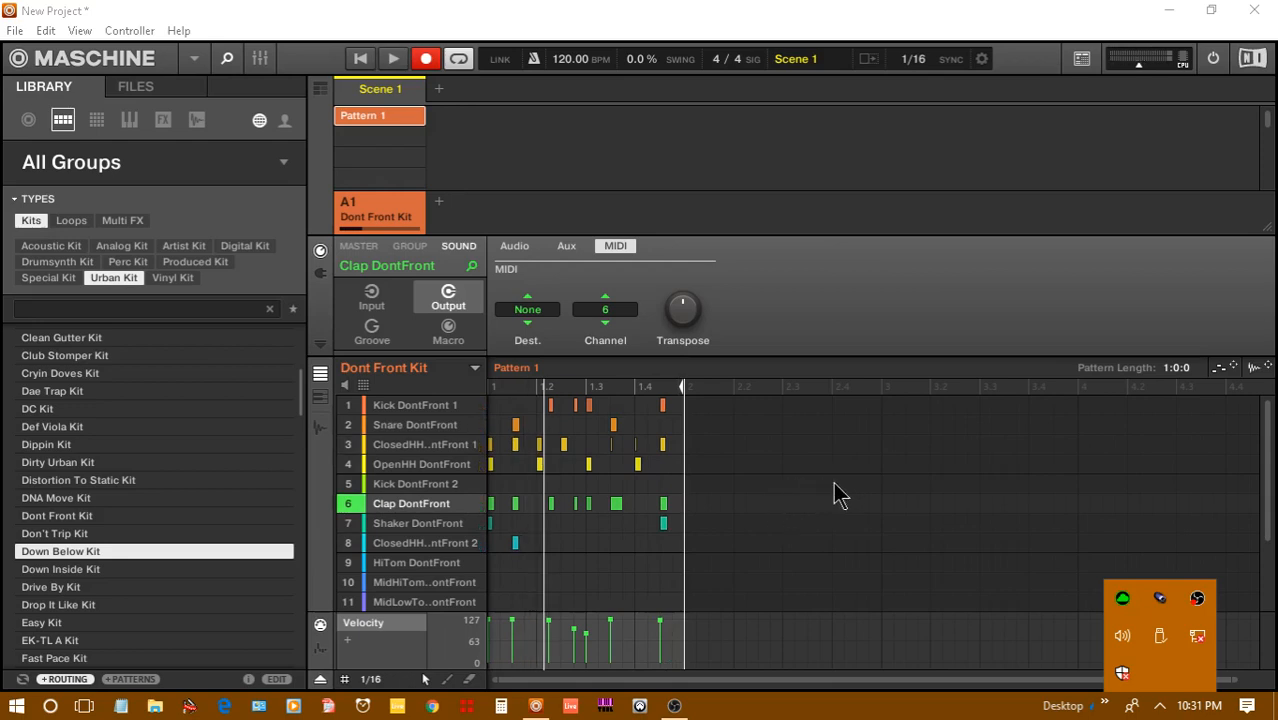
mouse_move(855, 470)
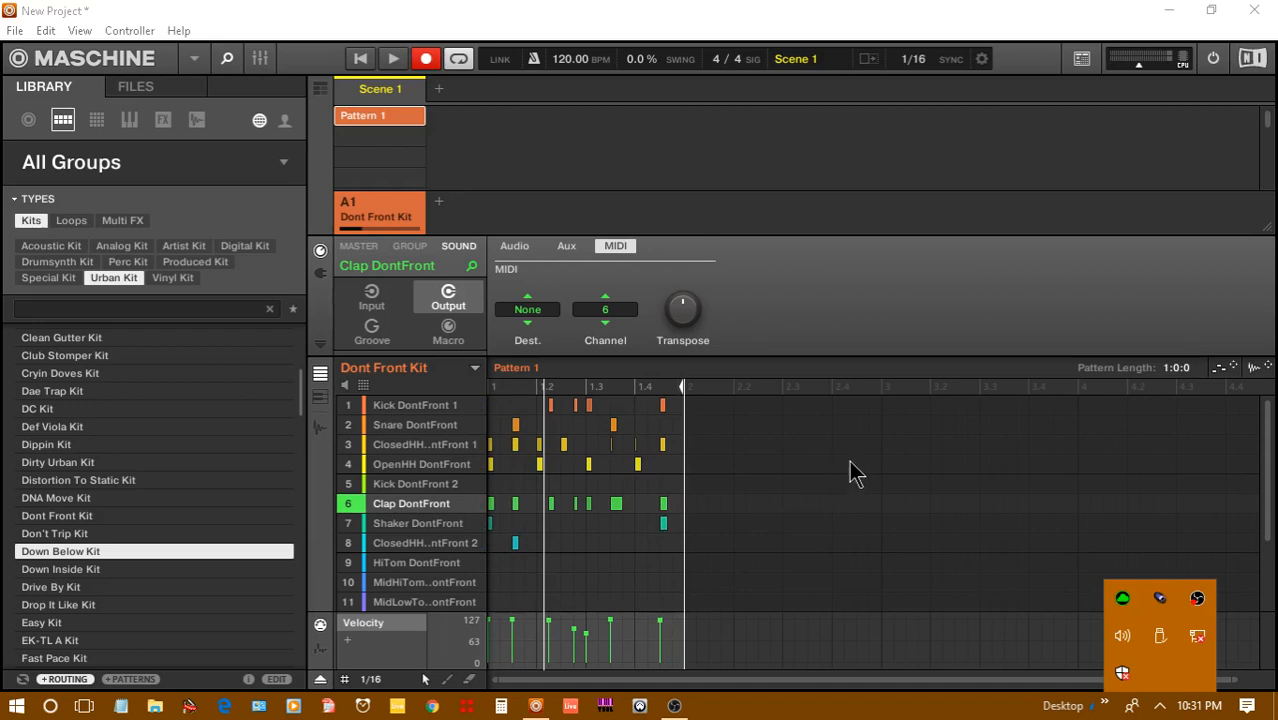
mouse_move(970, 410)
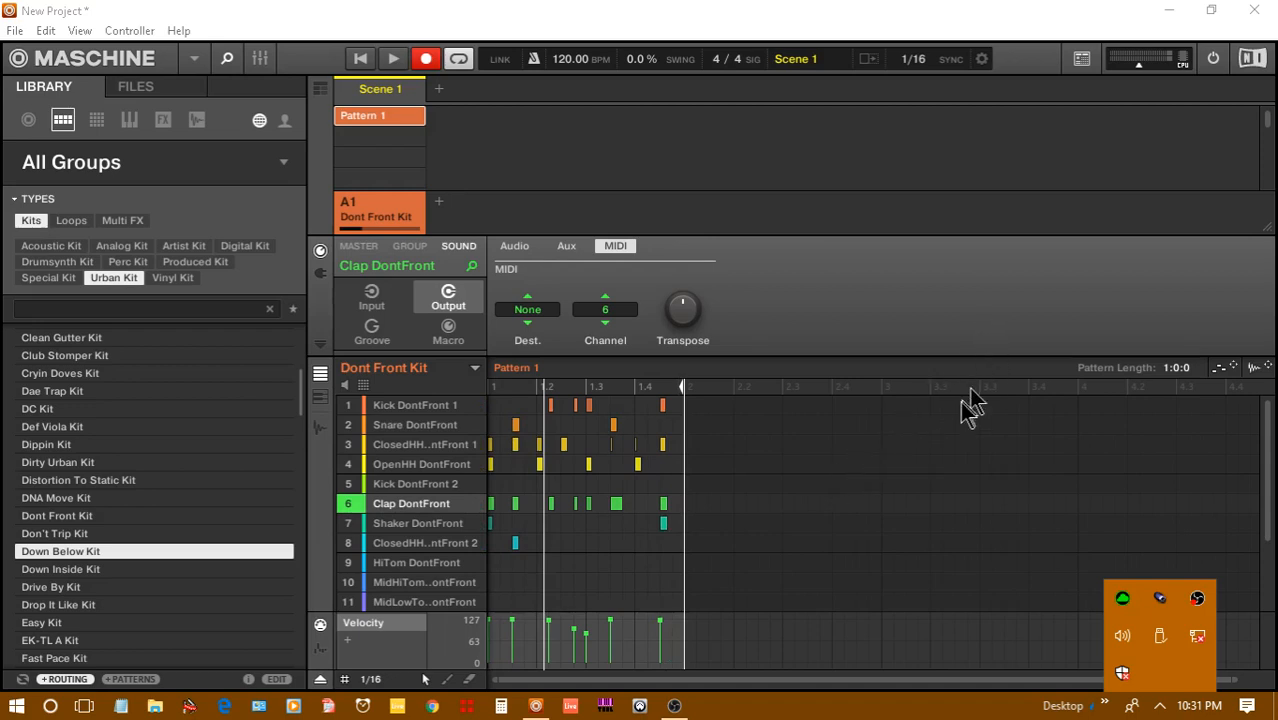
mouse_move(955, 430)
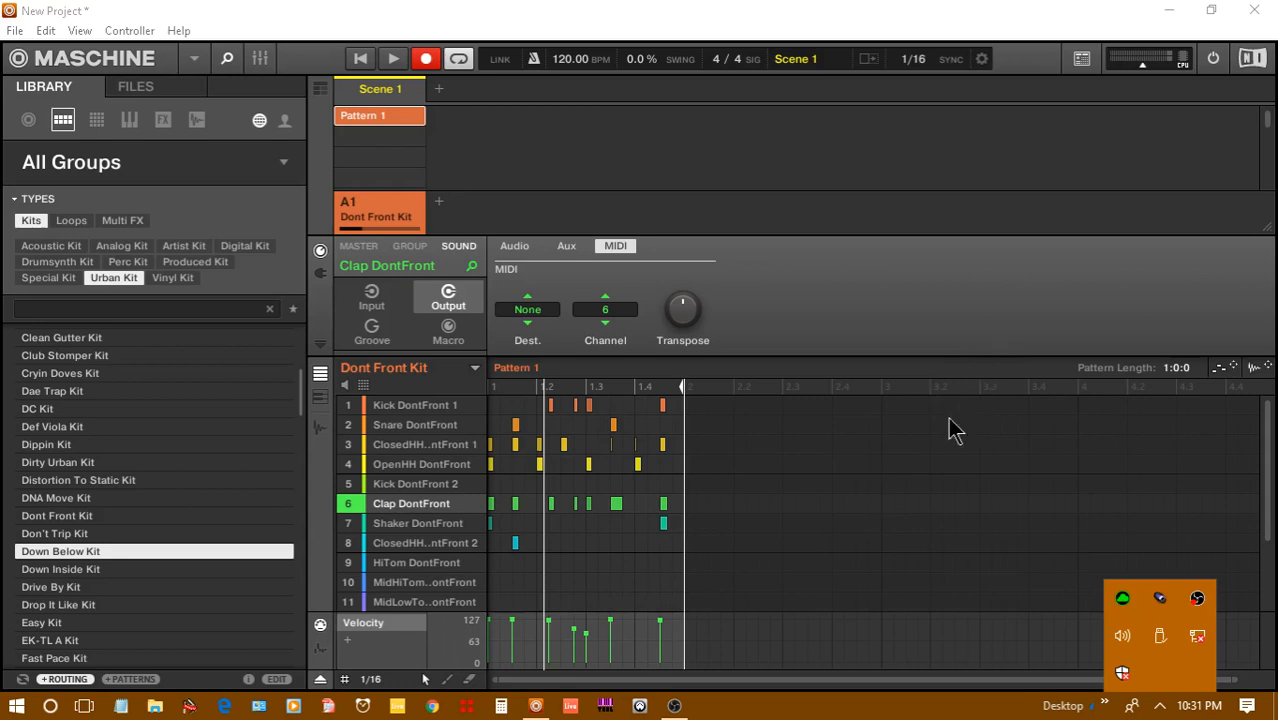
mouse_move(948, 425)
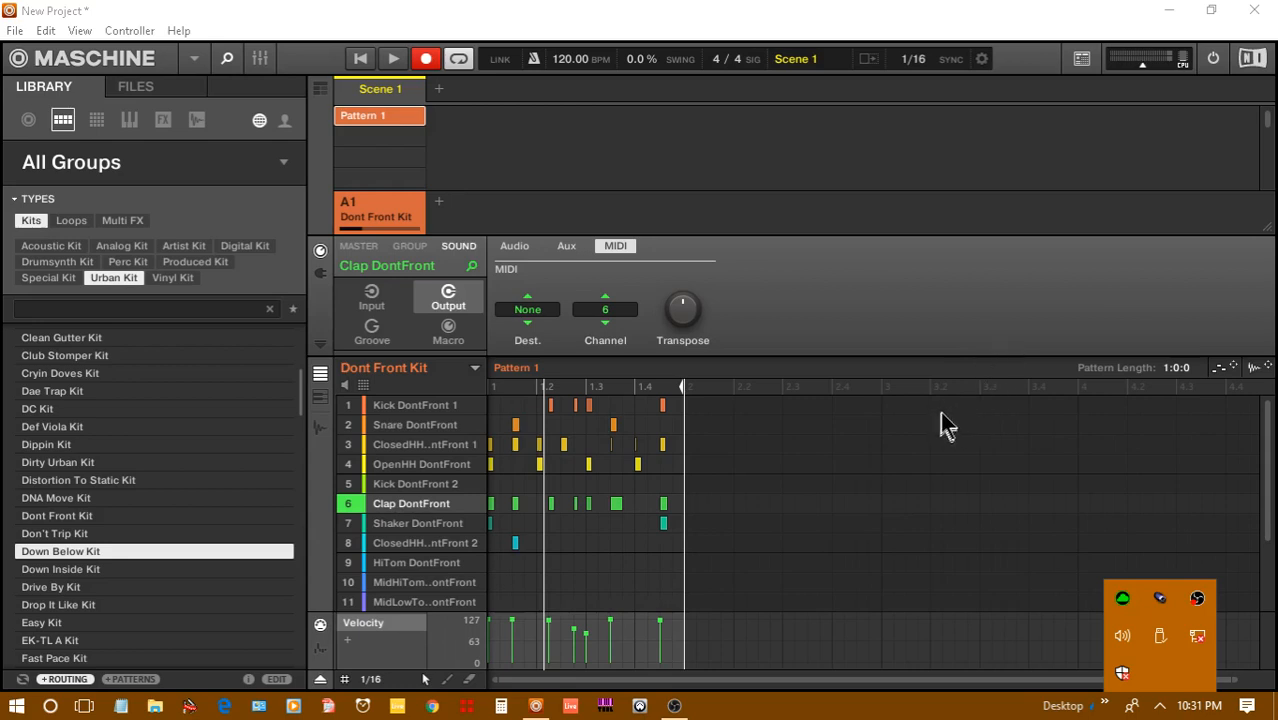
mouse_move(955, 430)
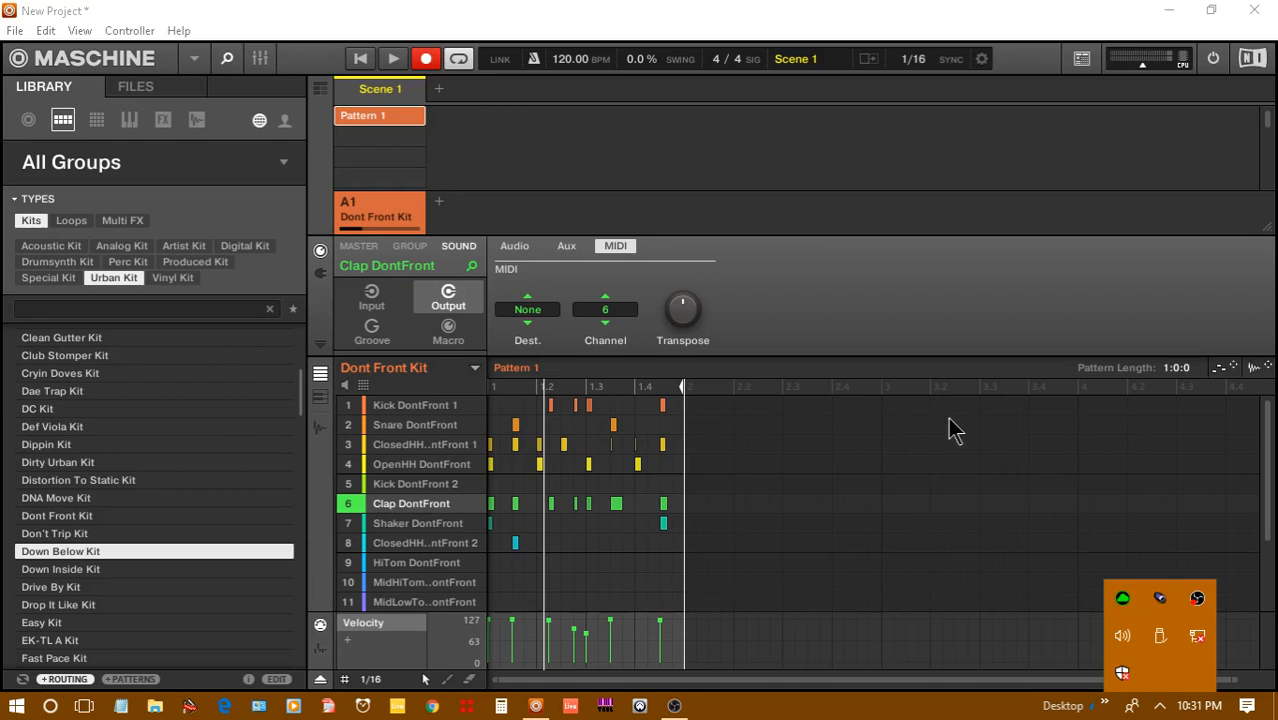
mouse_move(763, 528)
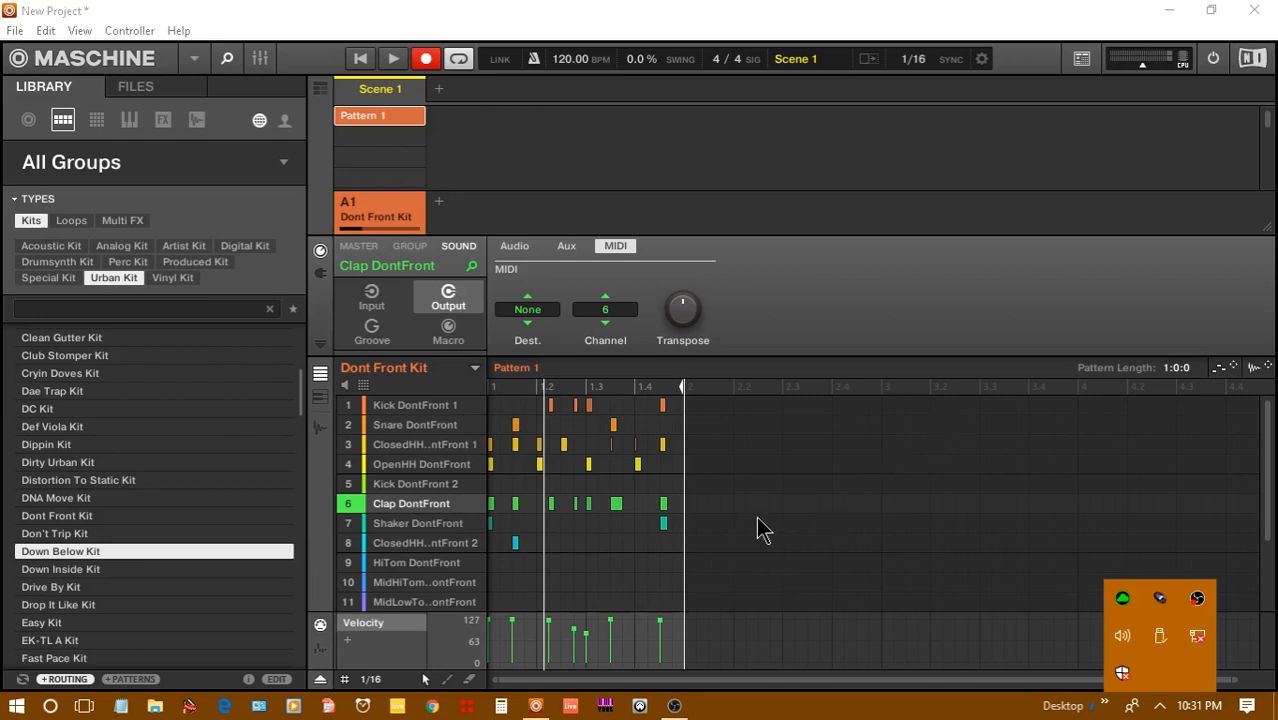
mouse_move(785, 503)
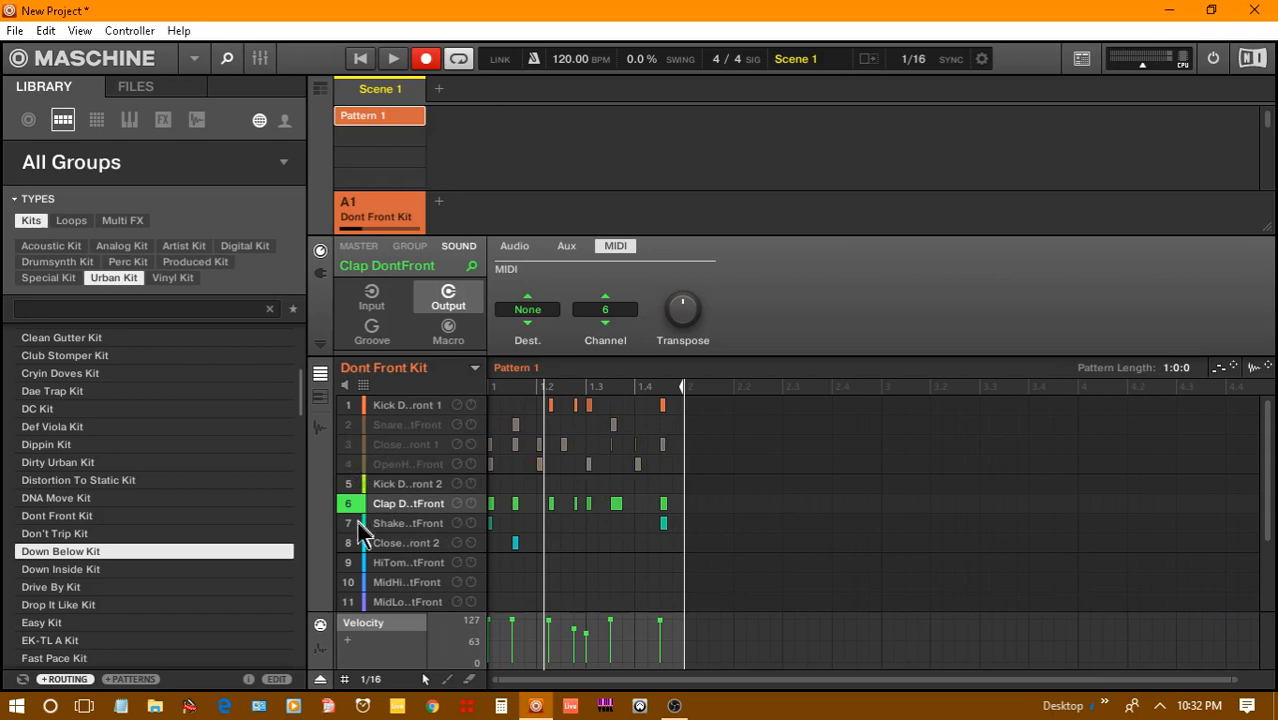
mouse_move(410, 555)
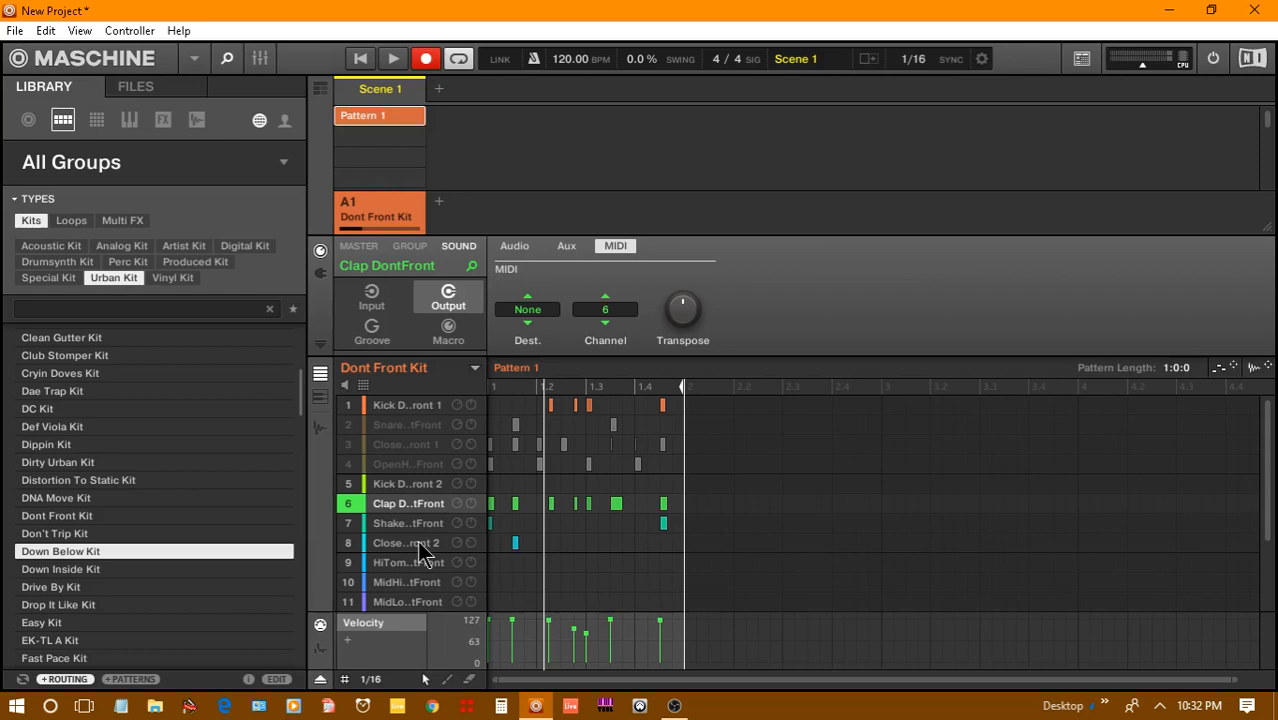
mouse_move(351, 530)
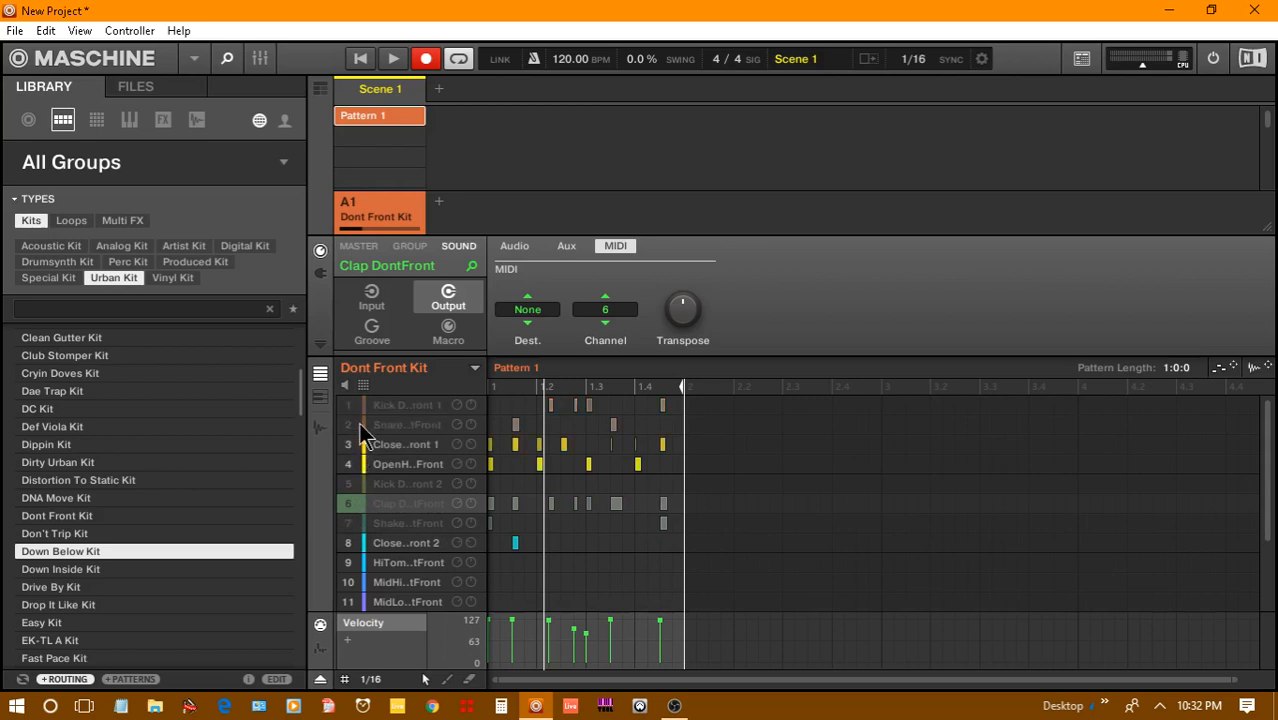
mouse_move(422, 432)
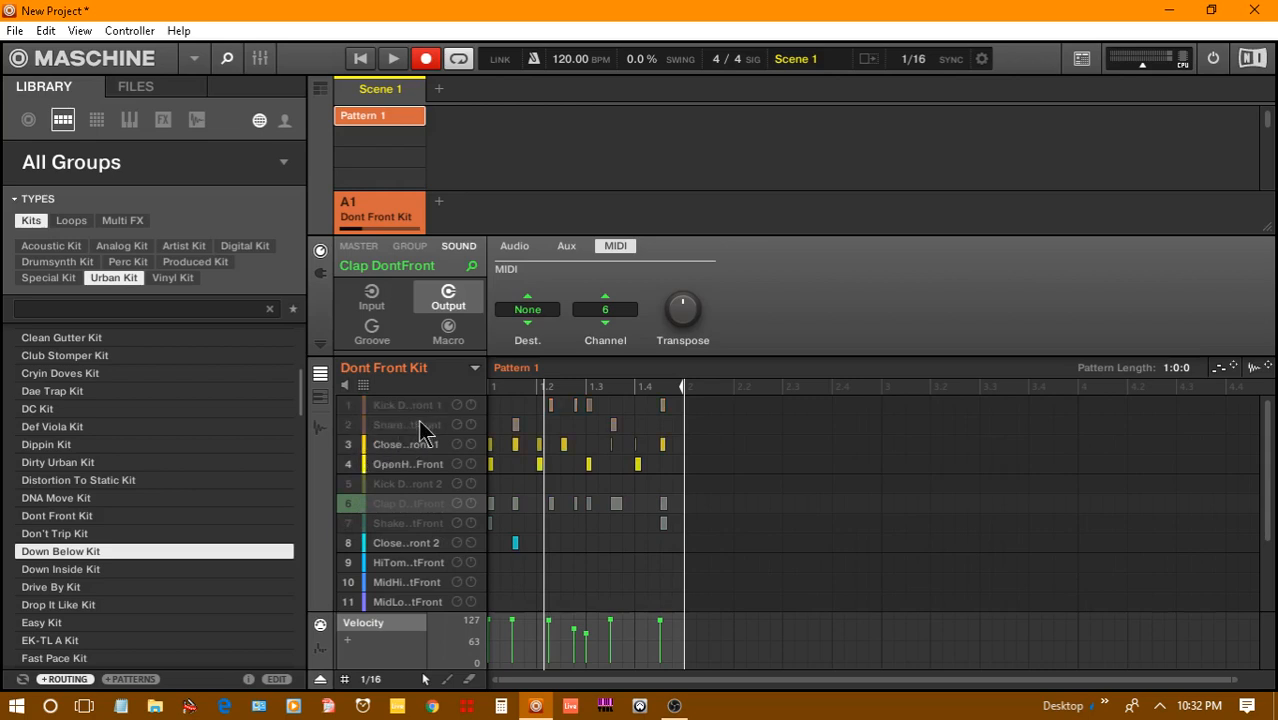
mouse_move(355, 520)
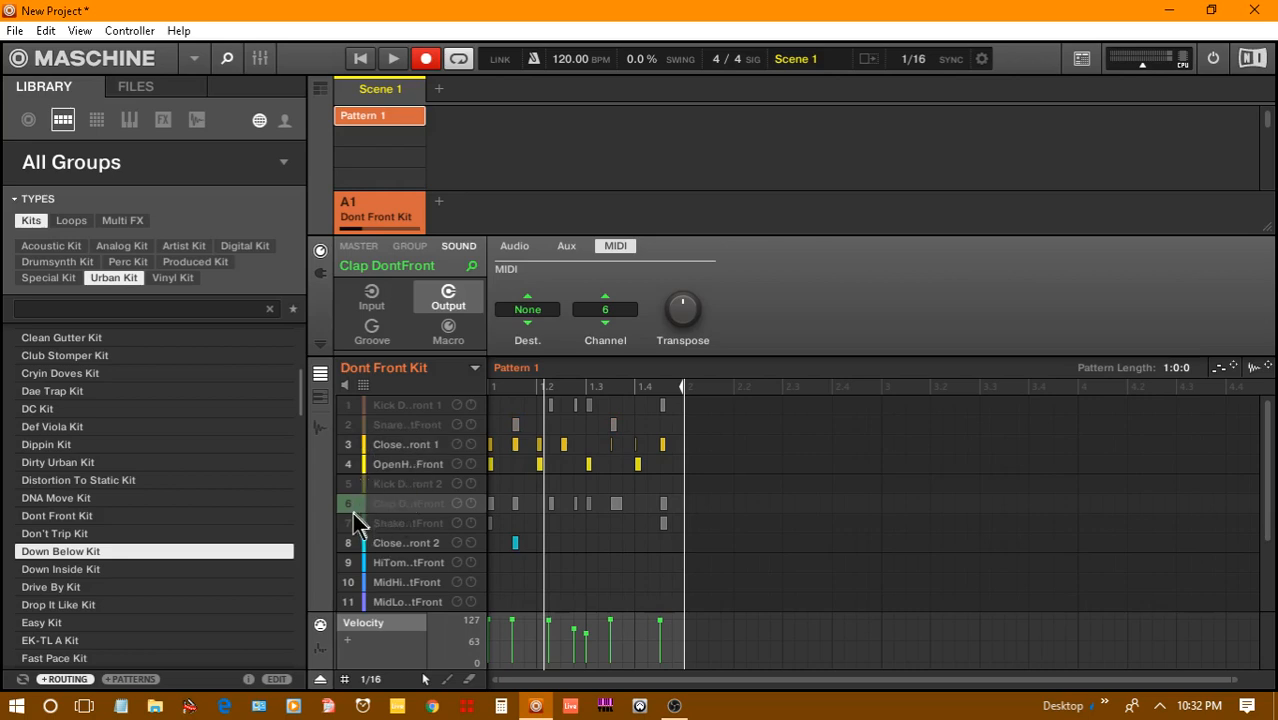
mouse_move(358, 525)
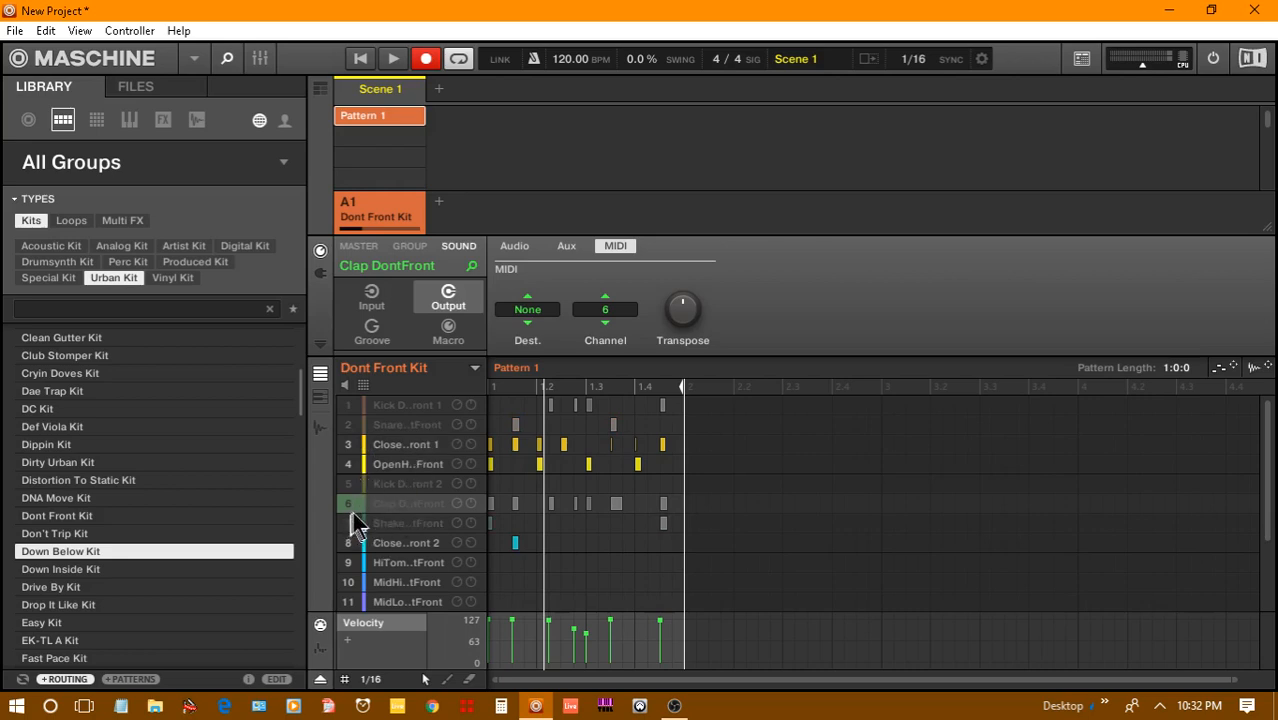
- Solo the Clap DontFront sound so only the clap plays
click(407, 503)
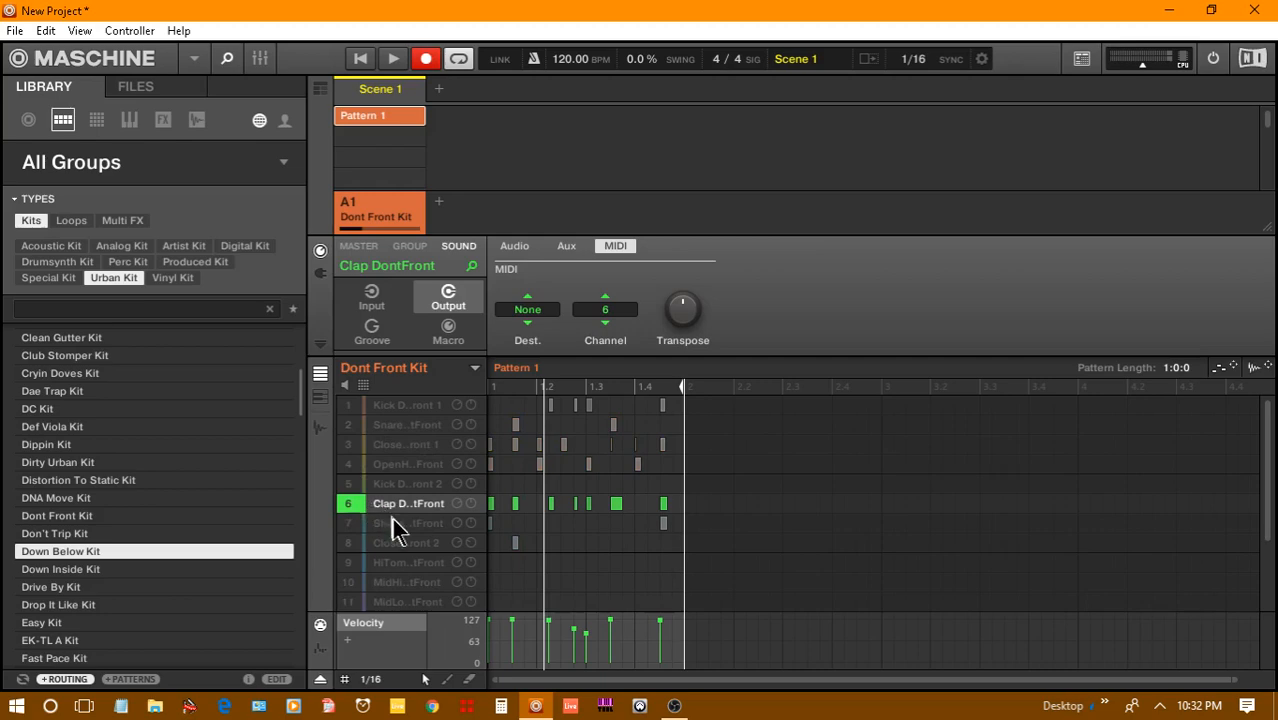
mouse_move(420, 525)
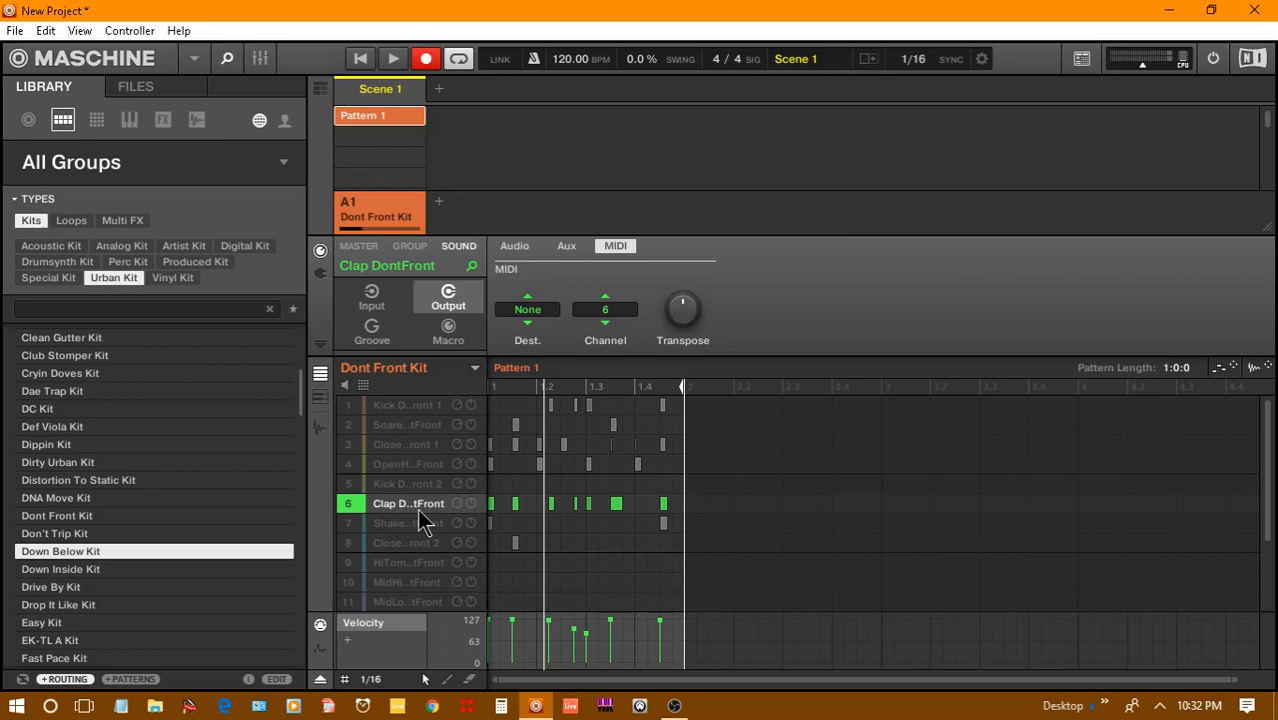
mouse_move(428, 518)
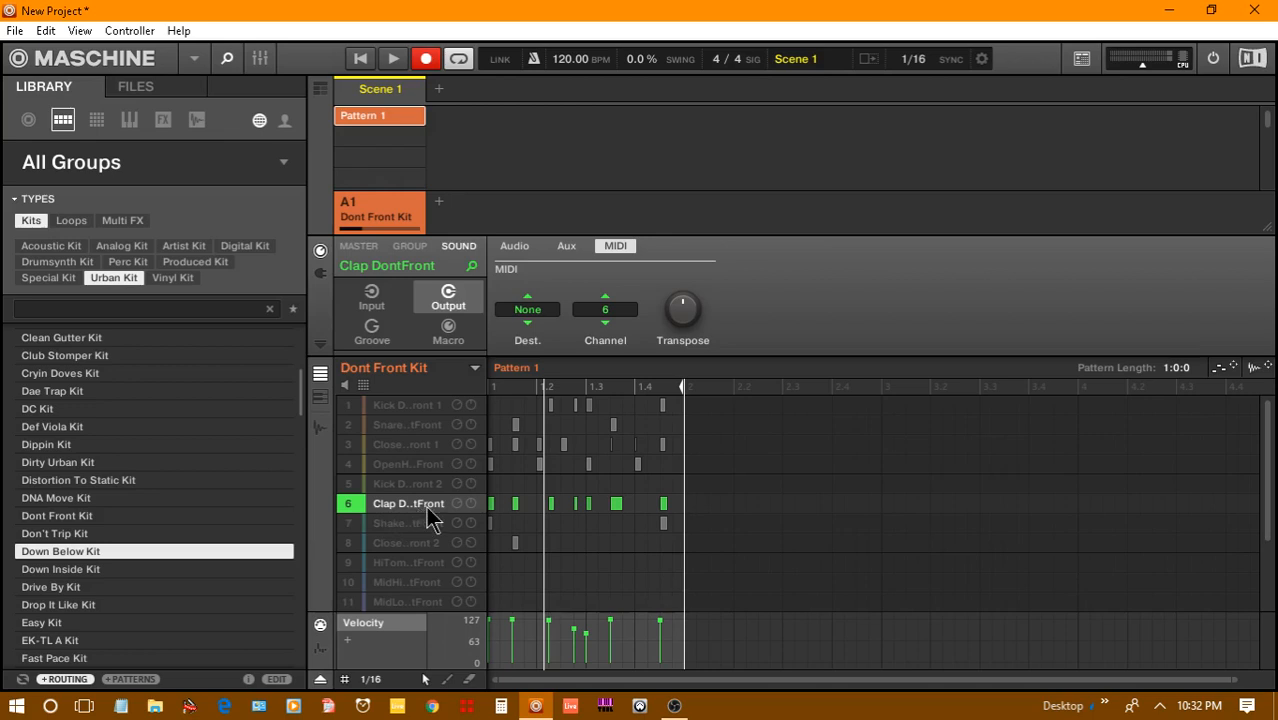
mouse_move(470, 500)
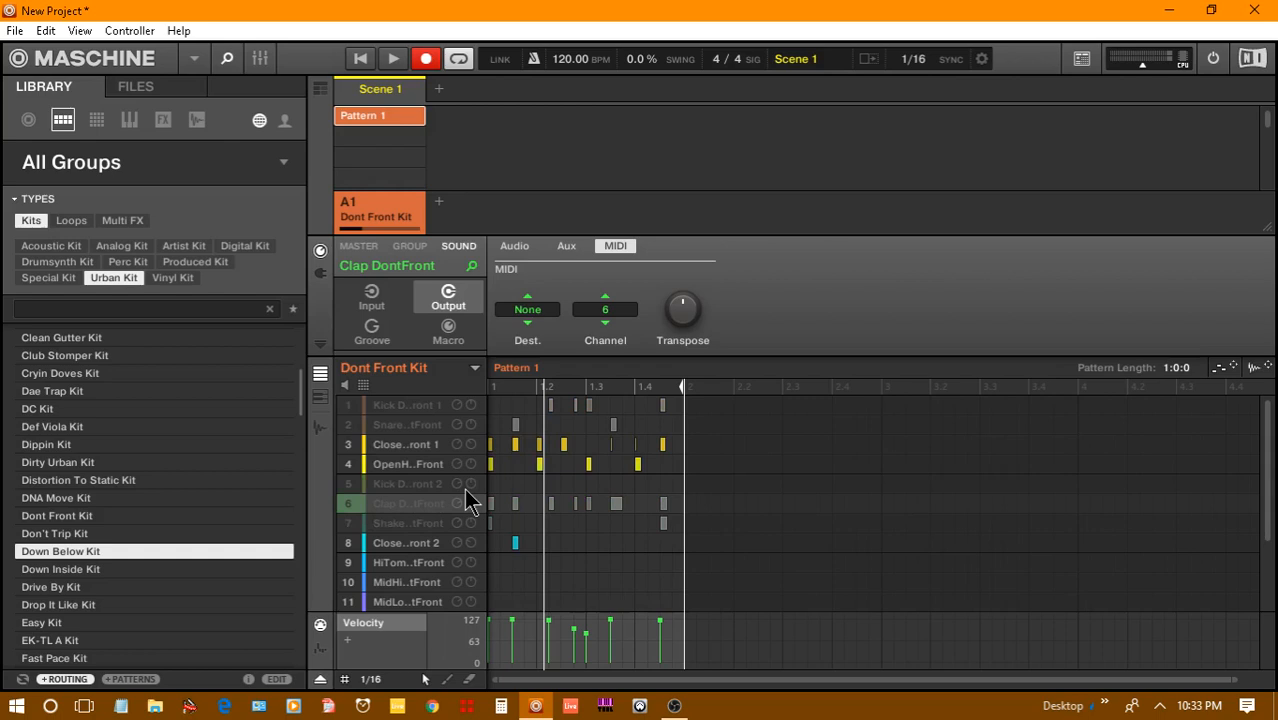
click(408, 503)
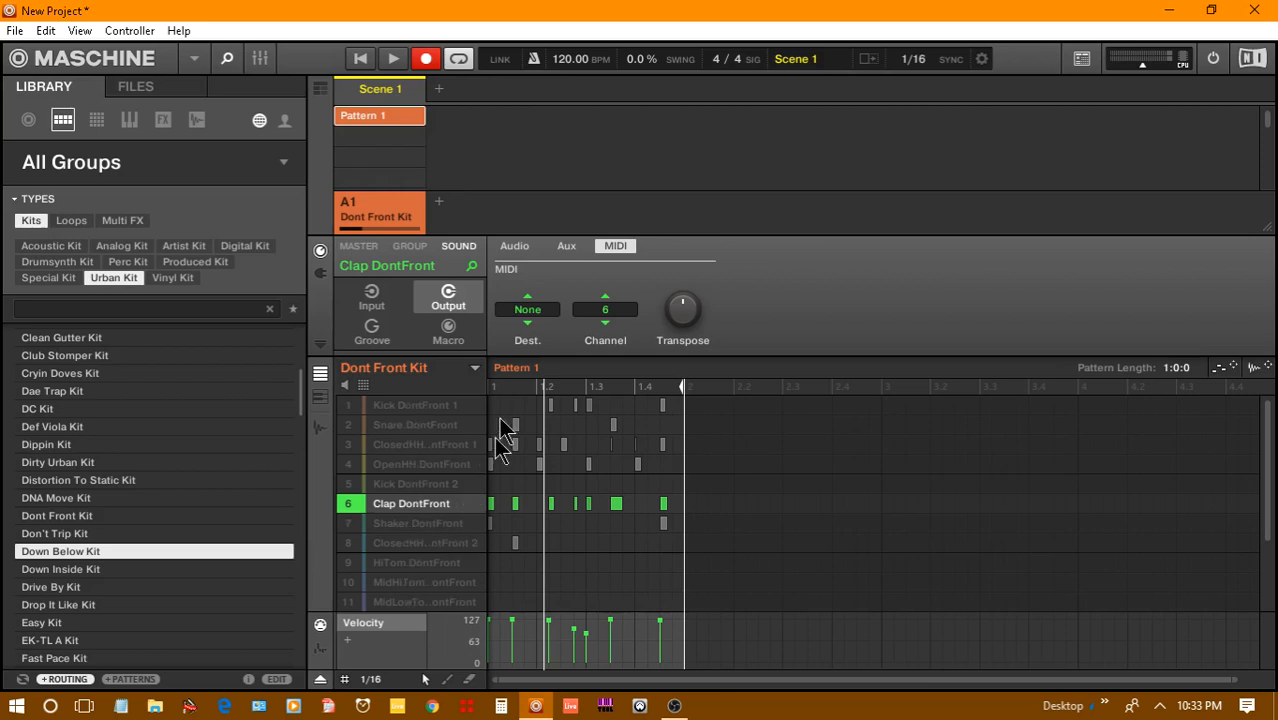
mouse_move(445, 207)
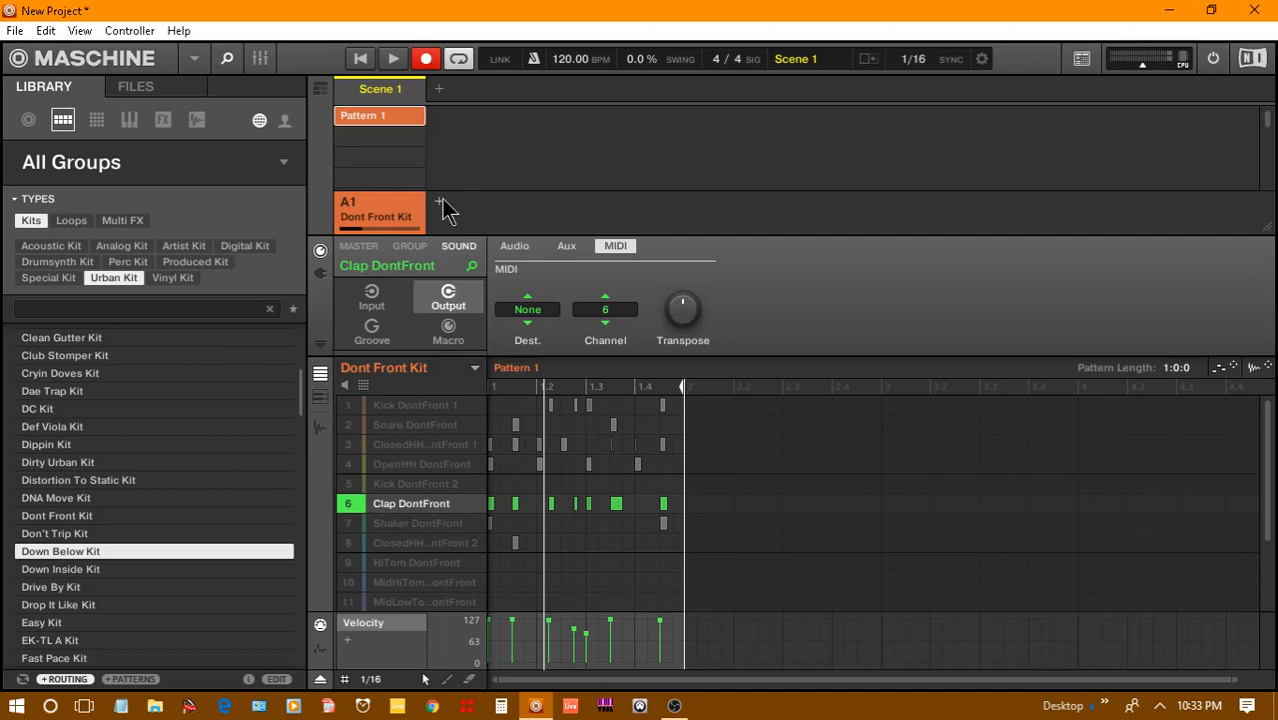
mouse_move(535, 225)
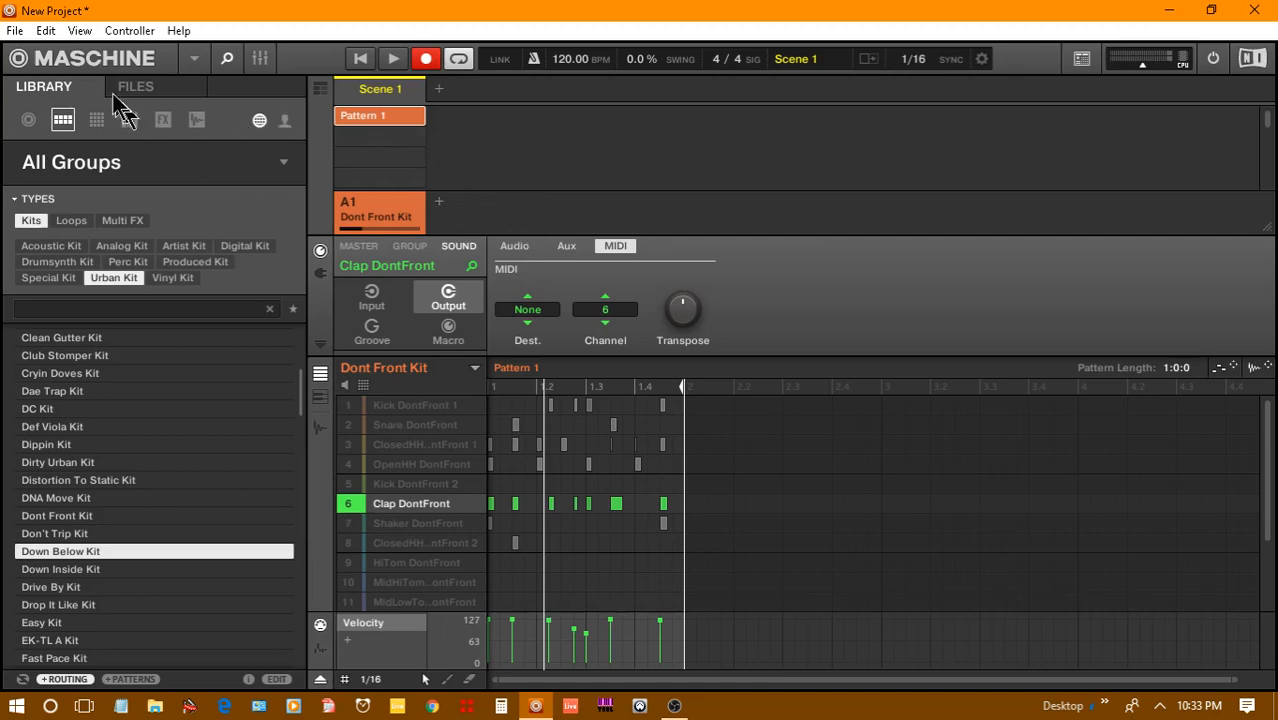
click(14, 30)
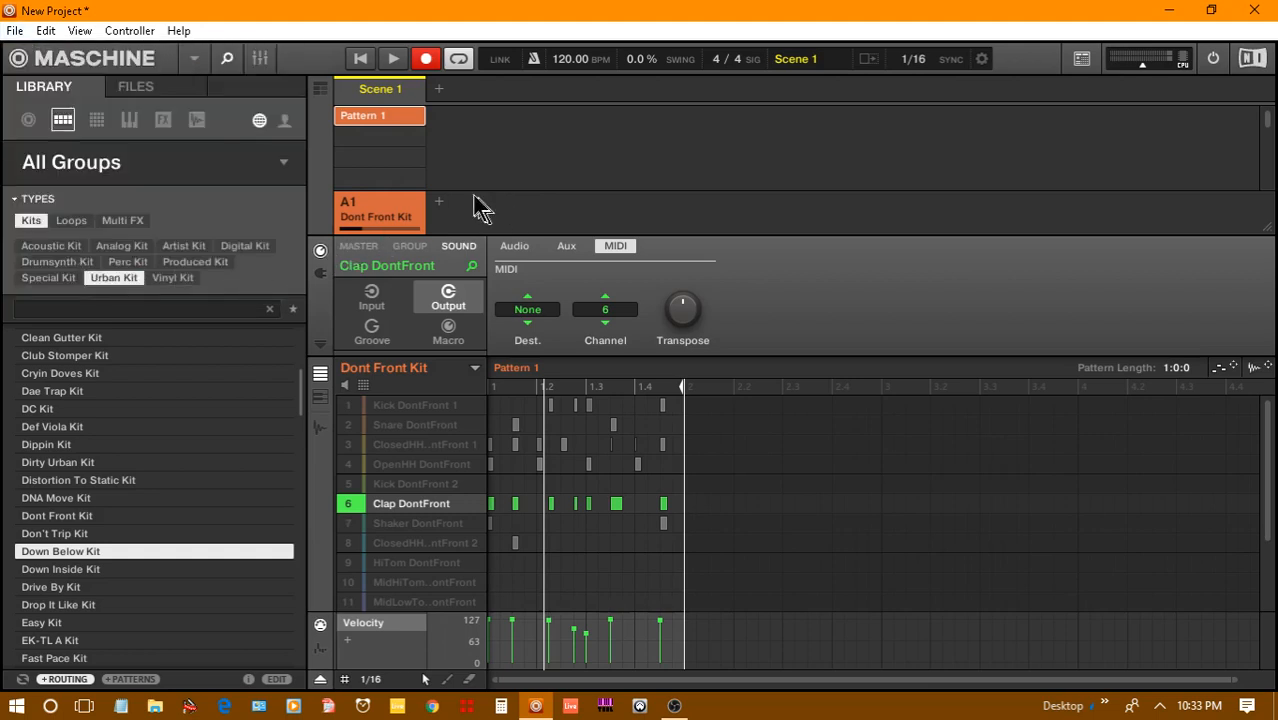
mouse_move(470, 200)
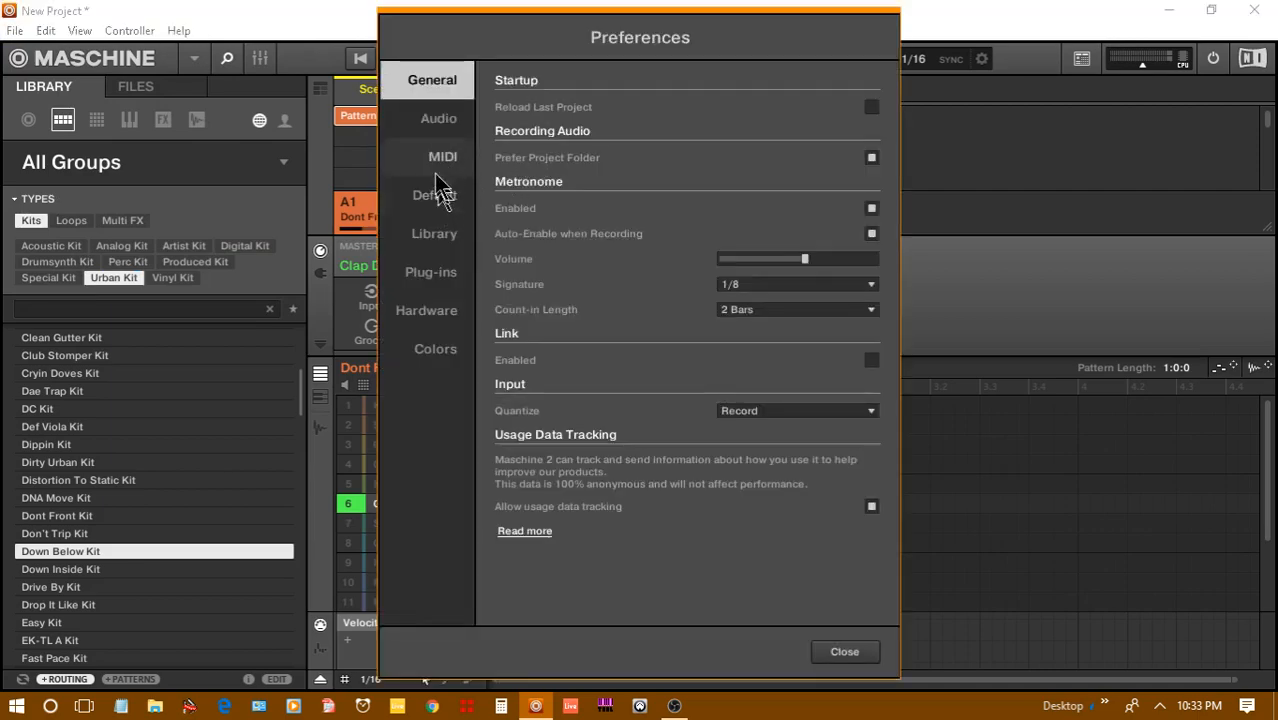
- Enable LoopBe Internal MIDI as a MIDI output device on the Preferences MIDI page
click(442, 156)
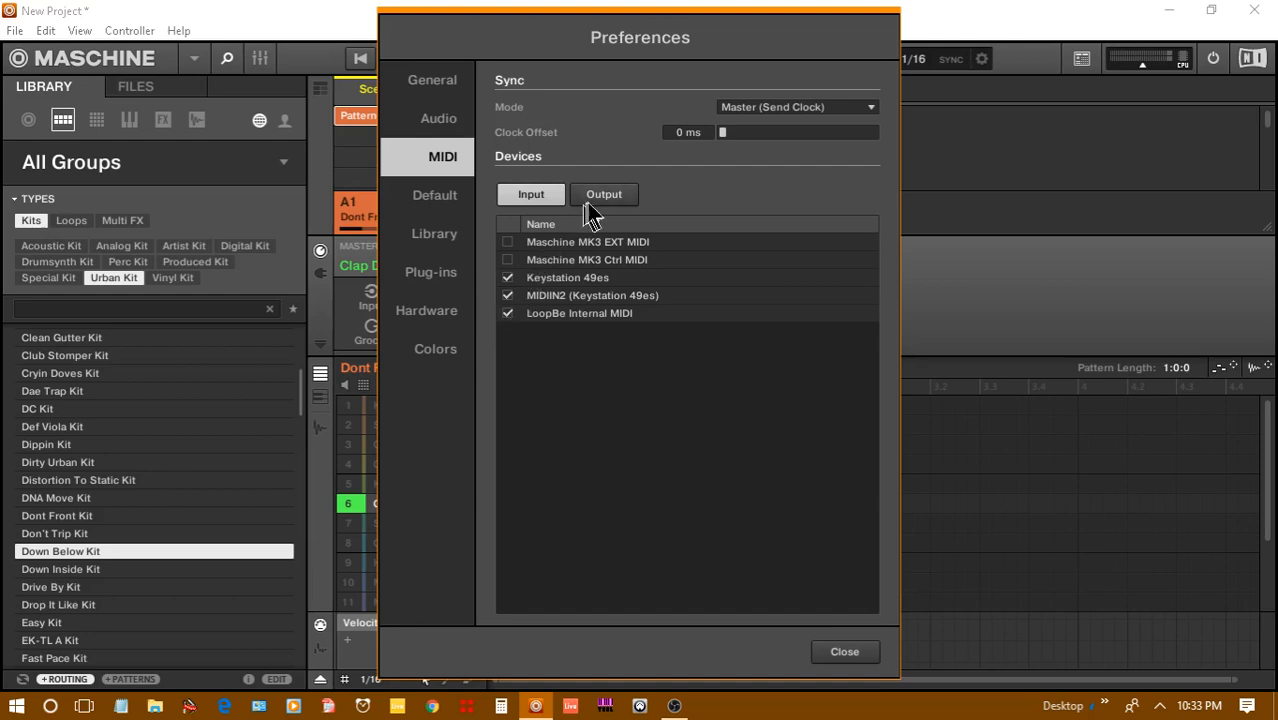
click(603, 194)
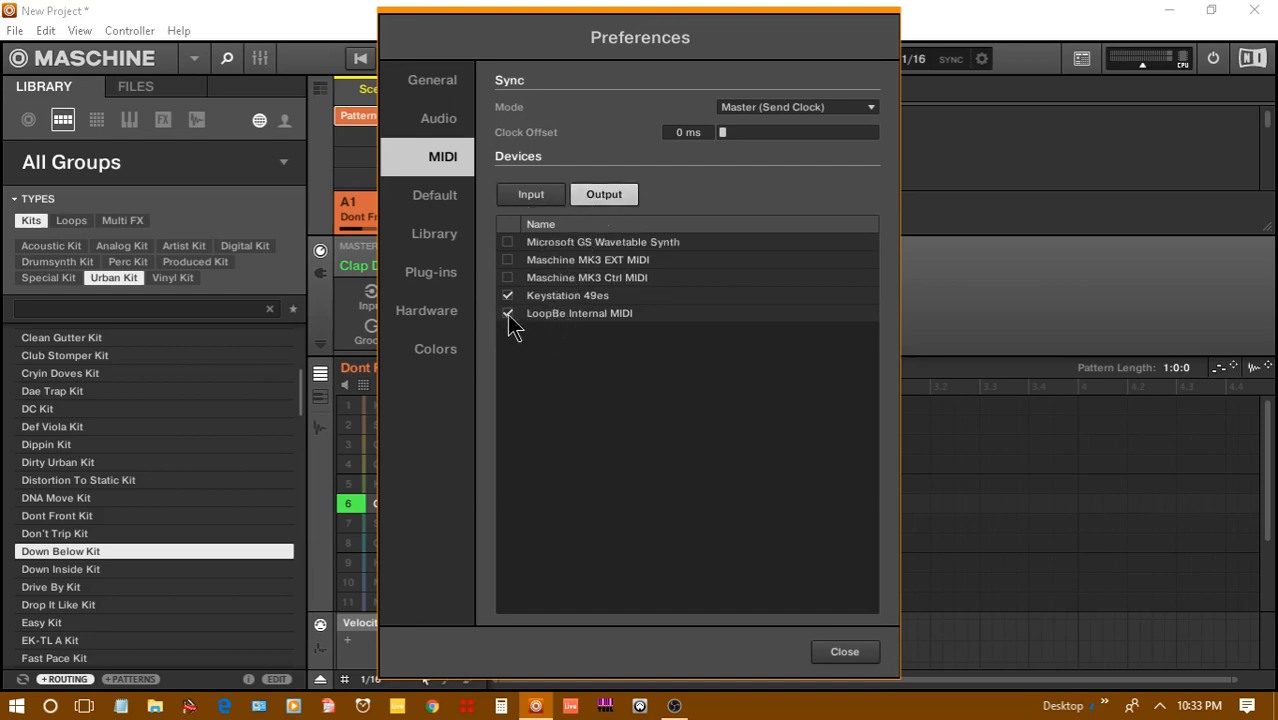
click(508, 313)
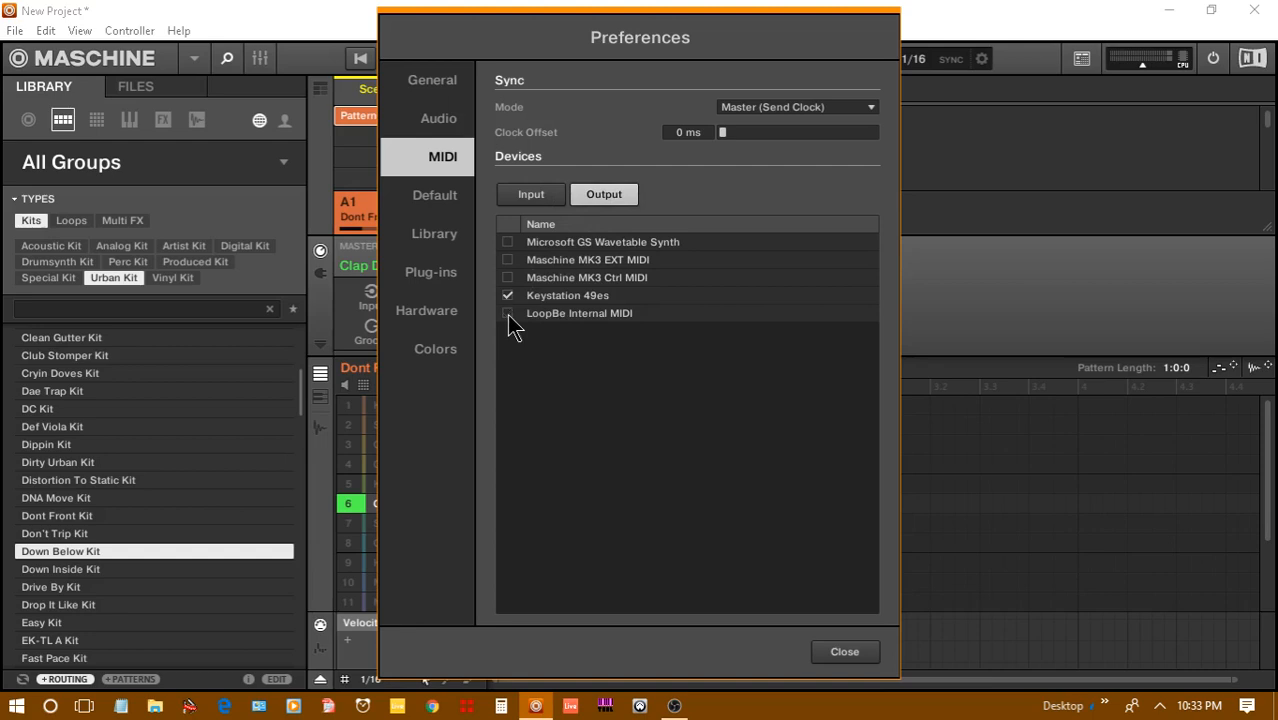
click(507, 313)
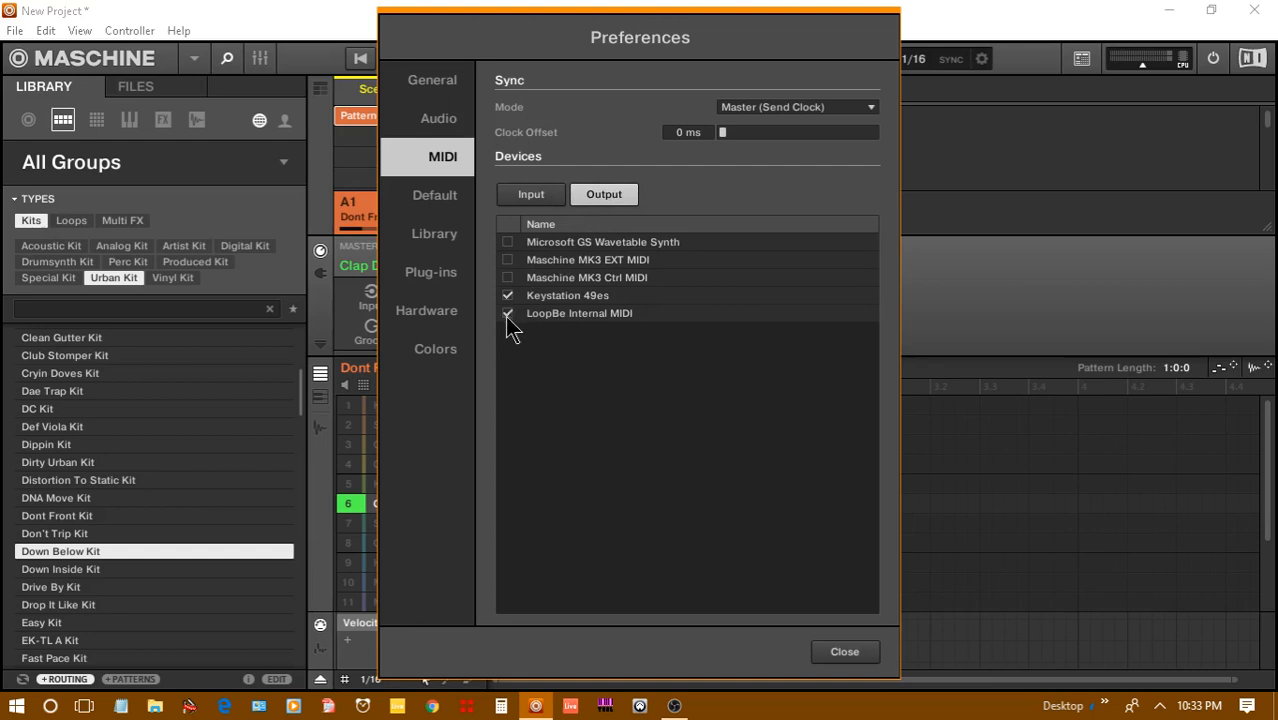
click(507, 313)
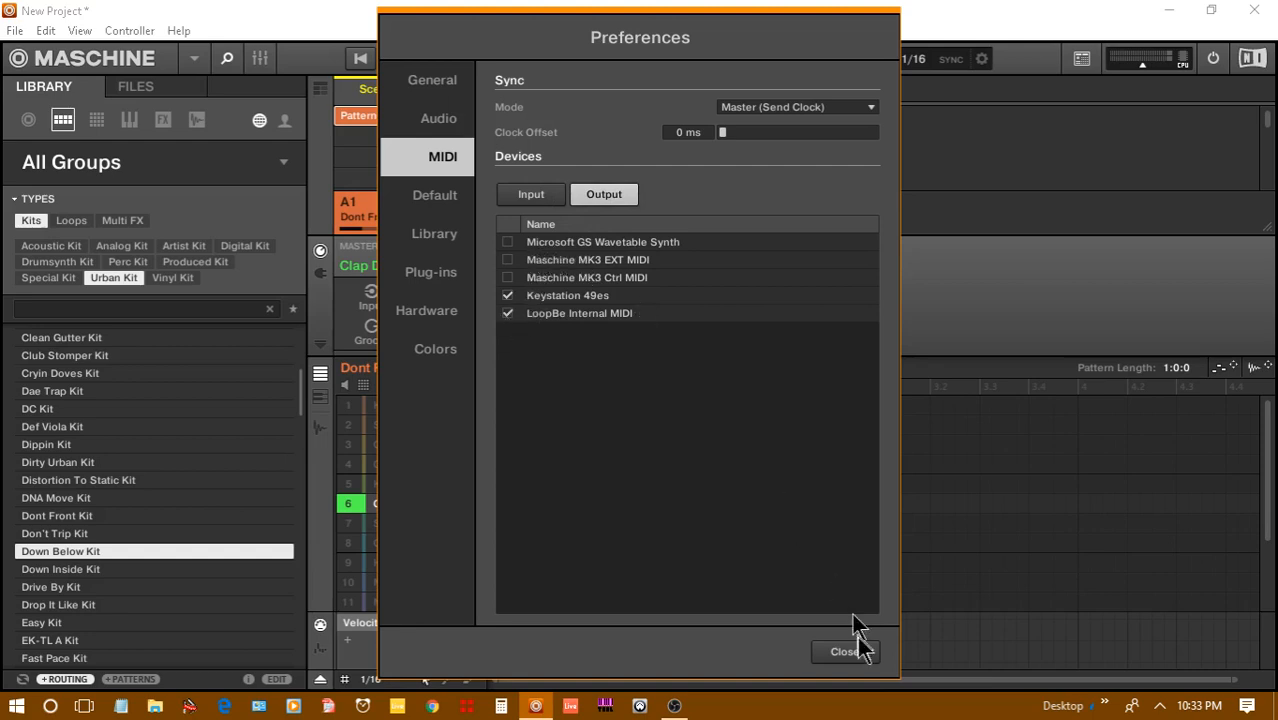
click(843, 651)
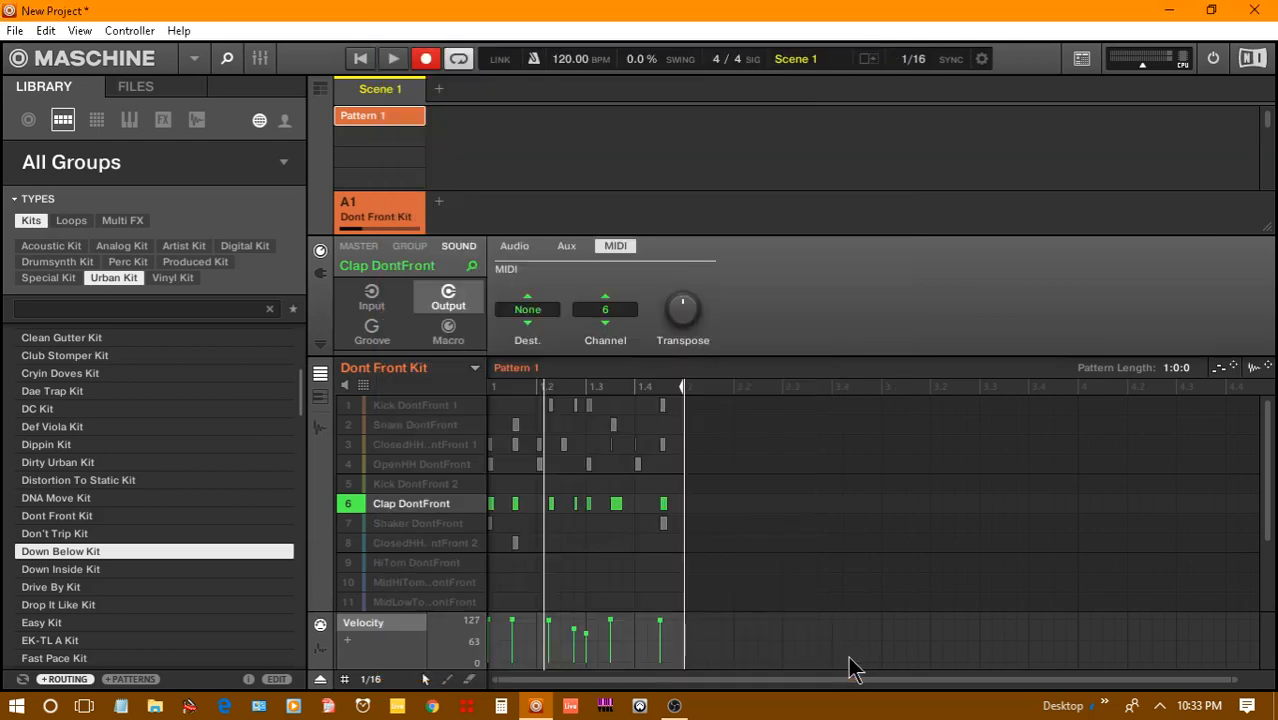
mouse_move(510, 312)
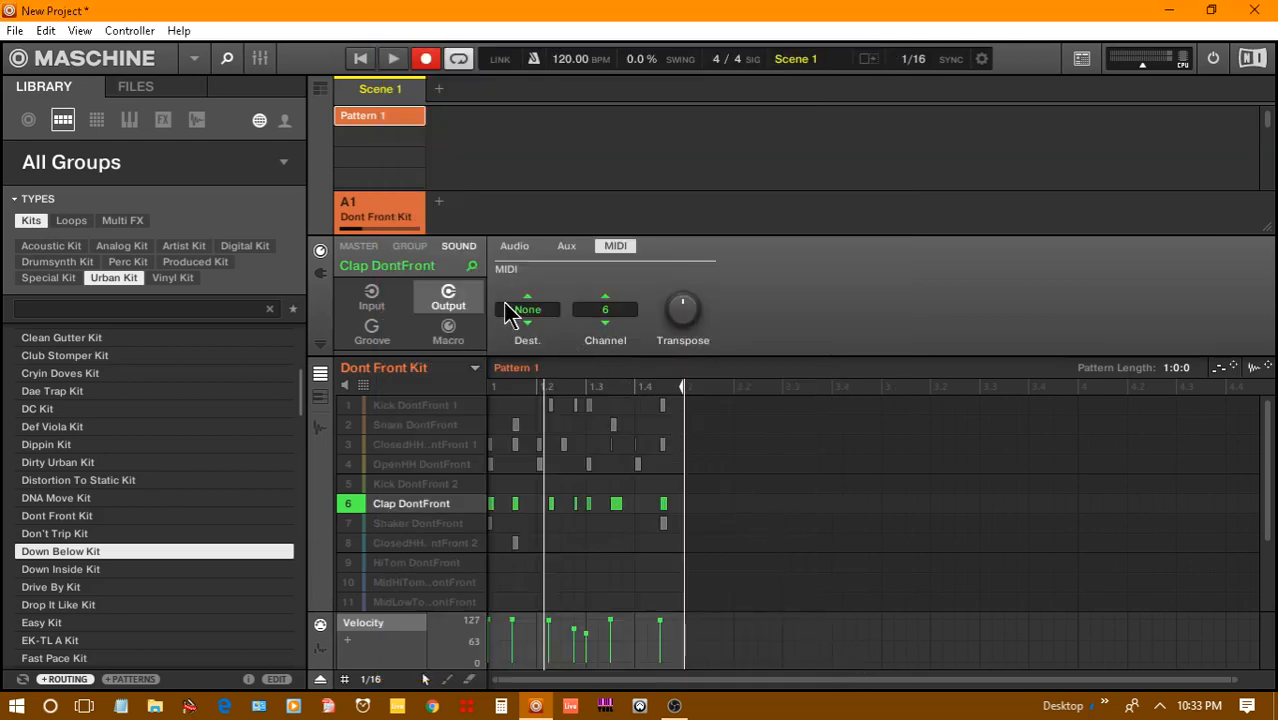
mouse_move(440, 210)
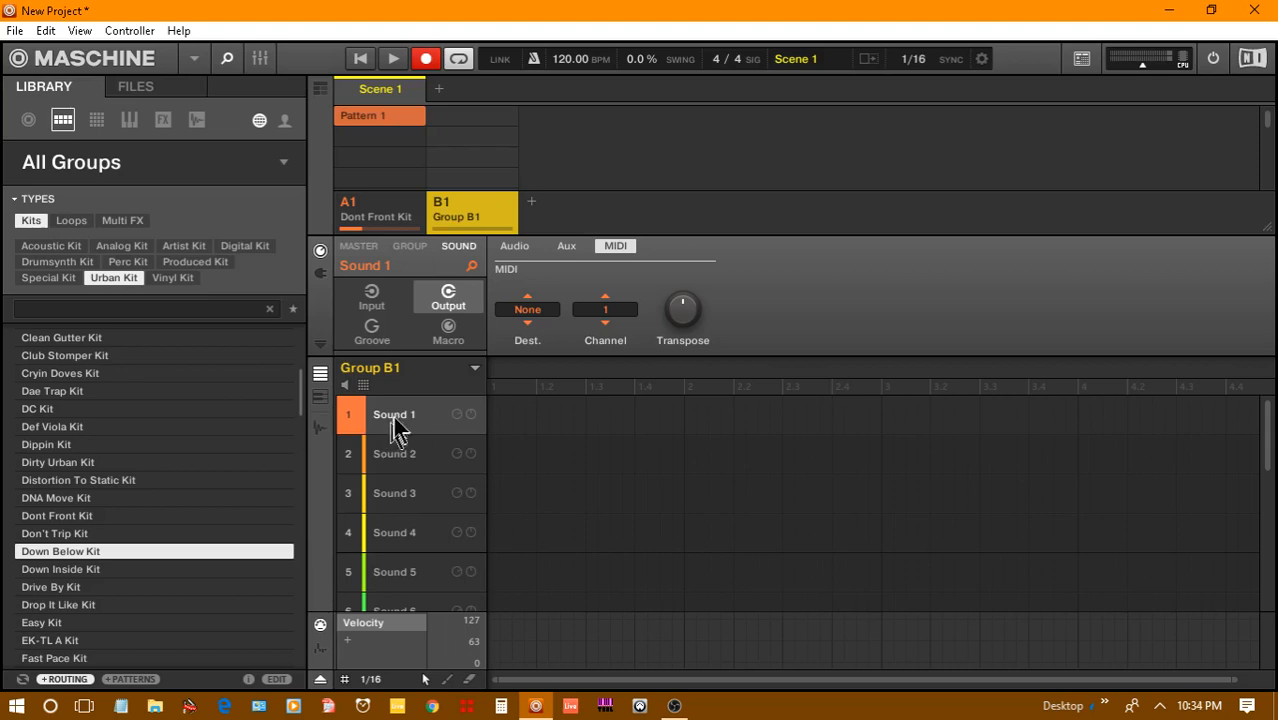
mouse_move(404, 416)
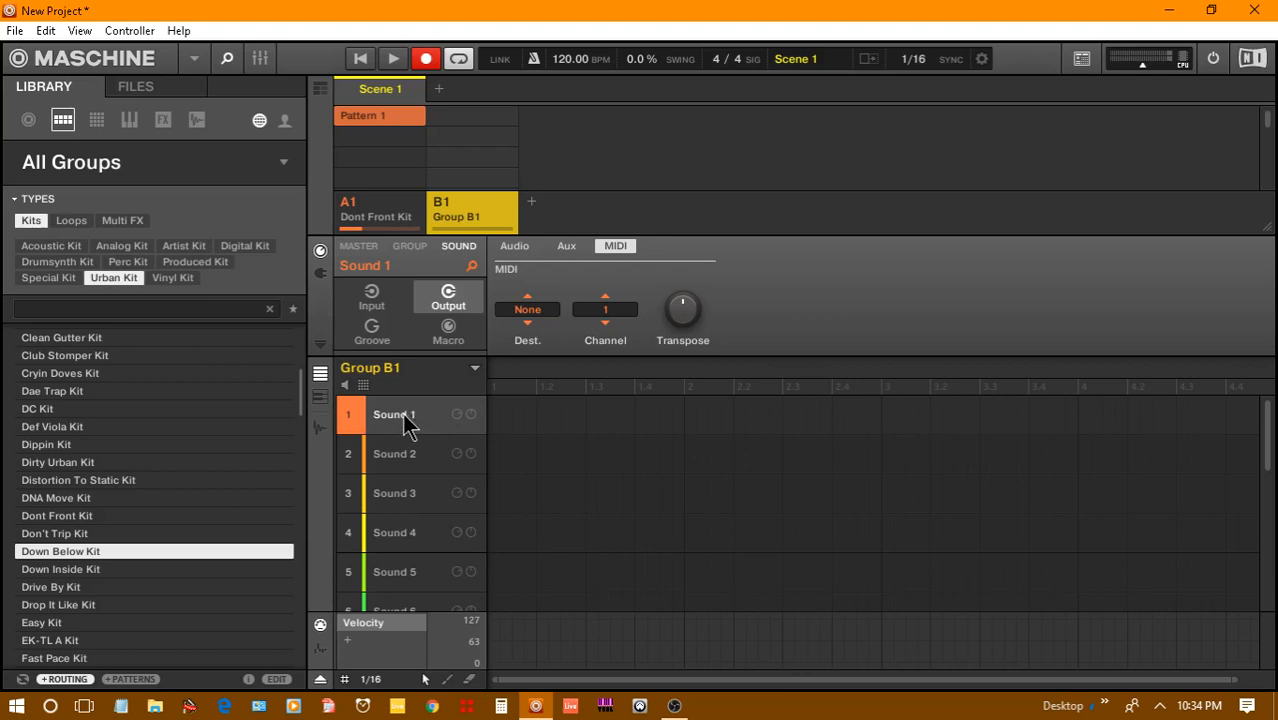
- Rename Sound 1 of the new Group B1 to 'lock 1'
right_click(393, 414)
text(lock)
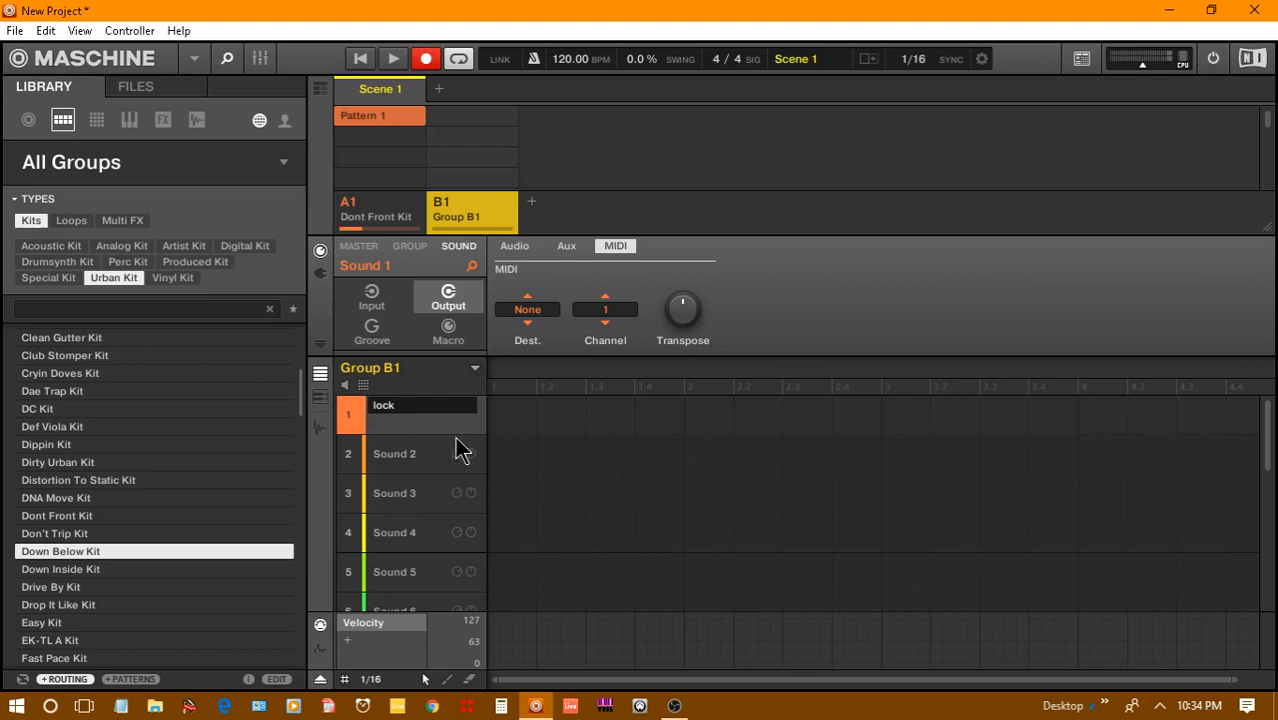
text(1)
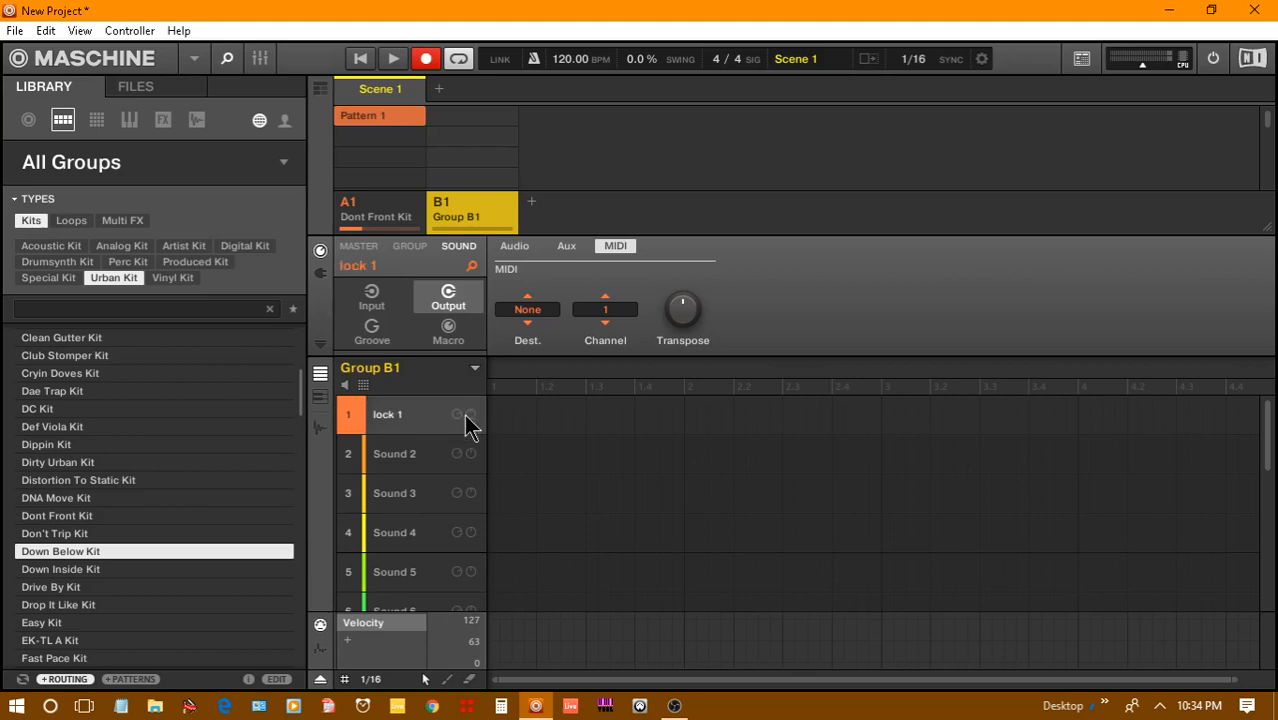
mouse_move(412, 445)
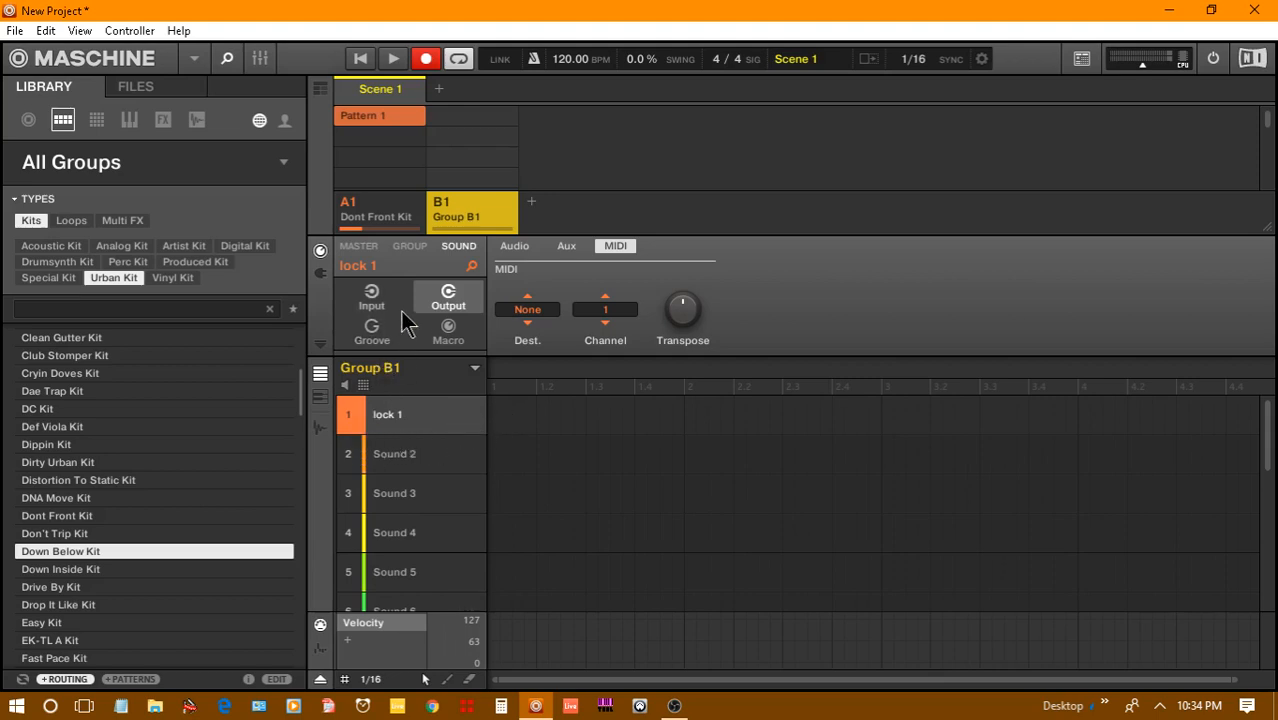
mouse_move(397, 300)
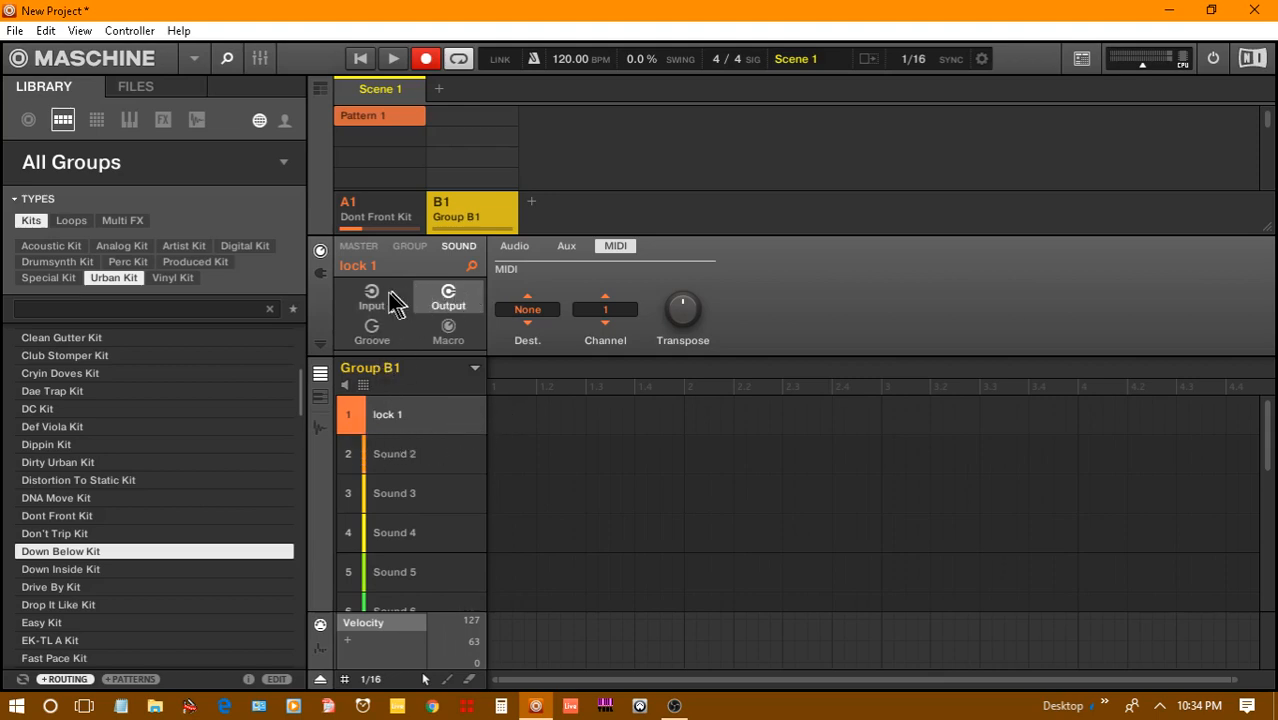
- Inspect lock 1's MIDI input sources, leaving the source on Default
click(371, 297)
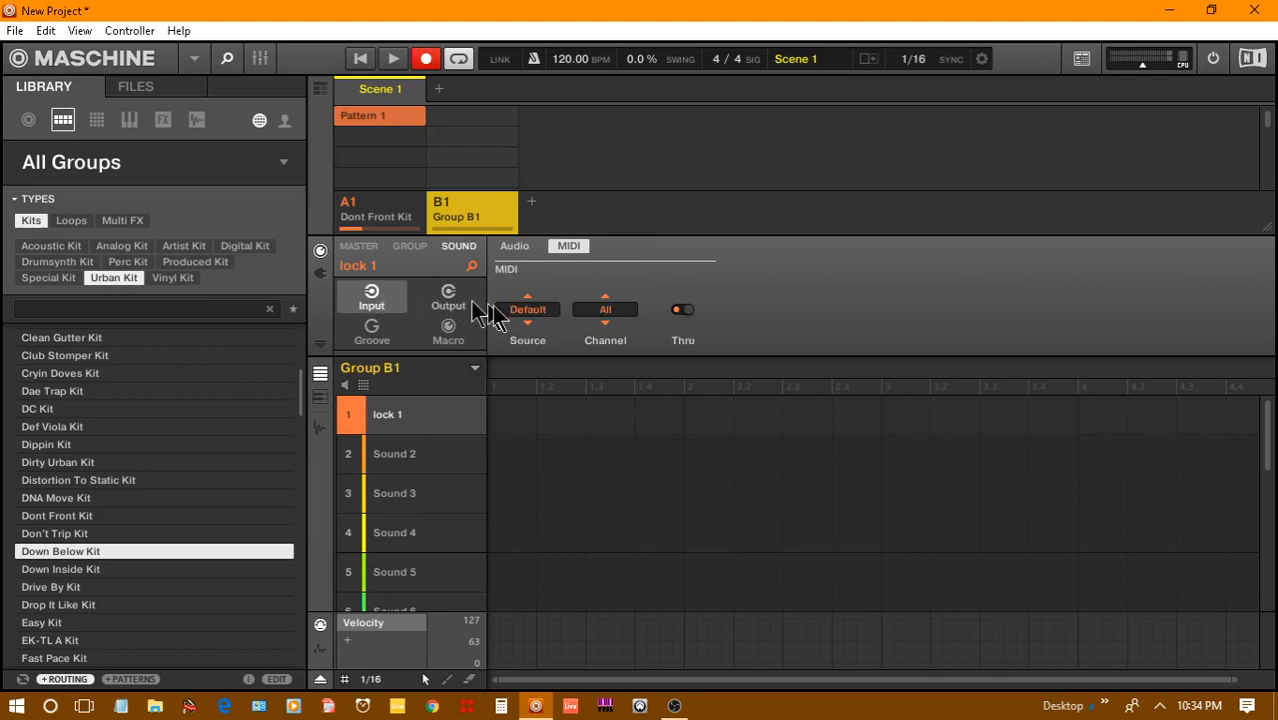
click(527, 309)
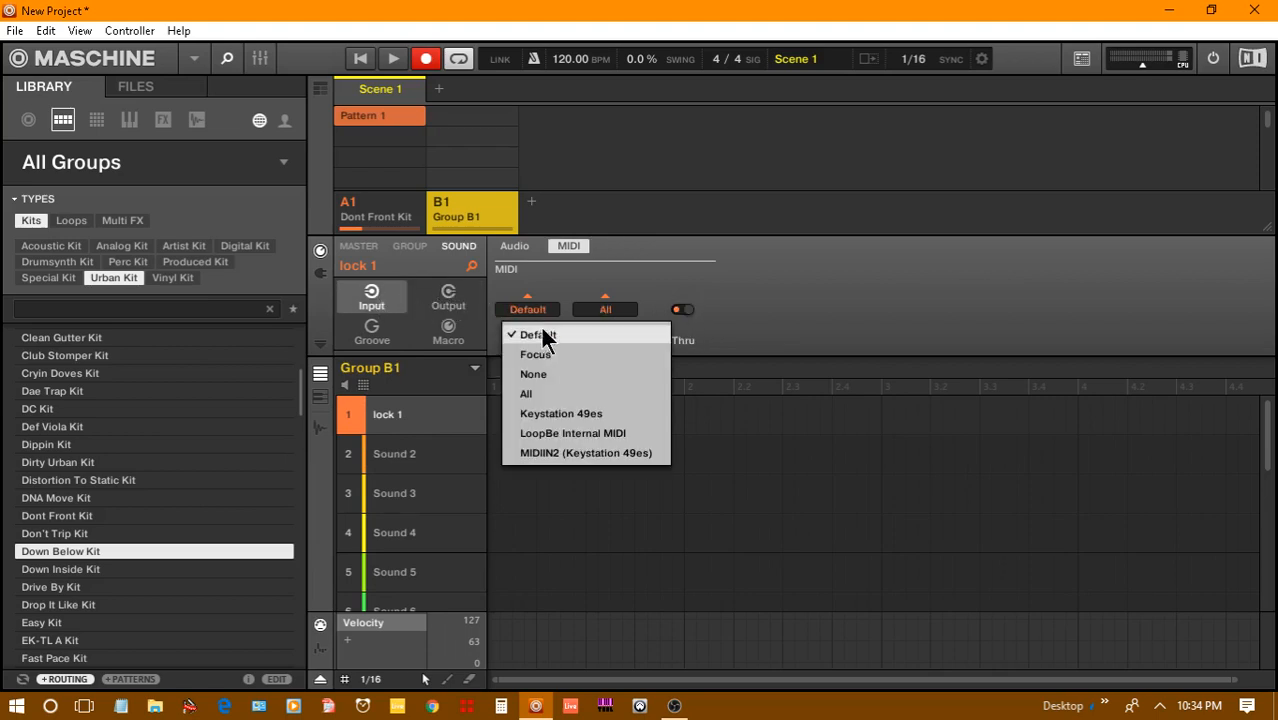
mouse_move(572, 433)
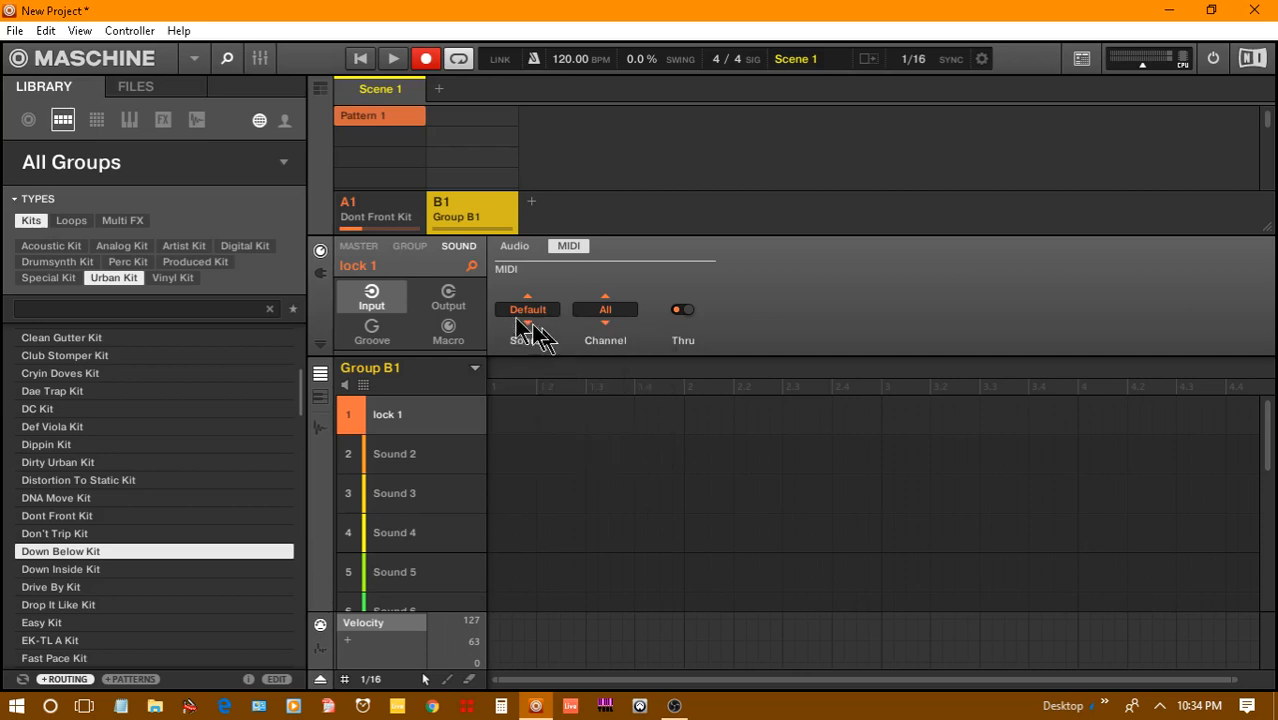
click(448, 298)
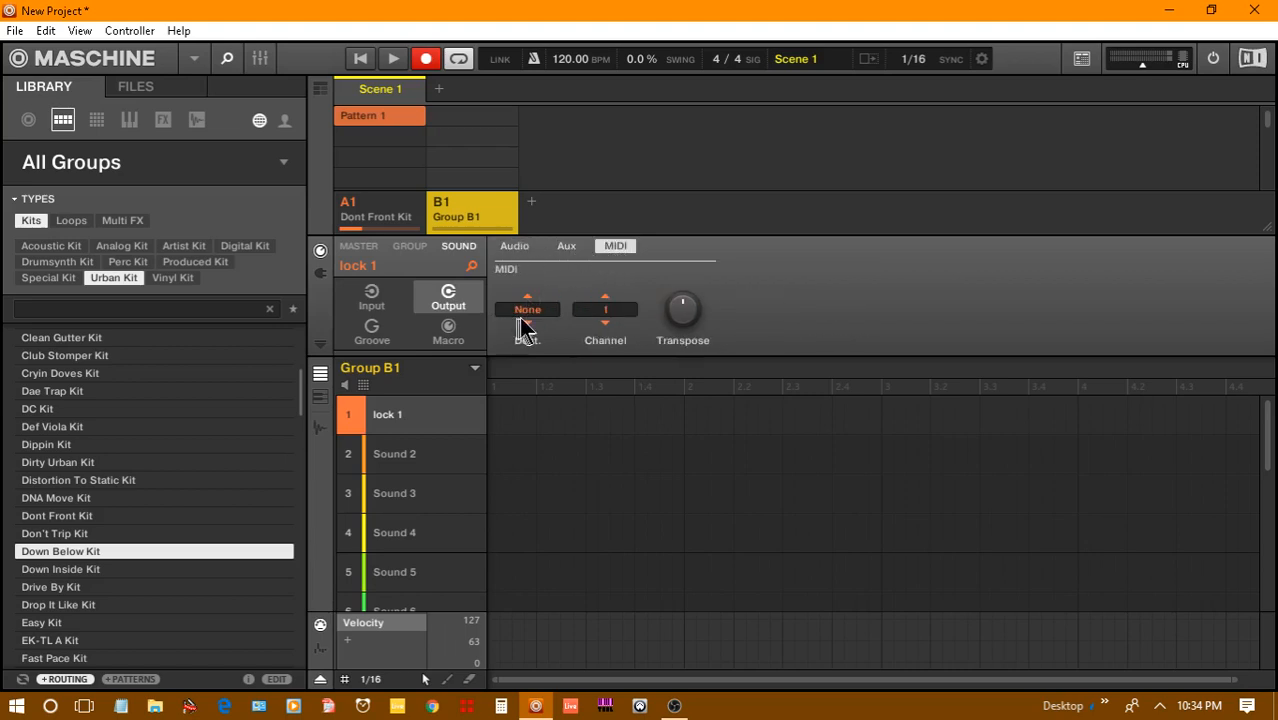
- Route lock 1's MIDI output to LoopBe Internal MIDI on channel 5
click(527, 309)
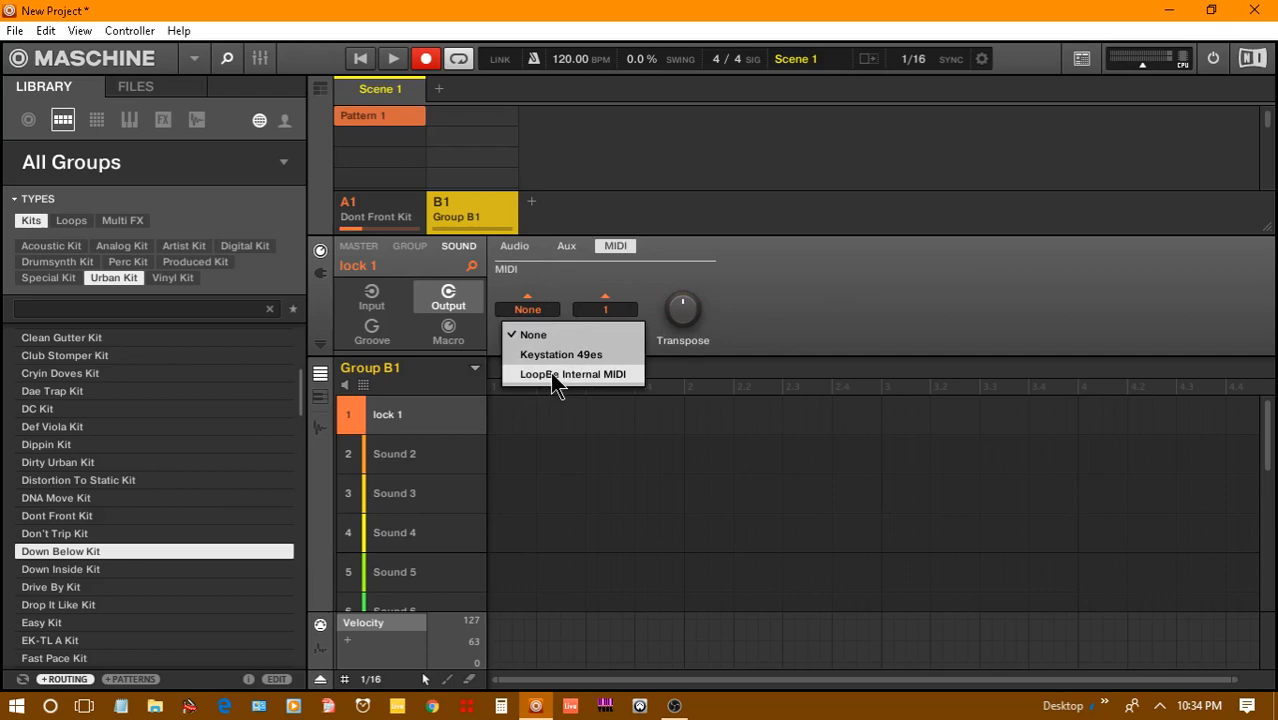
click(574, 373)
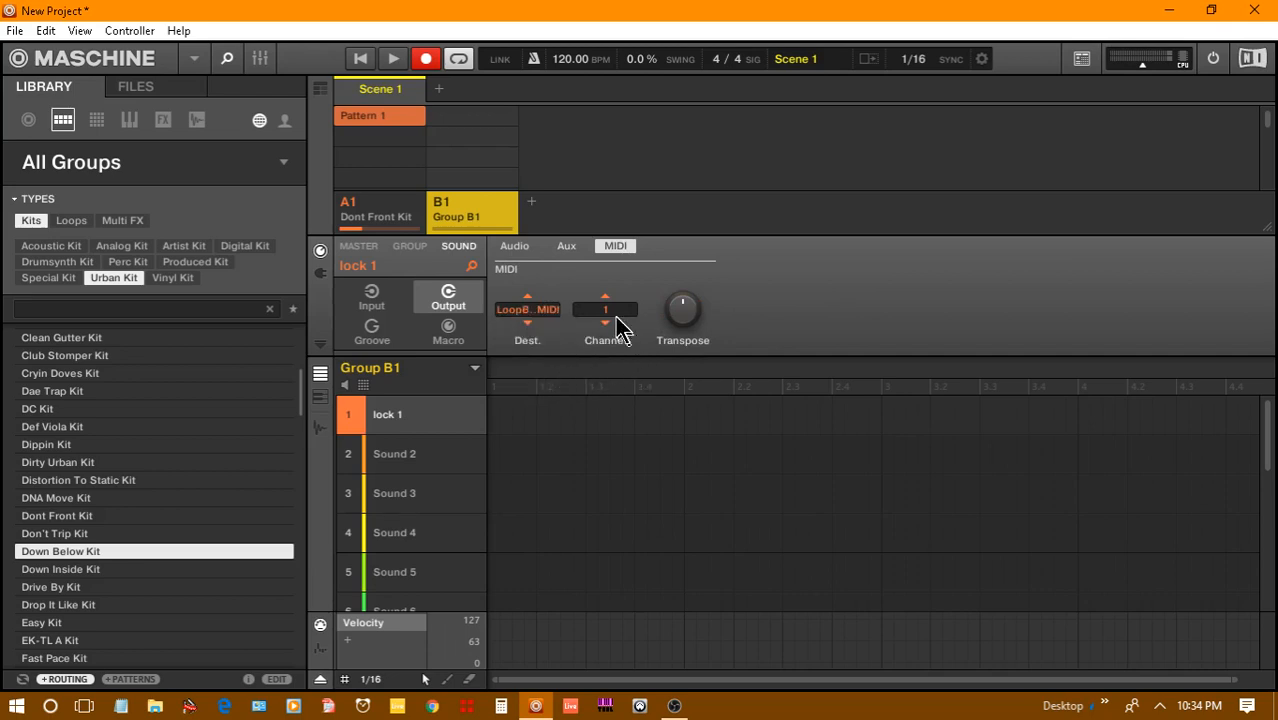
click(605, 309)
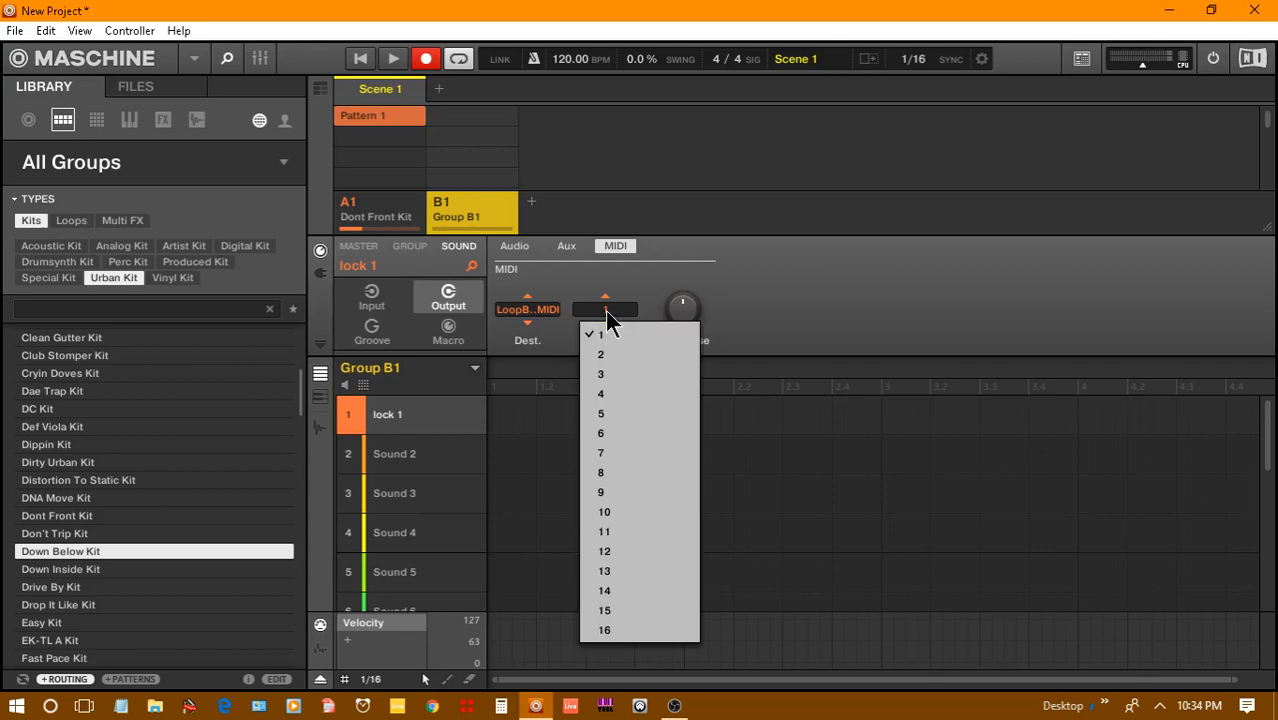
click(601, 413)
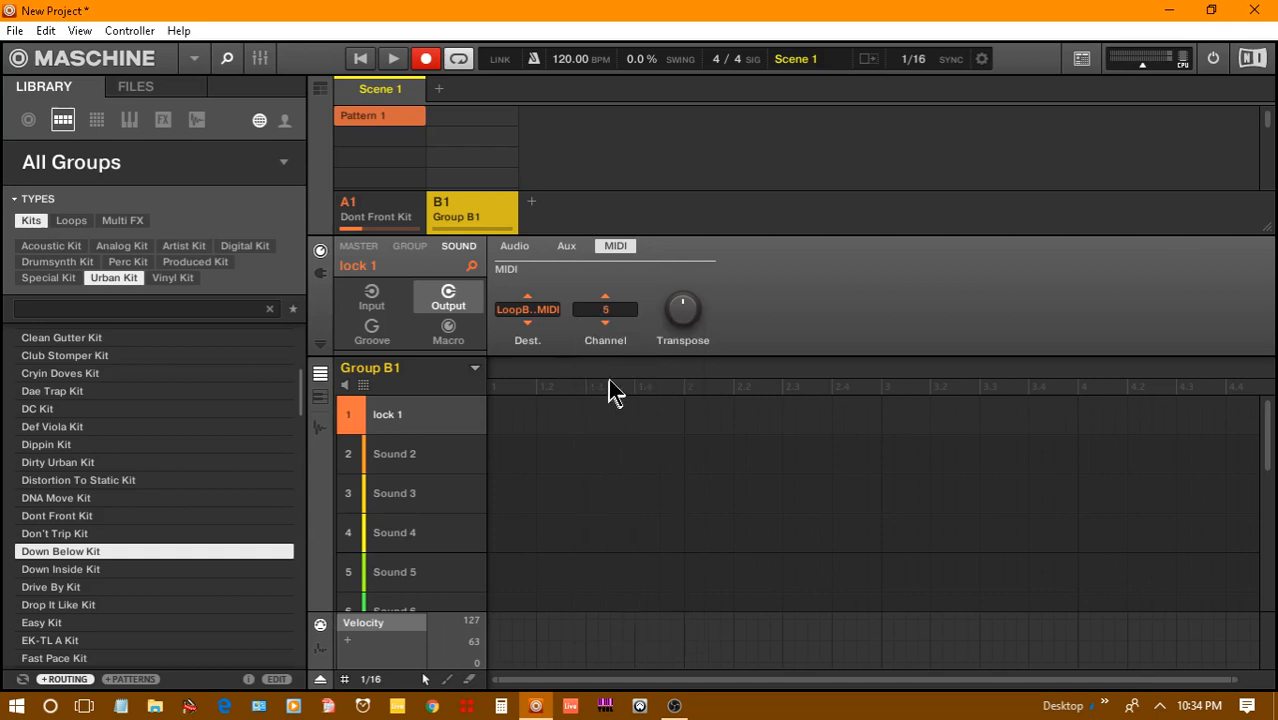
mouse_move(400, 315)
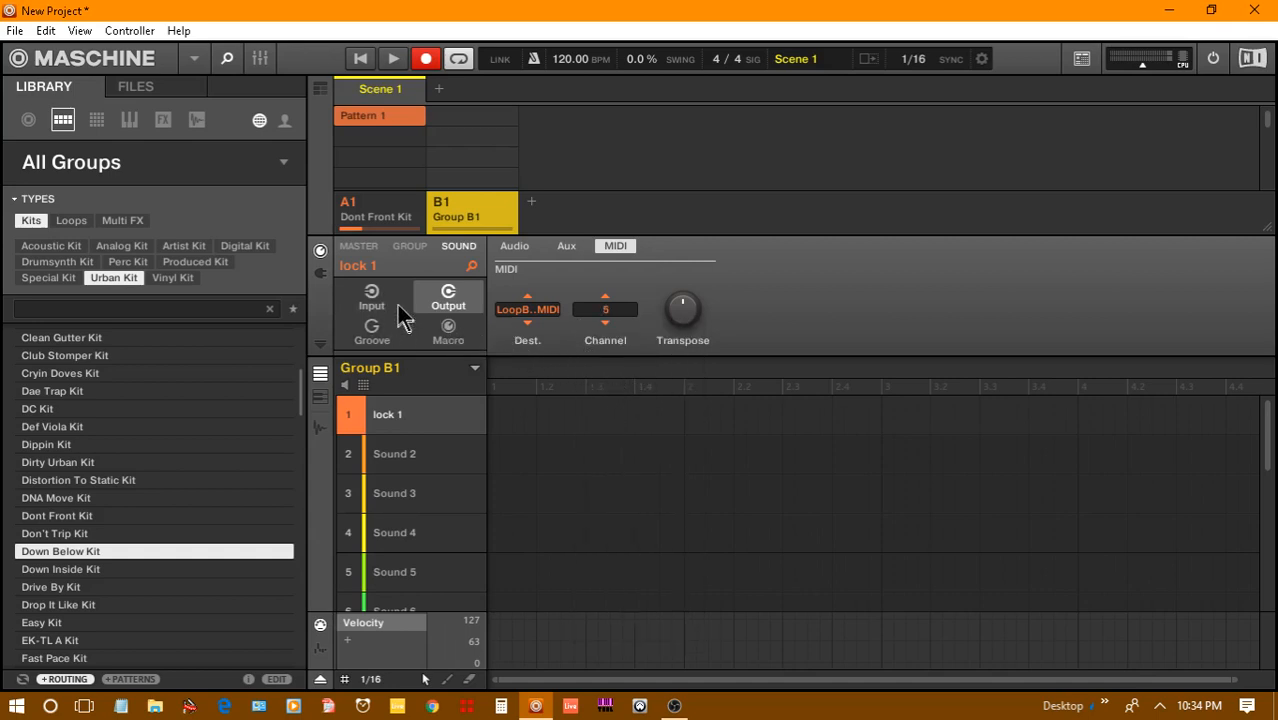
mouse_move(955, 78)
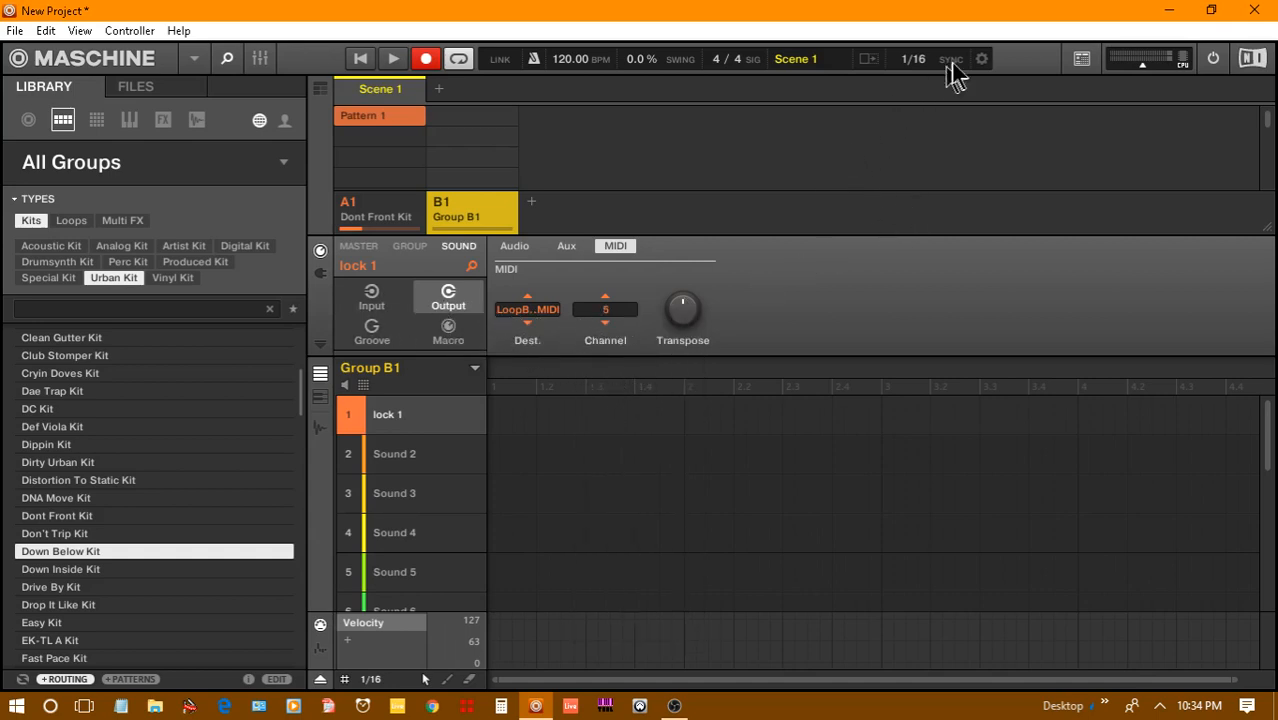
mouse_move(990, 72)
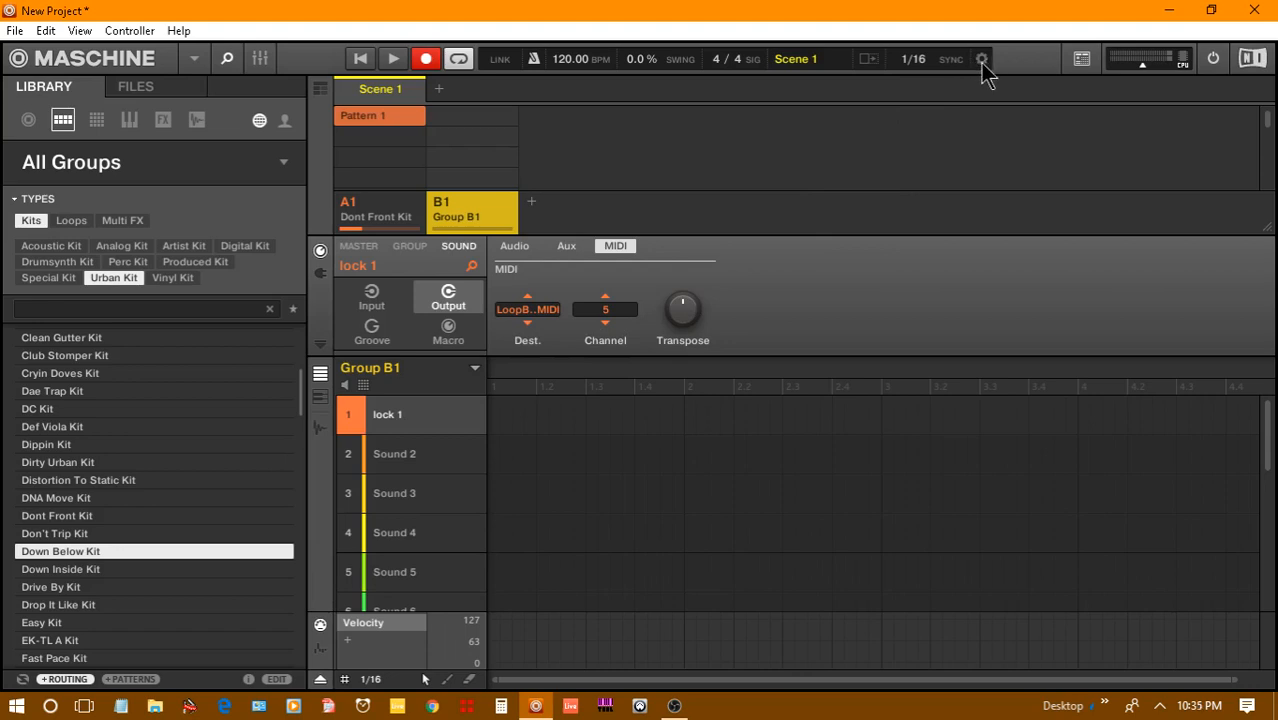
- Open MIDI Change settings showing Lock triggered by MIDI Note from LoopBe, channel 5
click(981, 58)
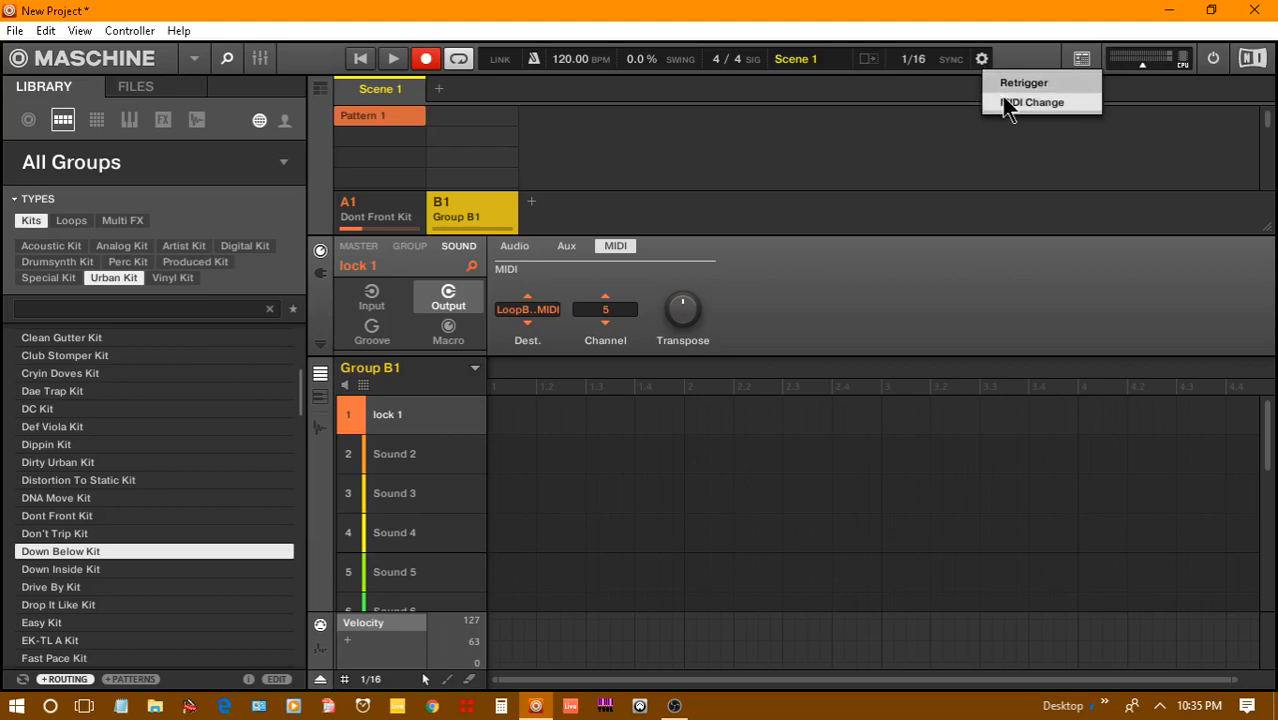
click(1034, 102)
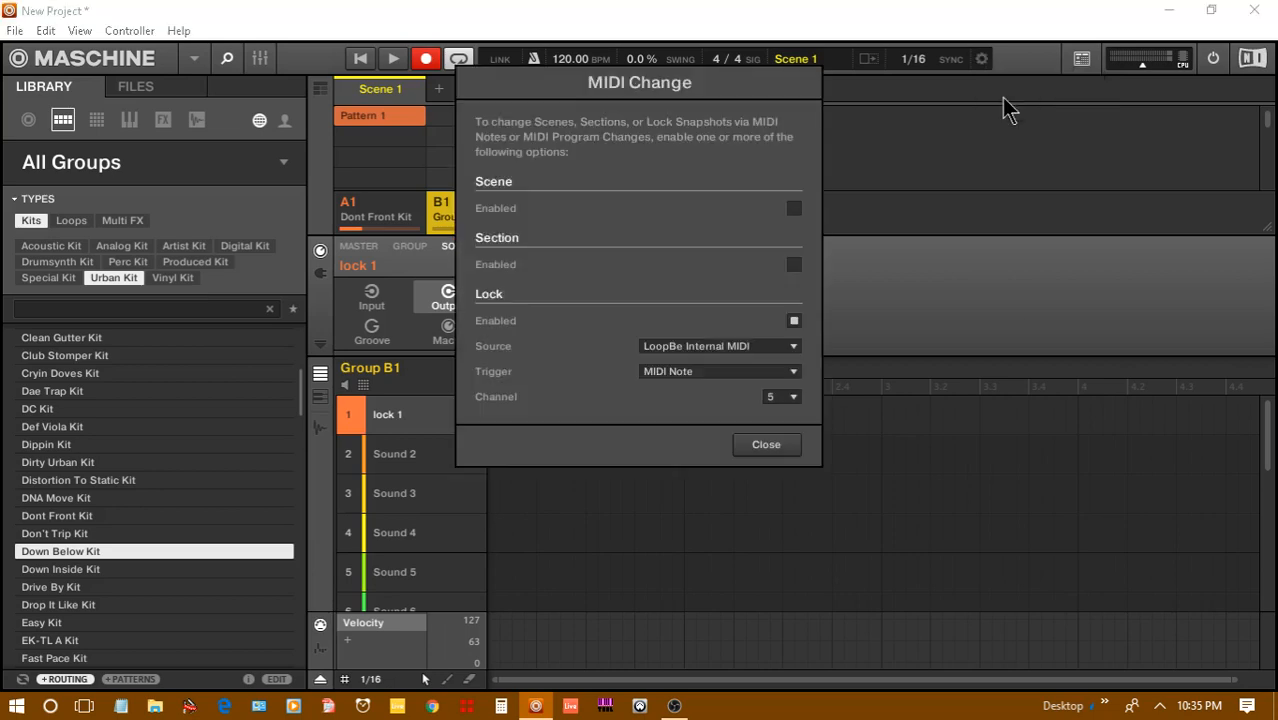
mouse_move(487, 308)
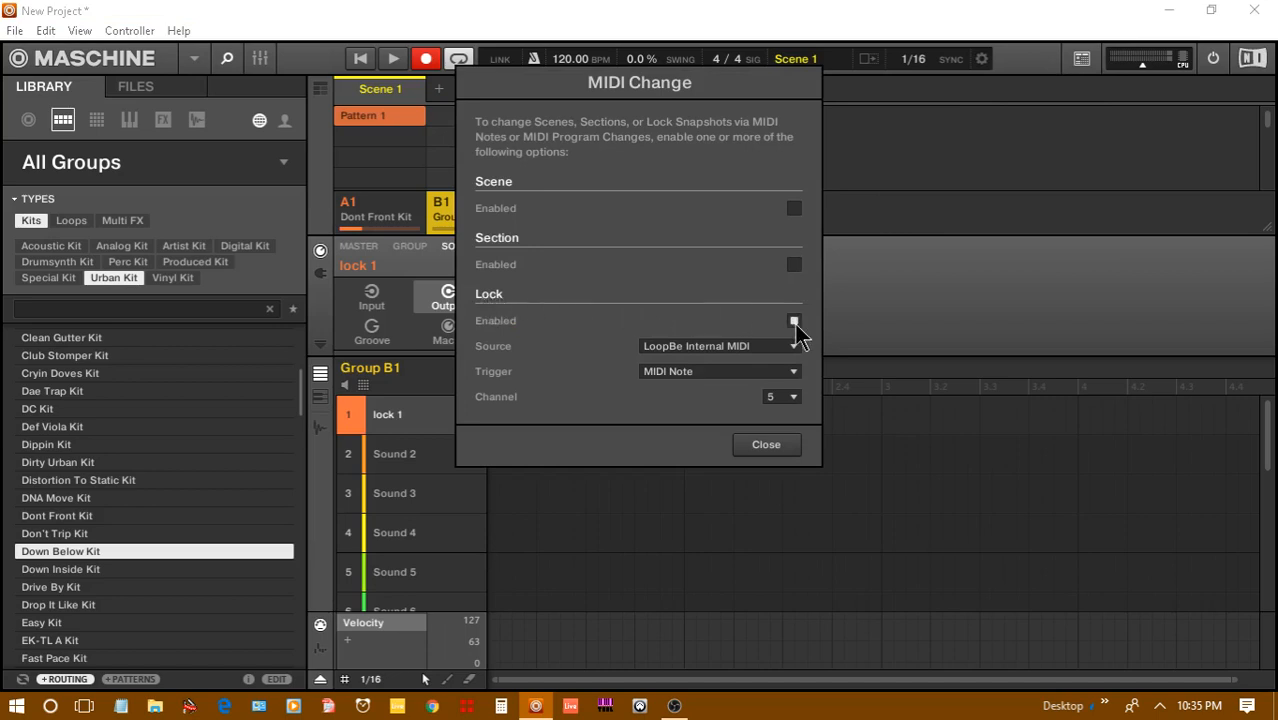
mouse_move(660, 372)
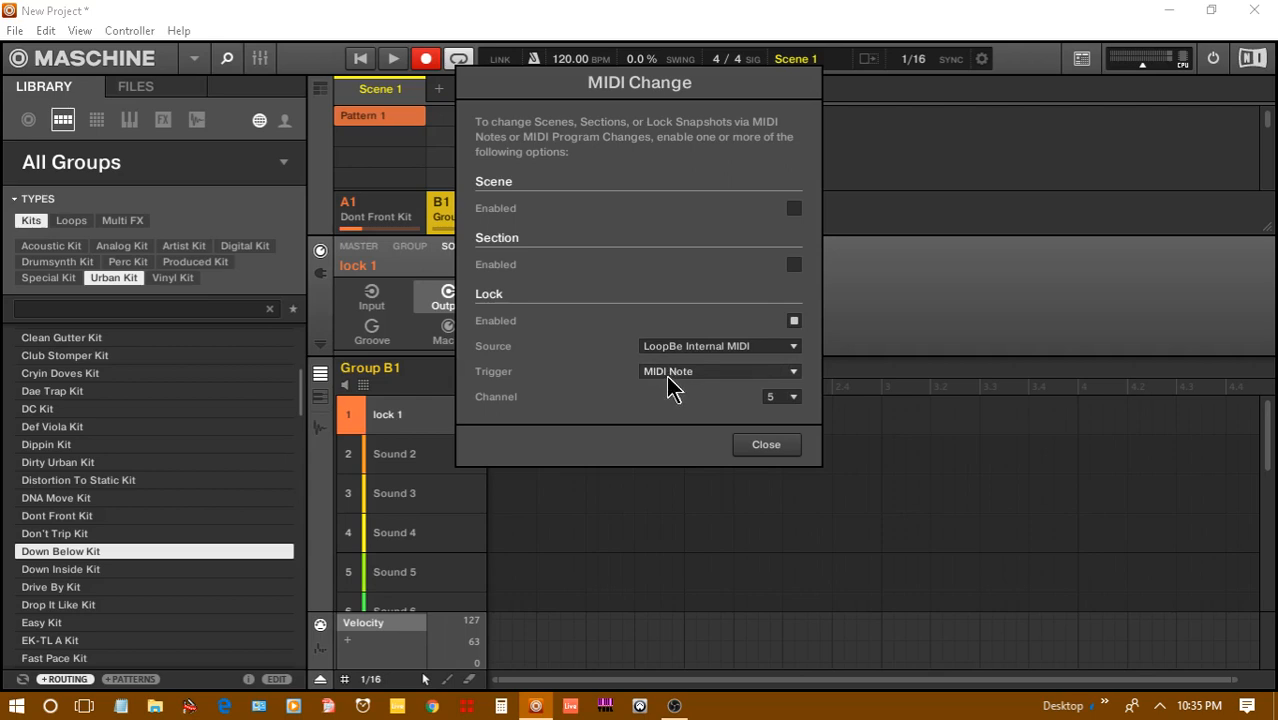
mouse_move(710, 415)
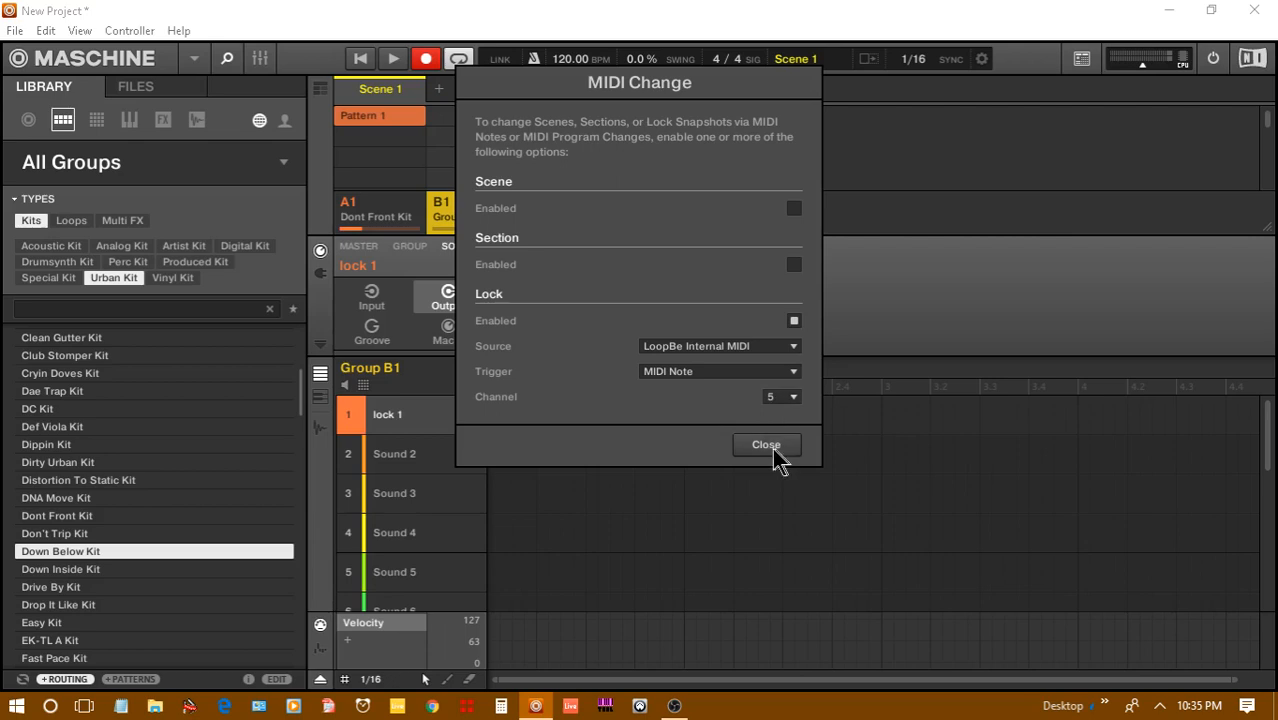
mouse_move(760, 468)
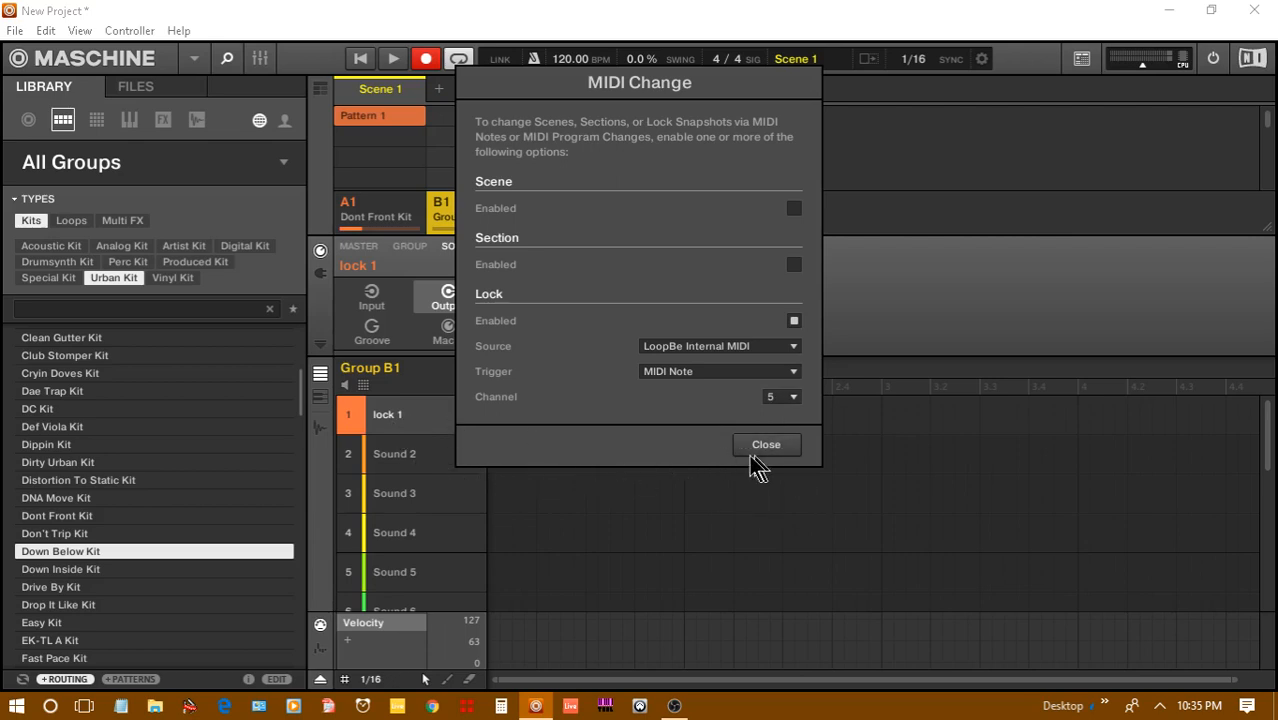
- Set lock 1's MIDI input channel to 5 and add Pattern 1 under Group B1
click(766, 444)
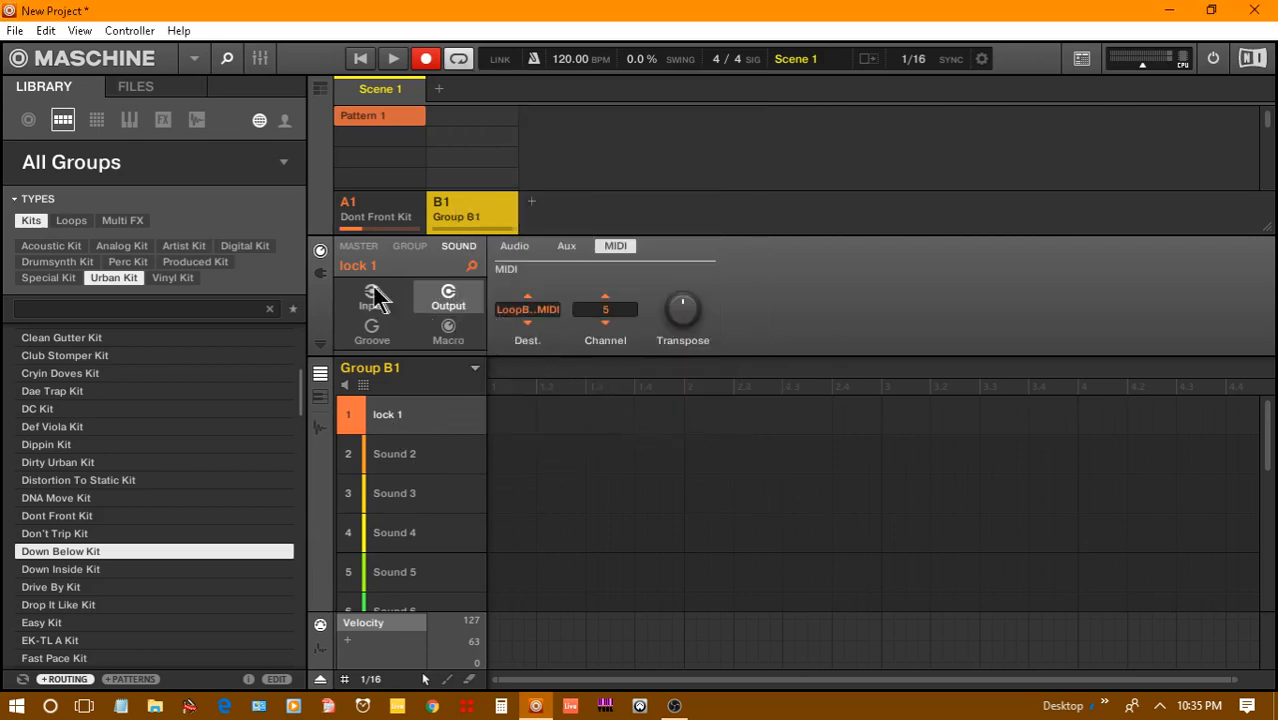
click(371, 305)
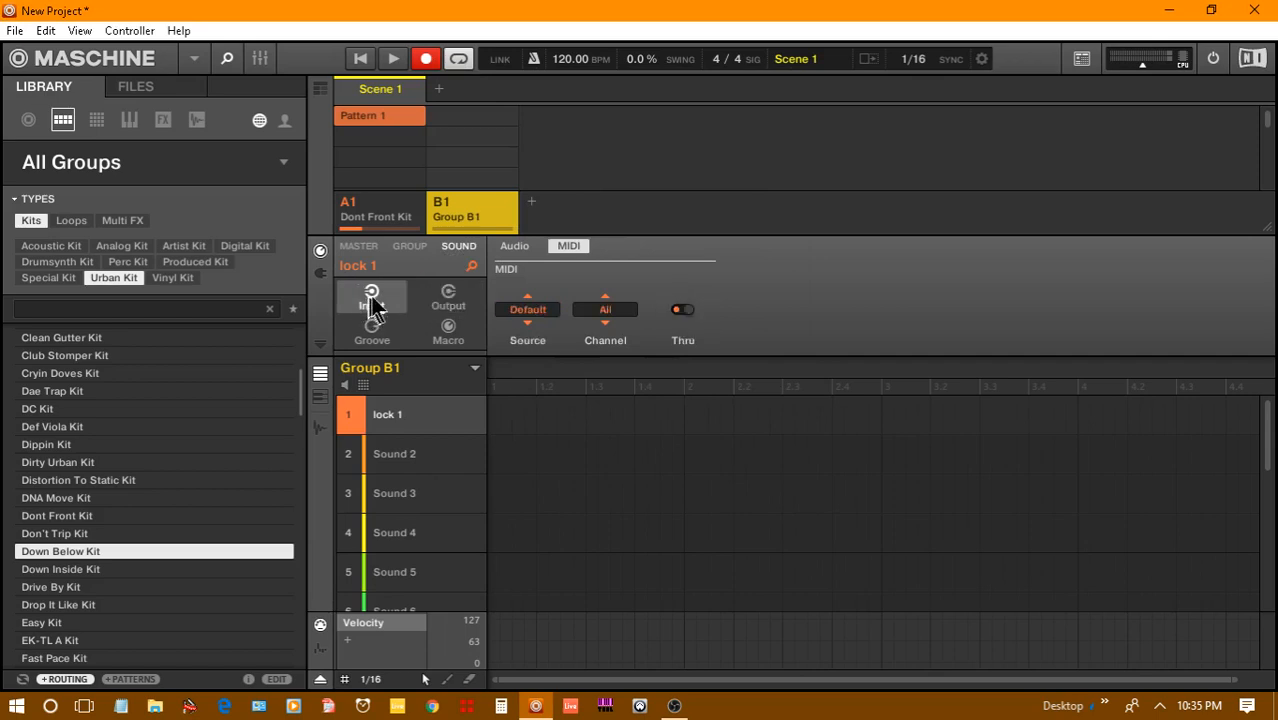
click(605, 309)
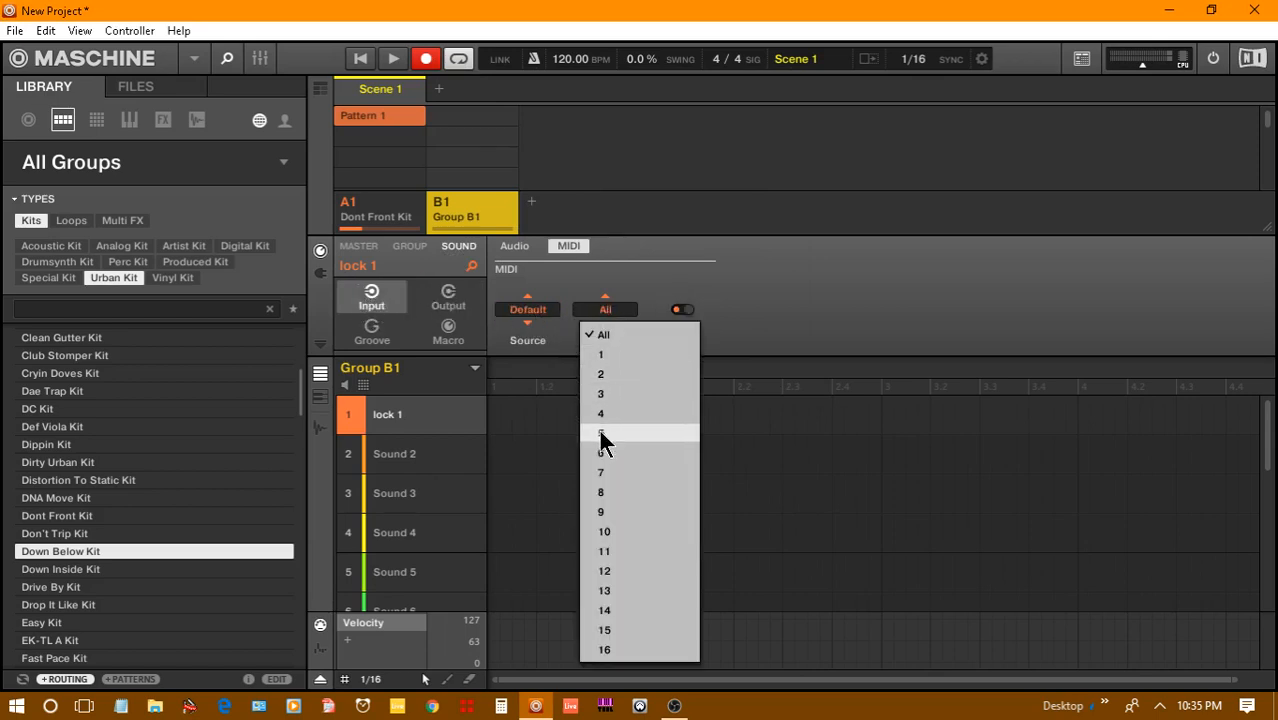
click(601, 432)
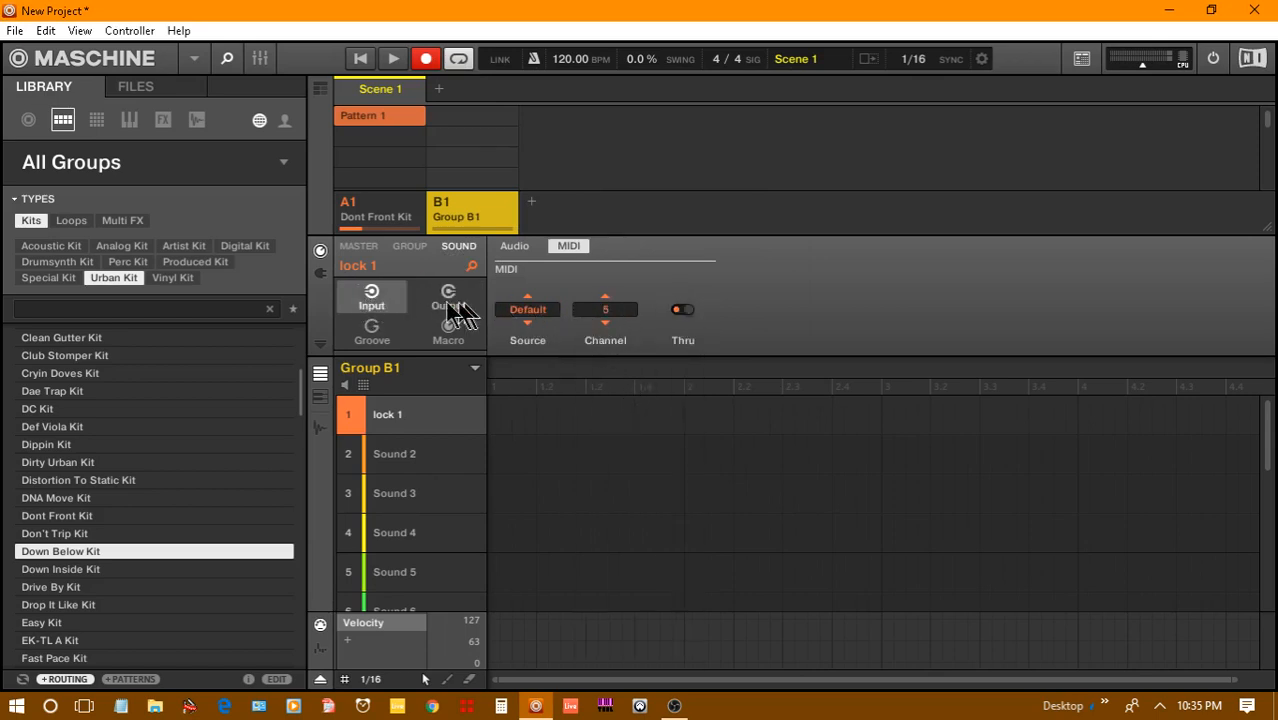
click(448, 300)
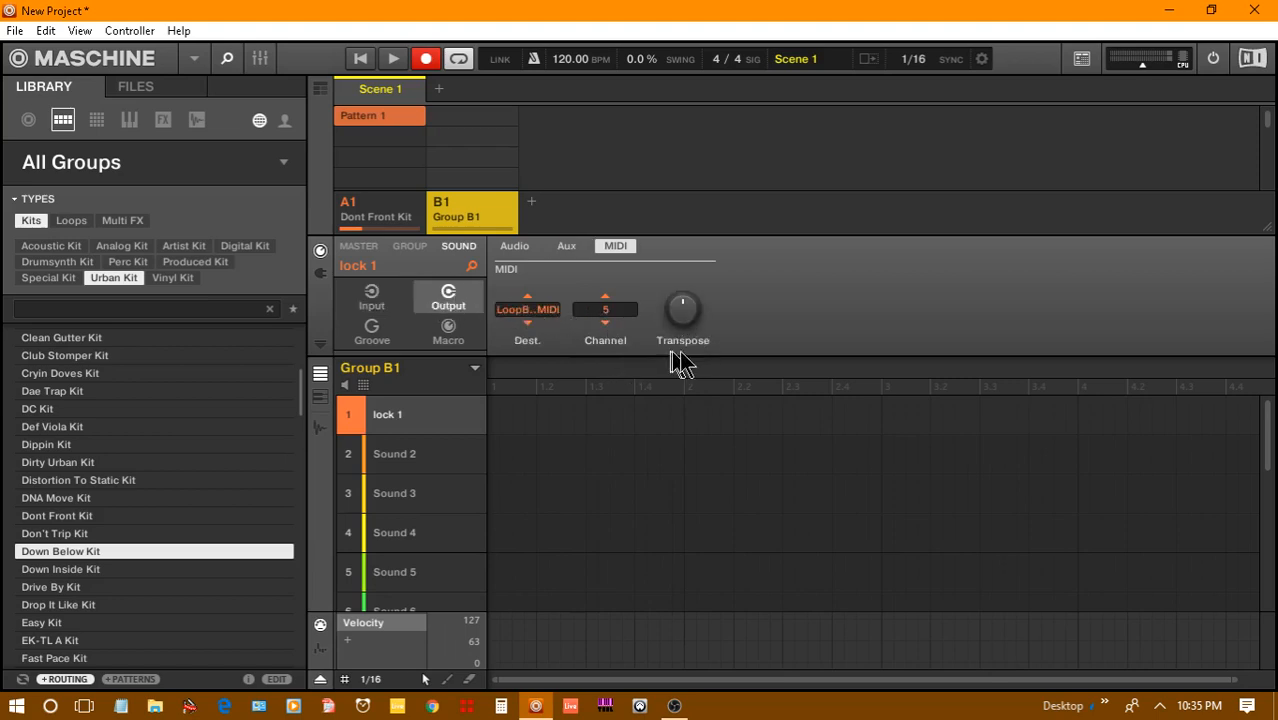
mouse_move(605, 345)
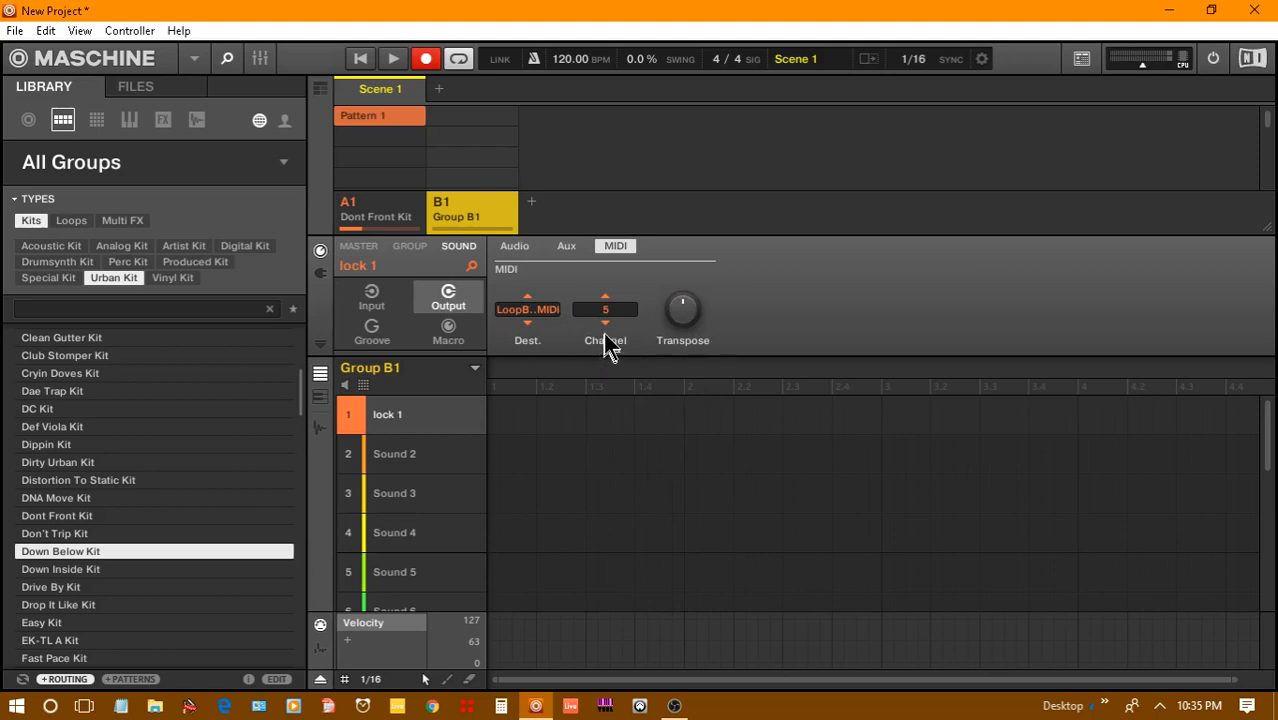
mouse_move(590, 555)
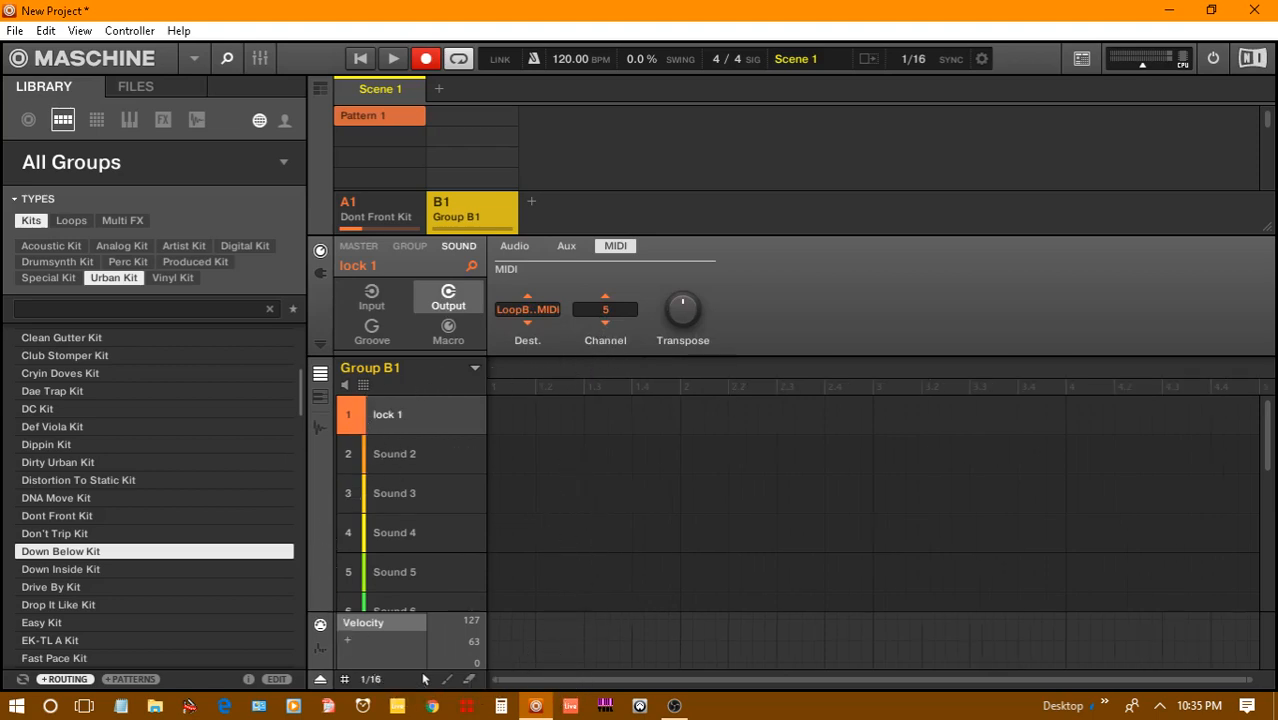
click(472, 115)
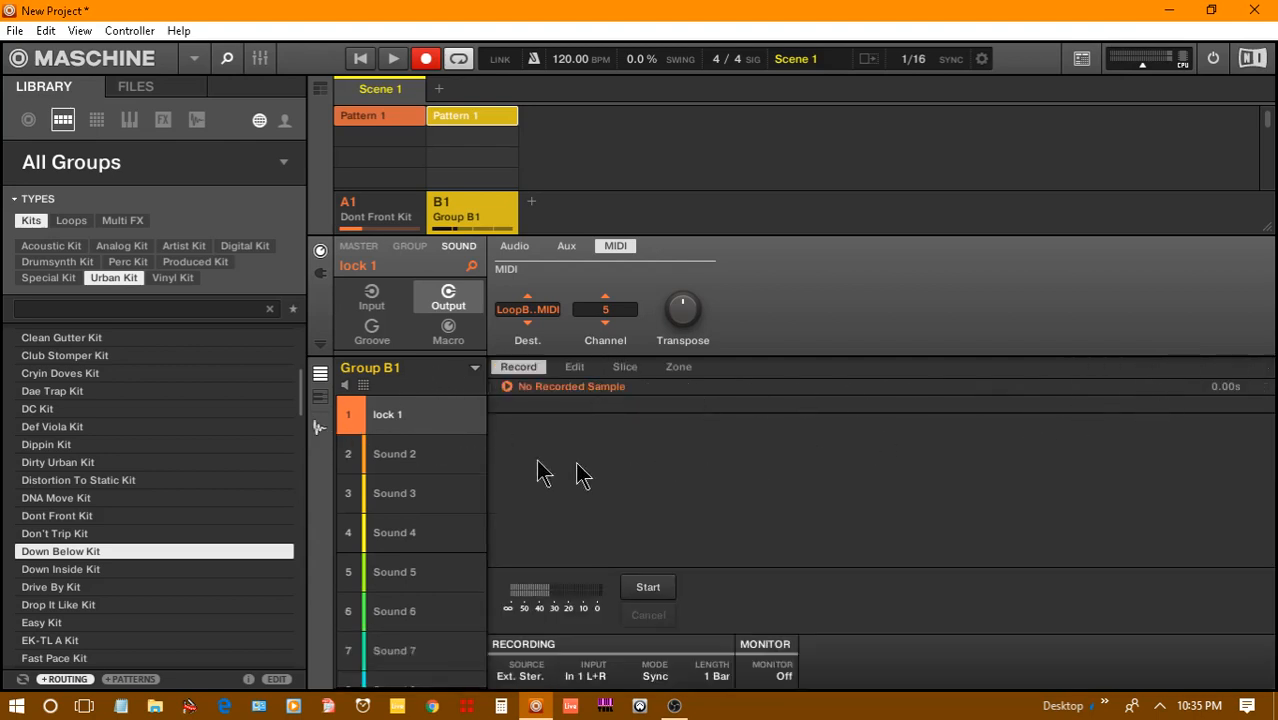
- Switch back to Group B1 Pattern 1's piano-roll note grid
click(574, 367)
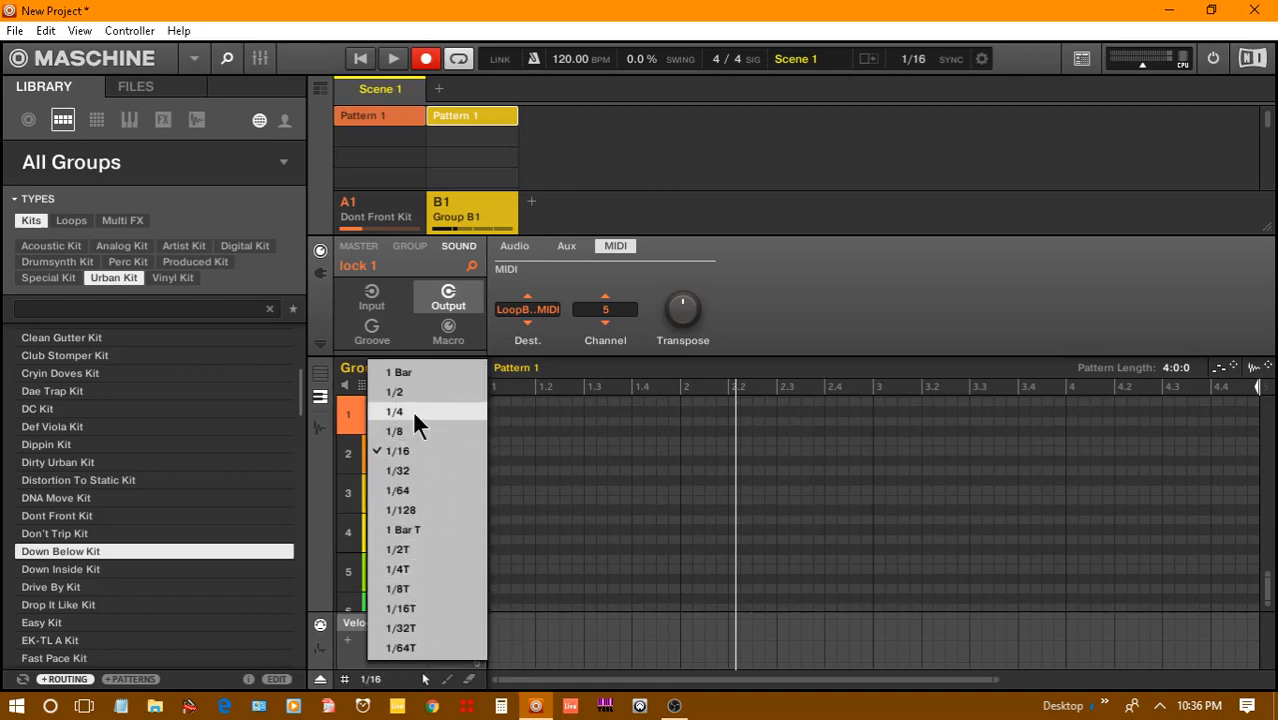
- Set the step grid to 1/4 and place low notes in bars 1–3
click(394, 411)
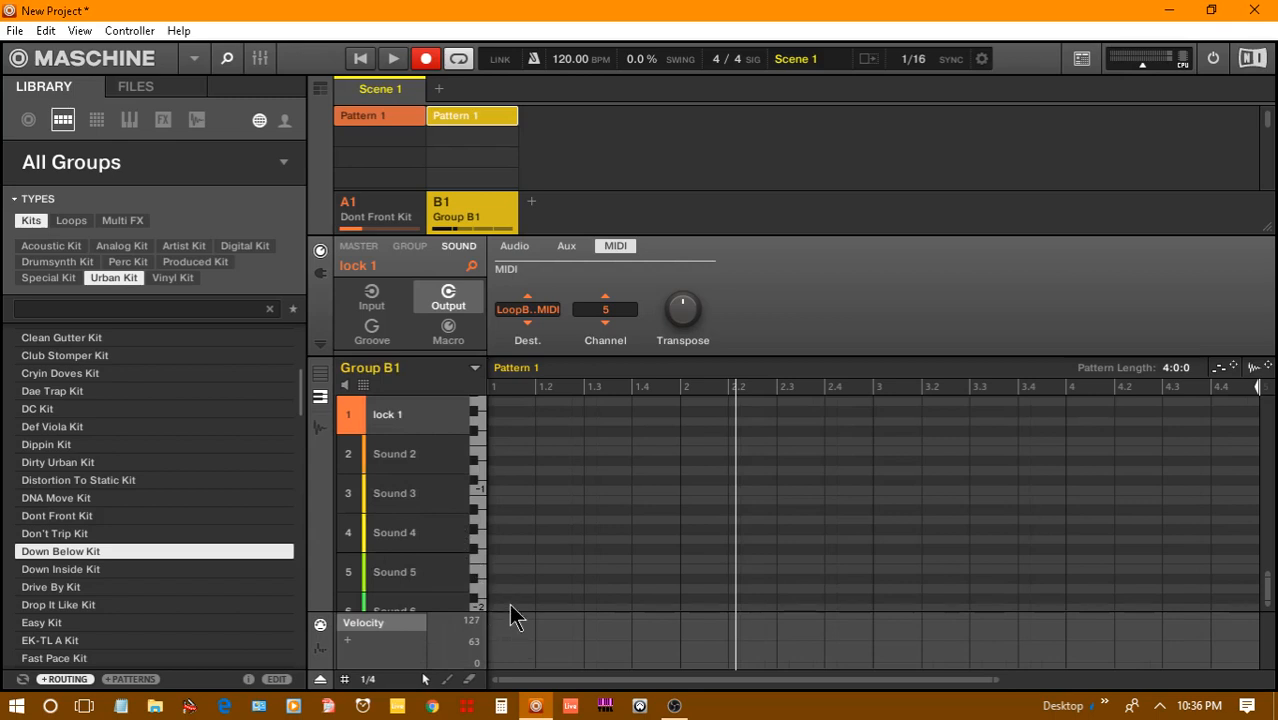
click(510, 610)
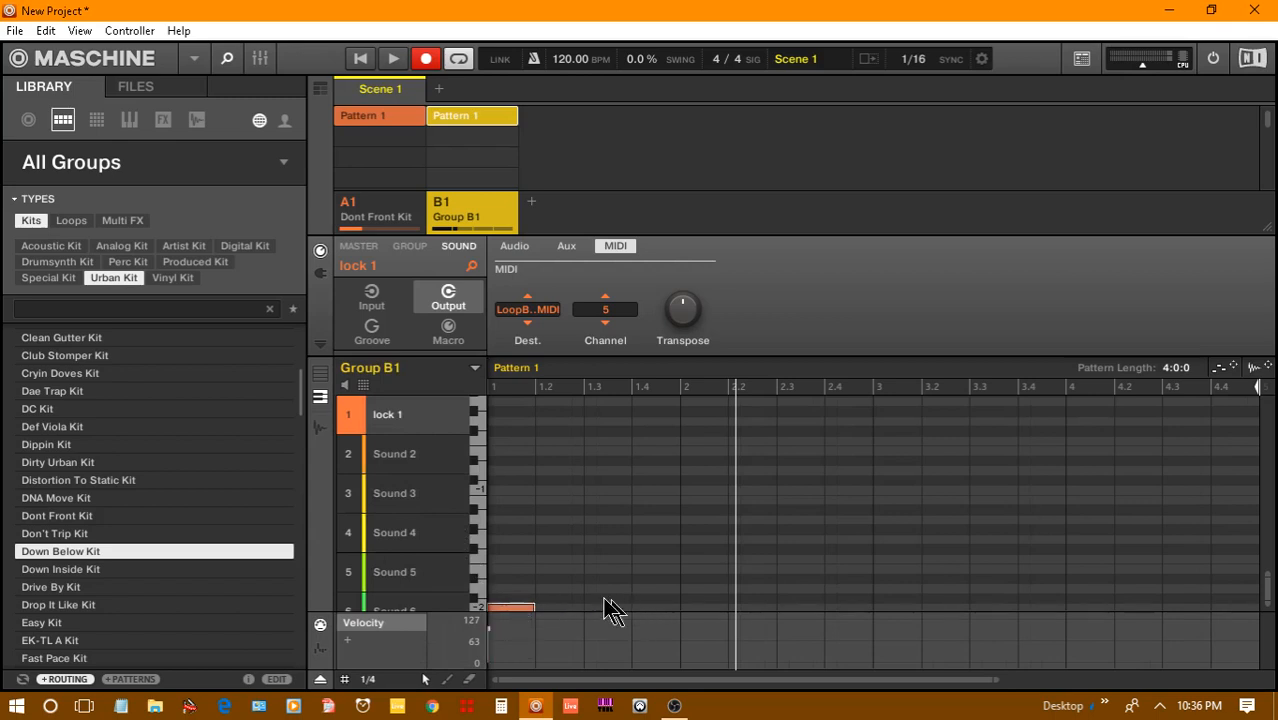
mouse_move(663, 610)
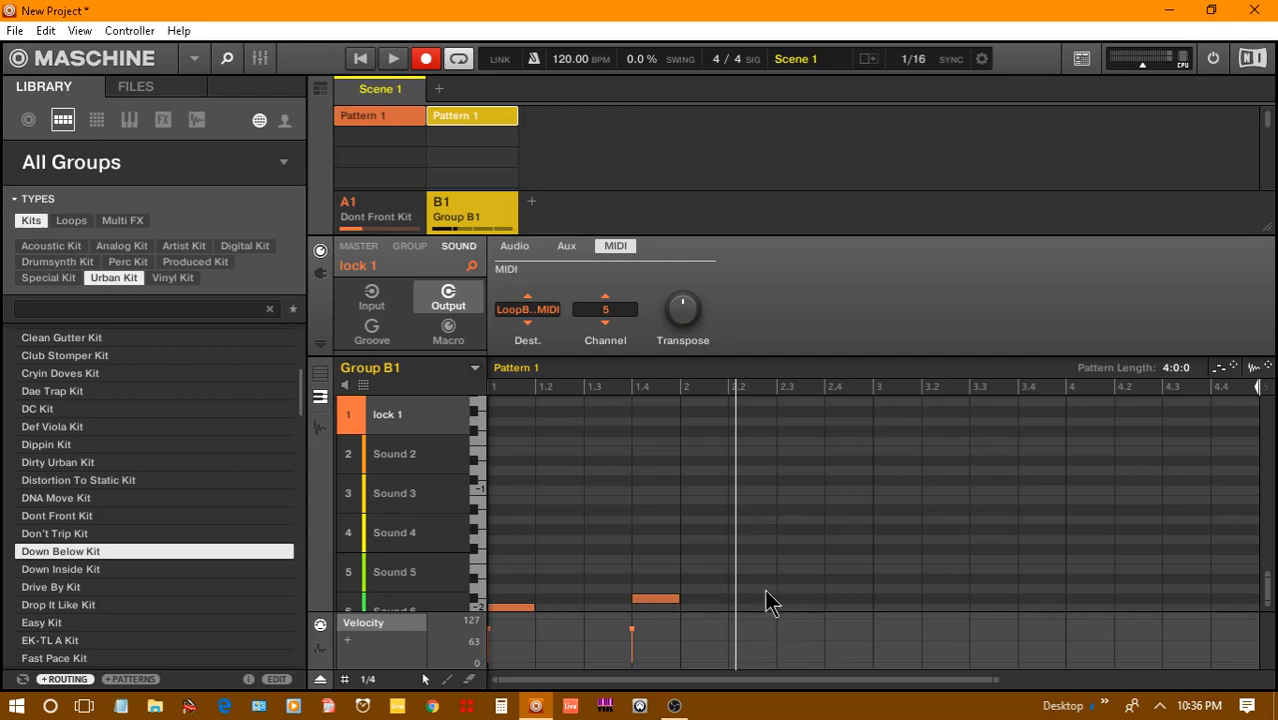
click(752, 588)
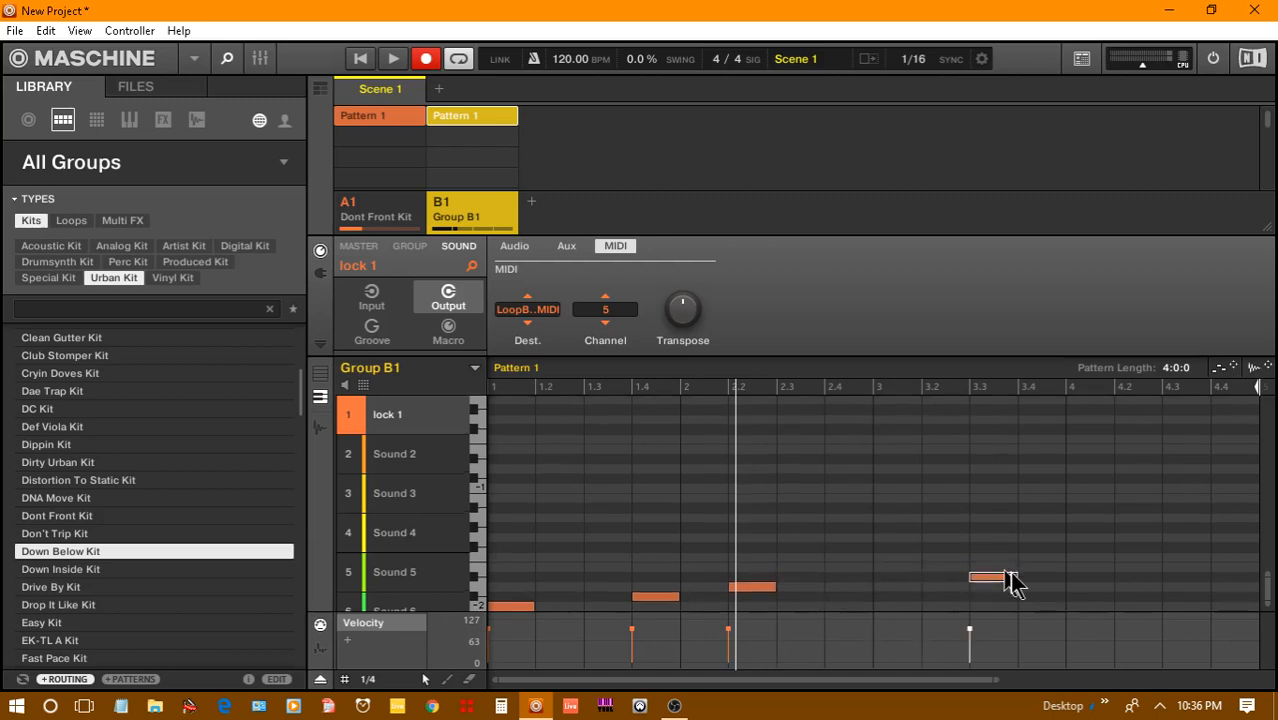
drag(985, 578, 848, 597)
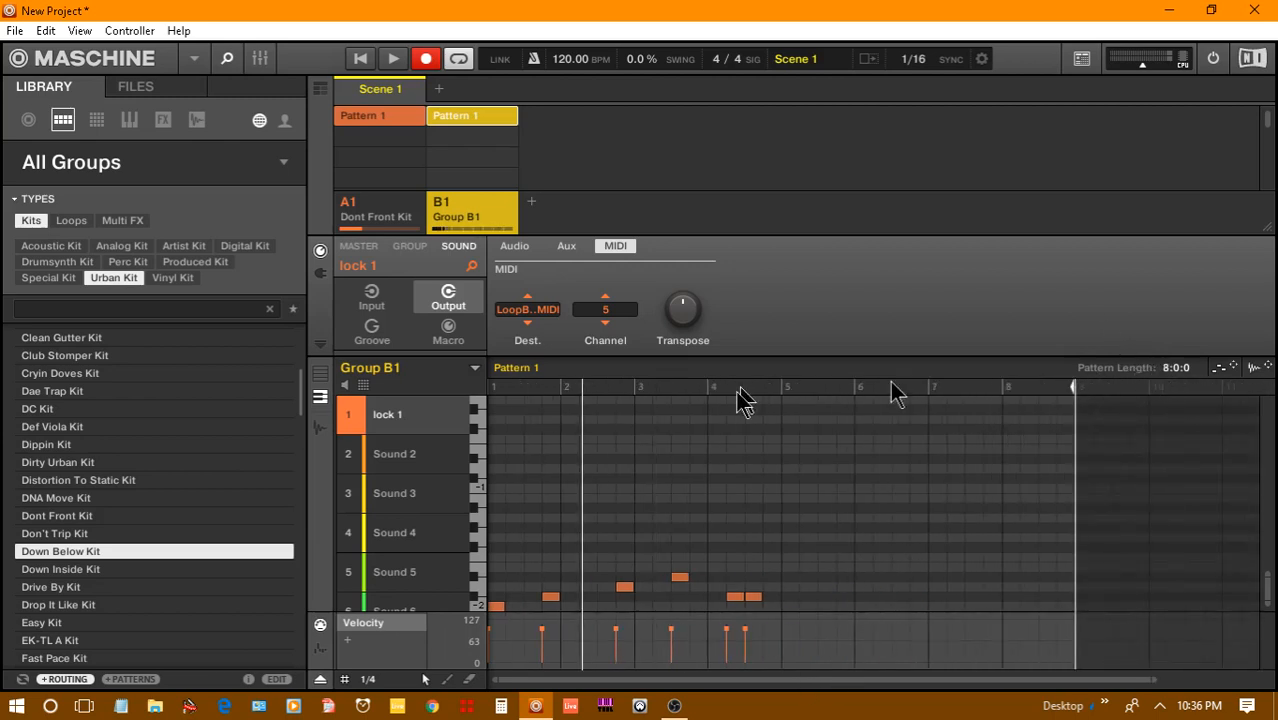
mouse_move(710, 585)
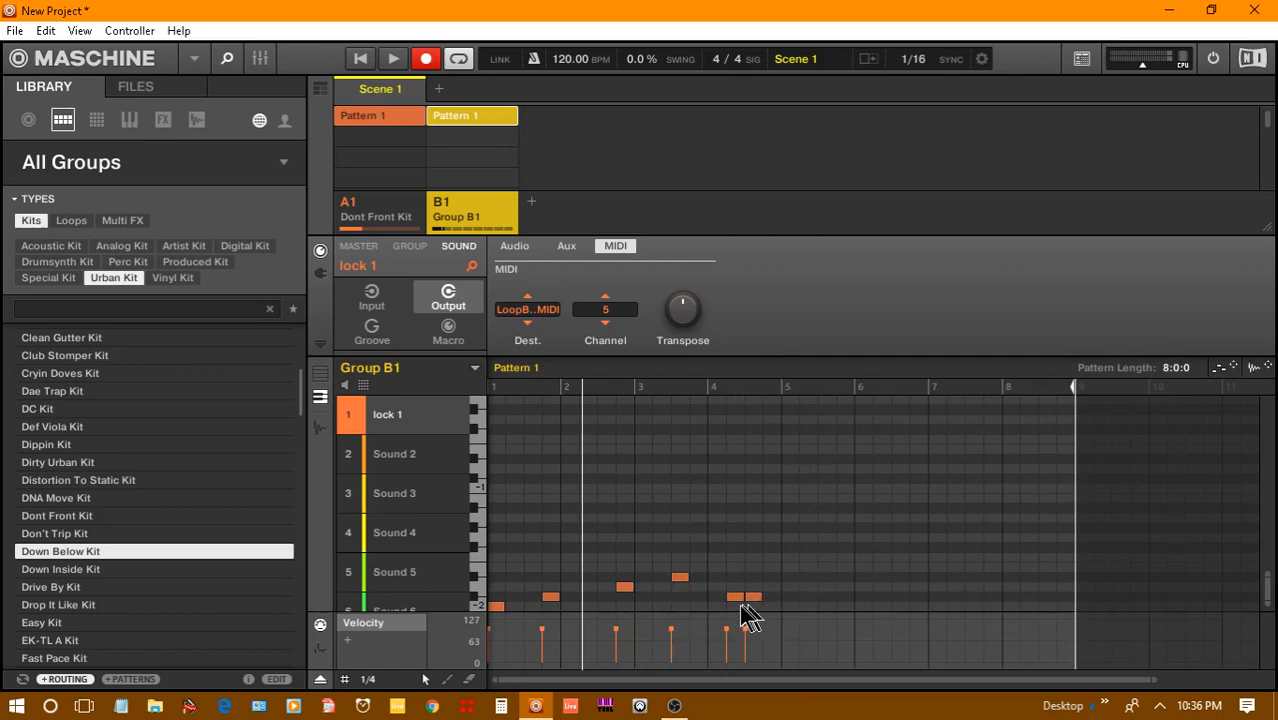
mouse_move(818, 605)
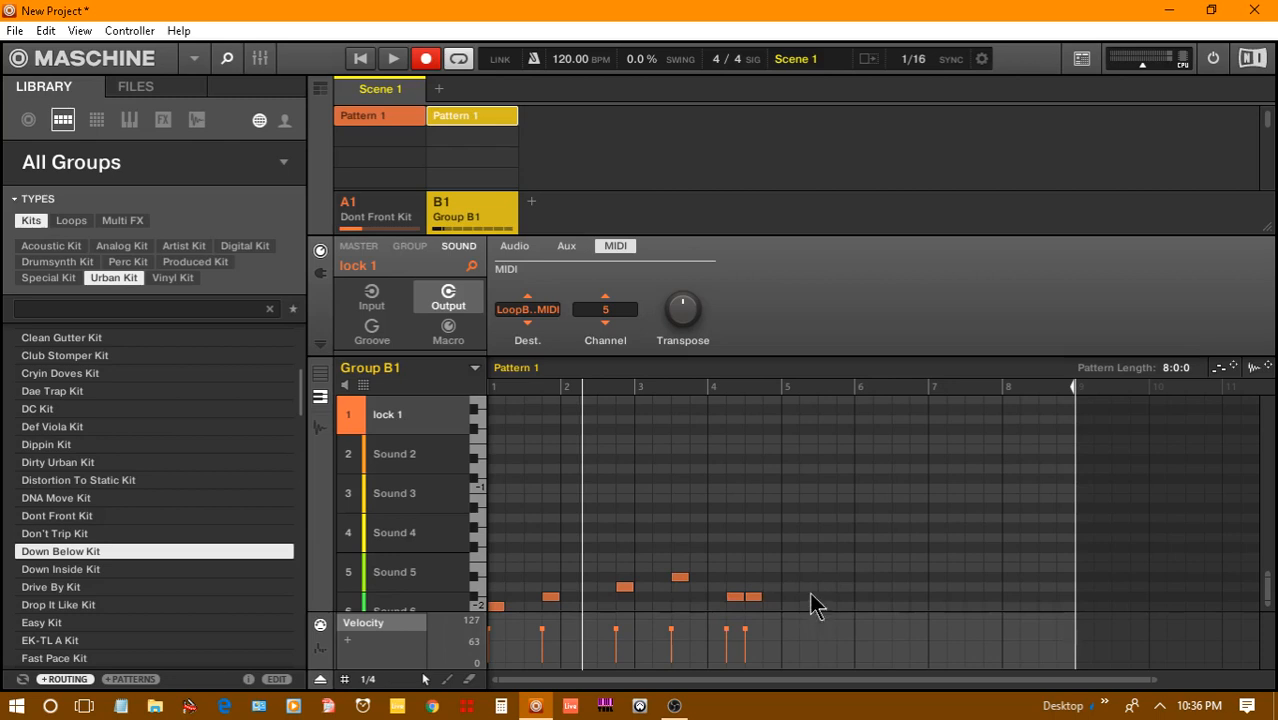
mouse_move(865, 592)
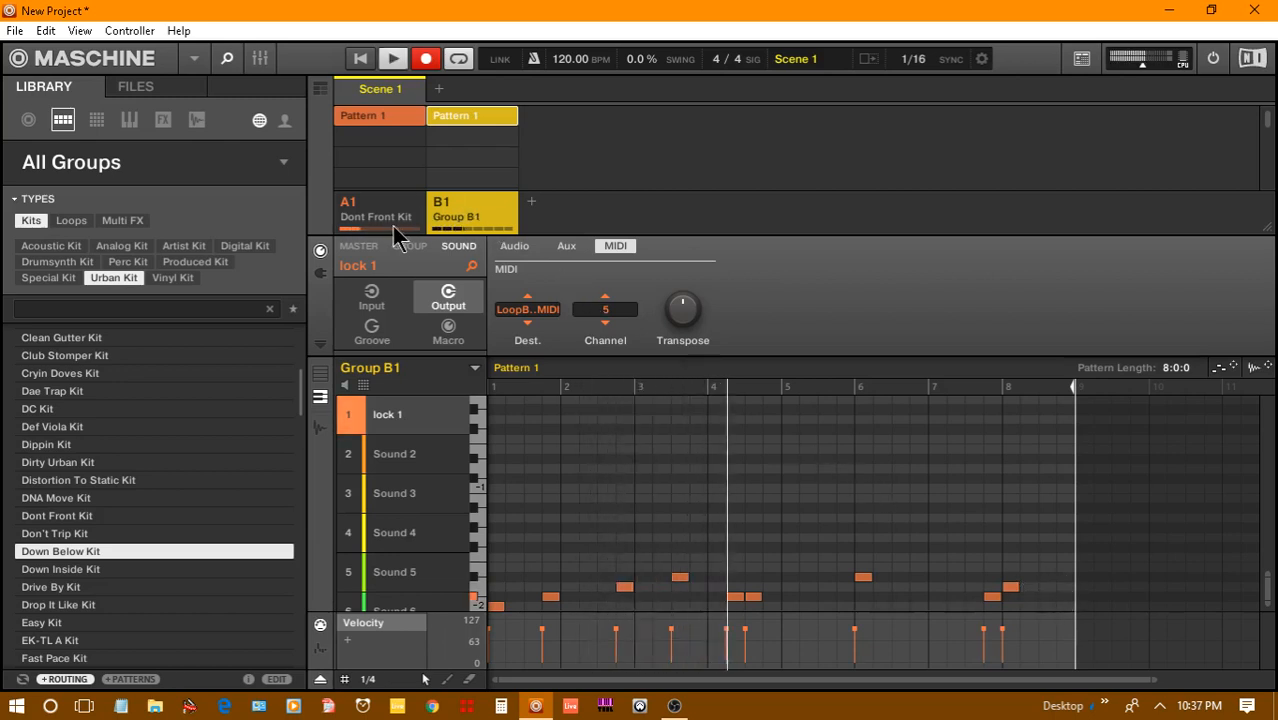
- Watch Dont Front Kit sounds mute during playback, then return to Group B1
click(377, 210)
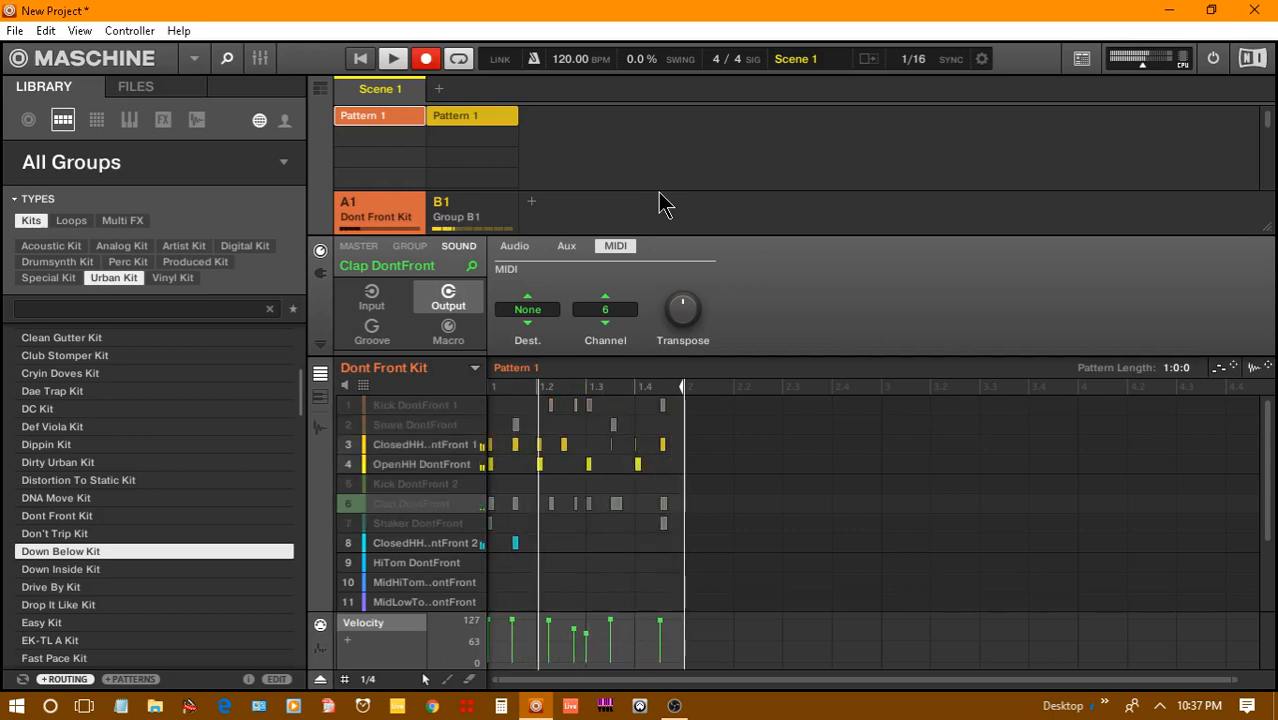
click(410, 503)
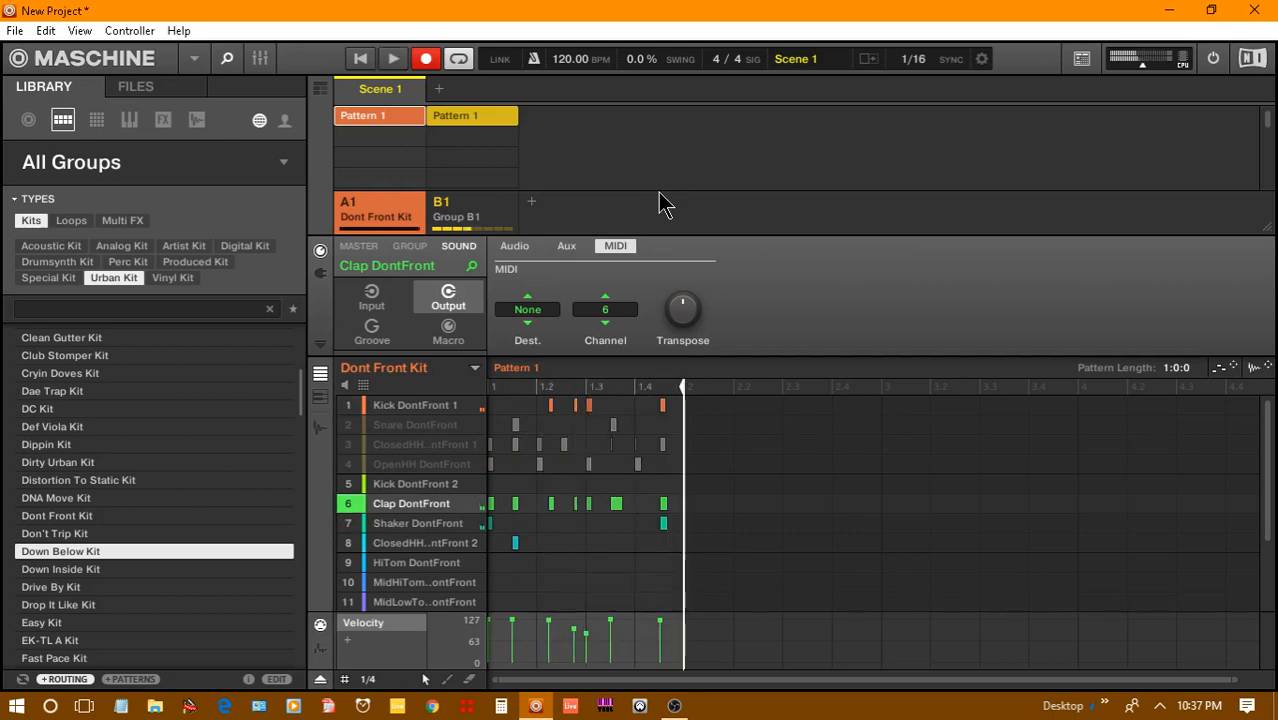
mouse_move(847, 257)
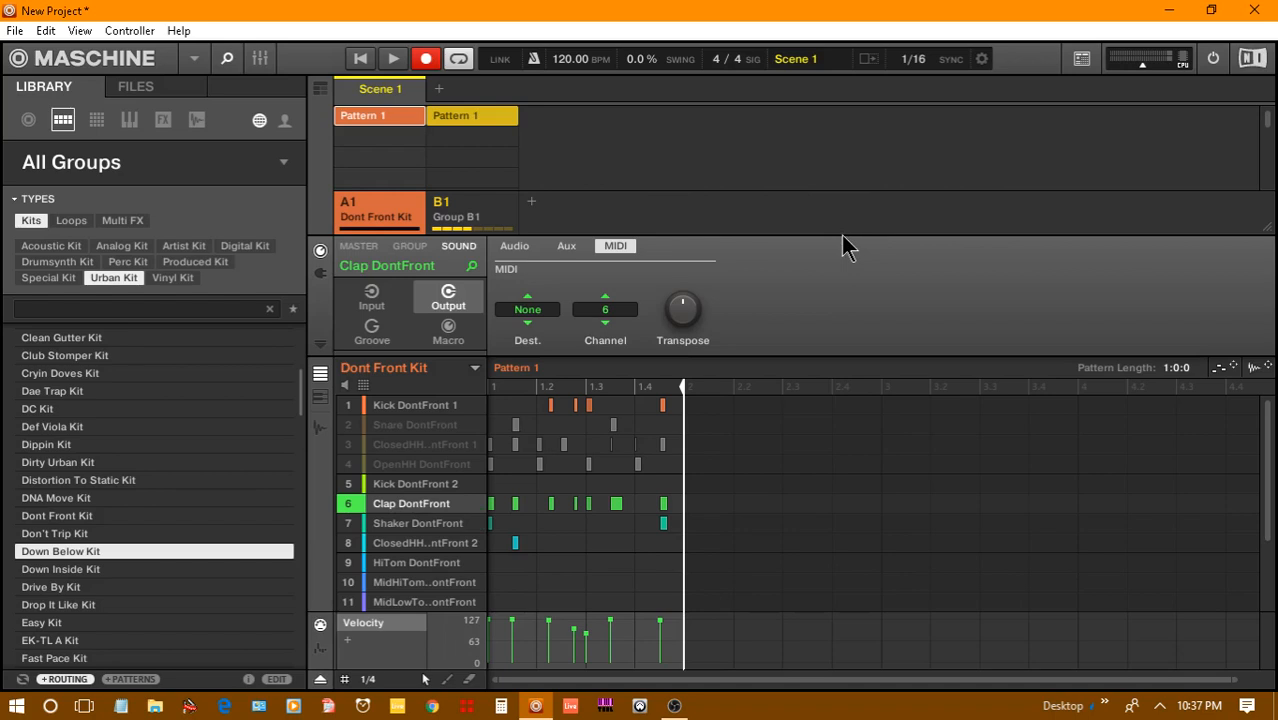
mouse_move(560, 298)
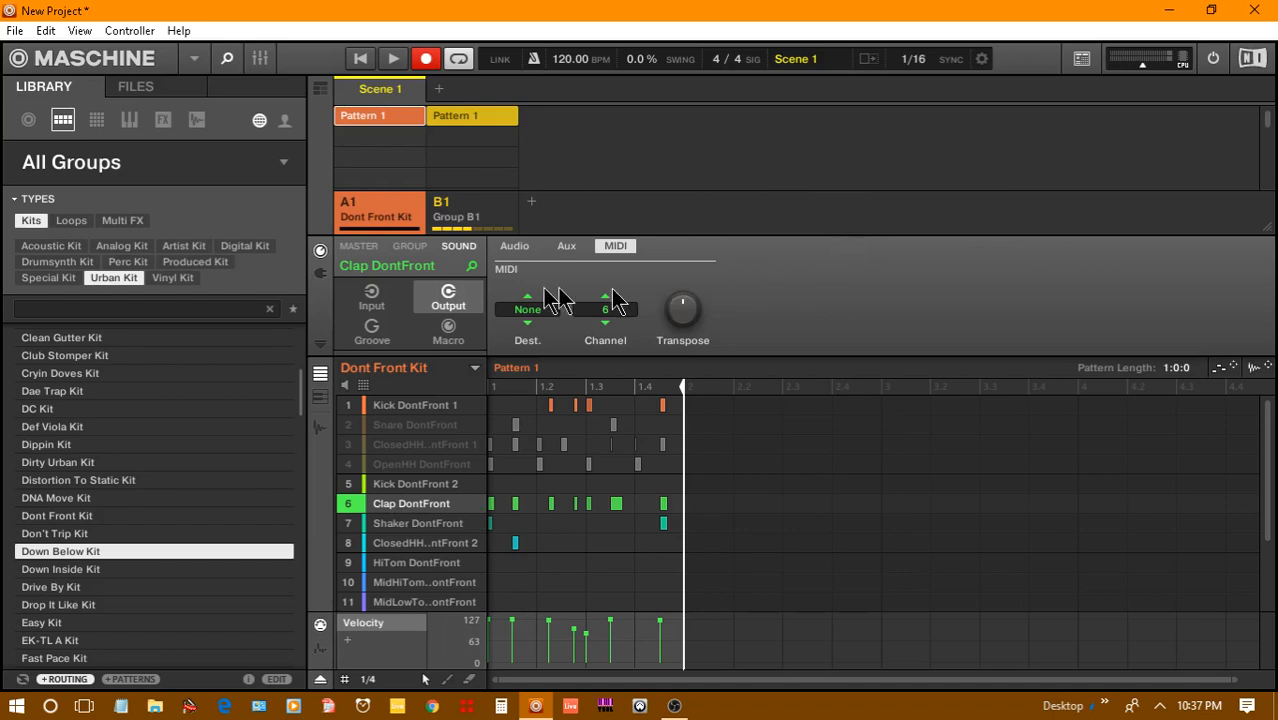
click(471, 210)
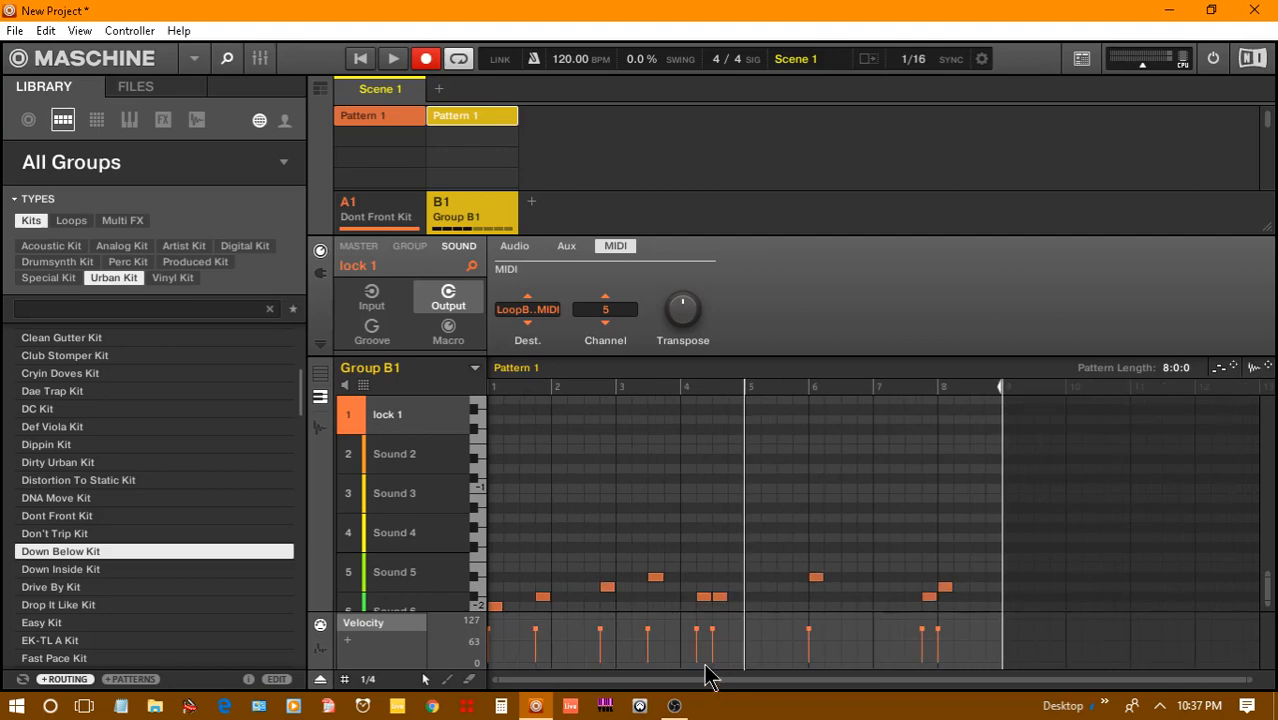
mouse_move(718, 665)
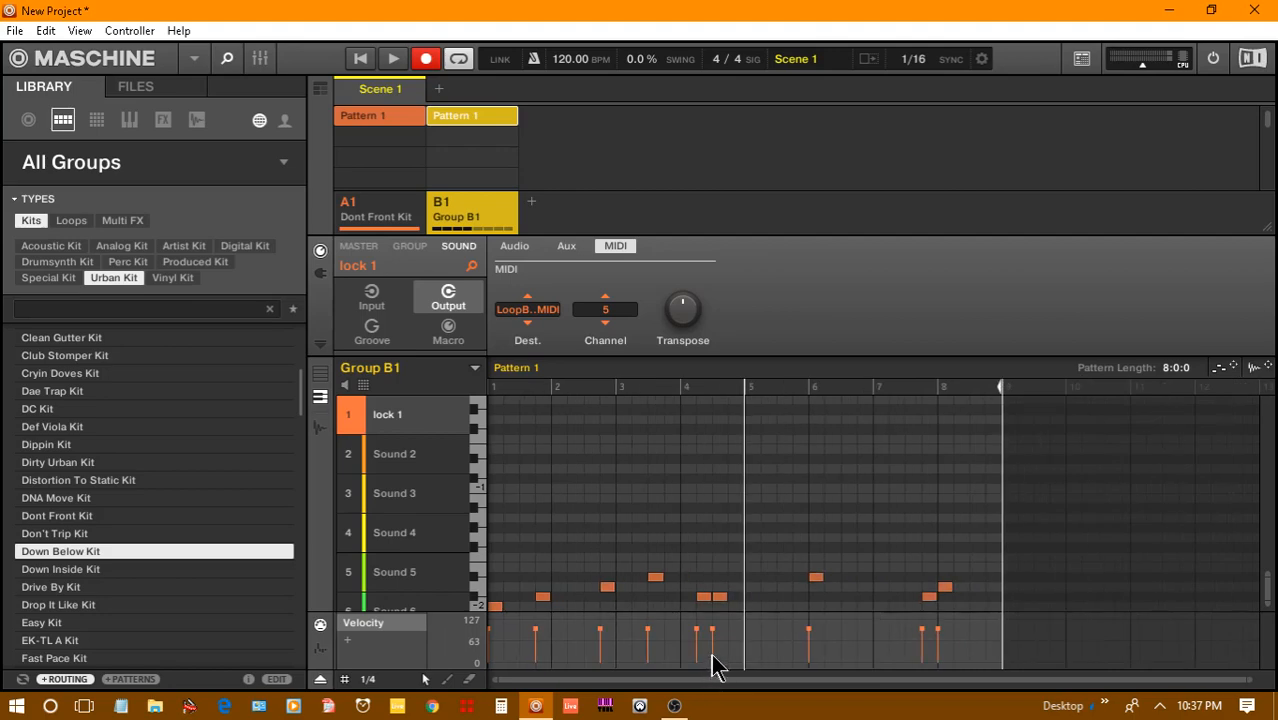
mouse_move(718, 655)
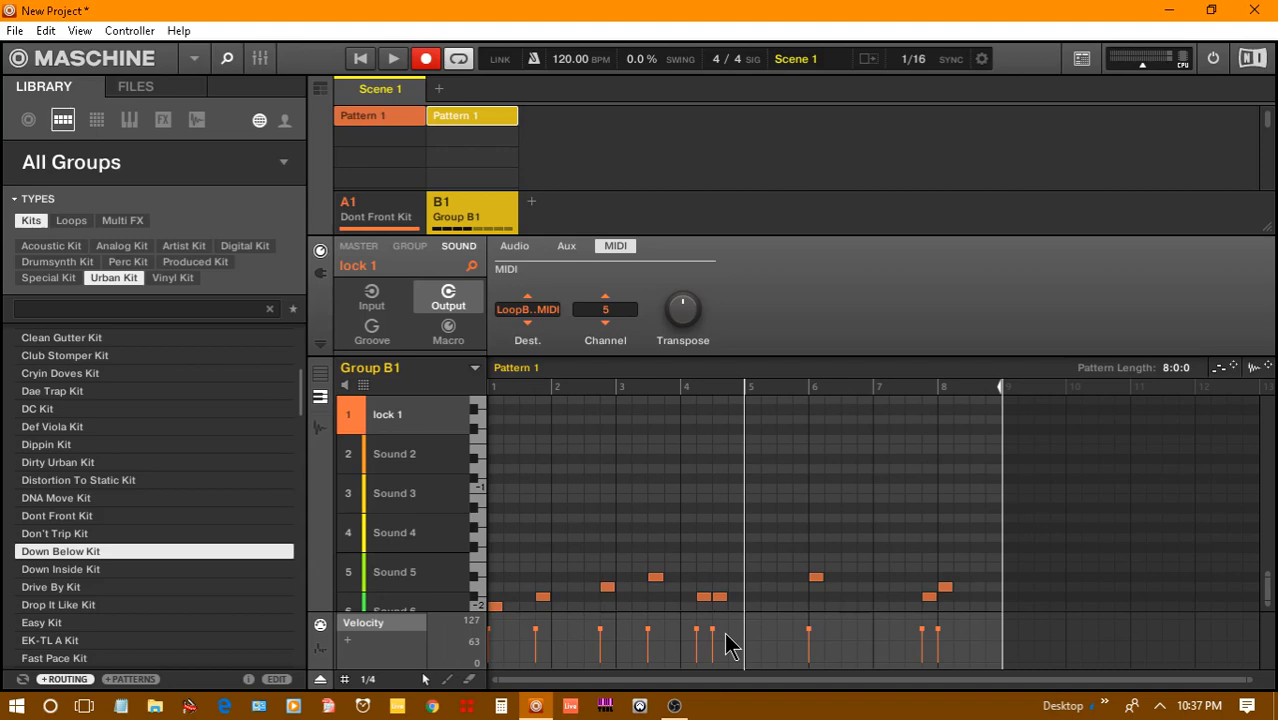
mouse_move(675, 706)
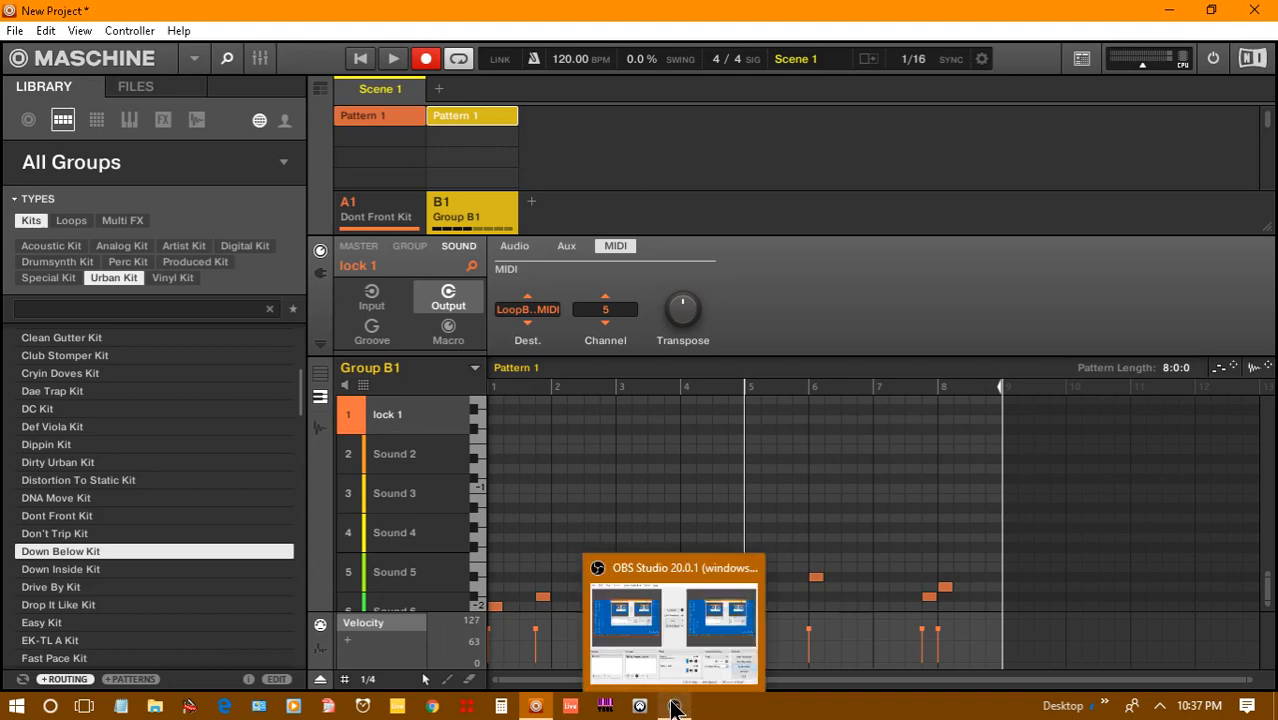